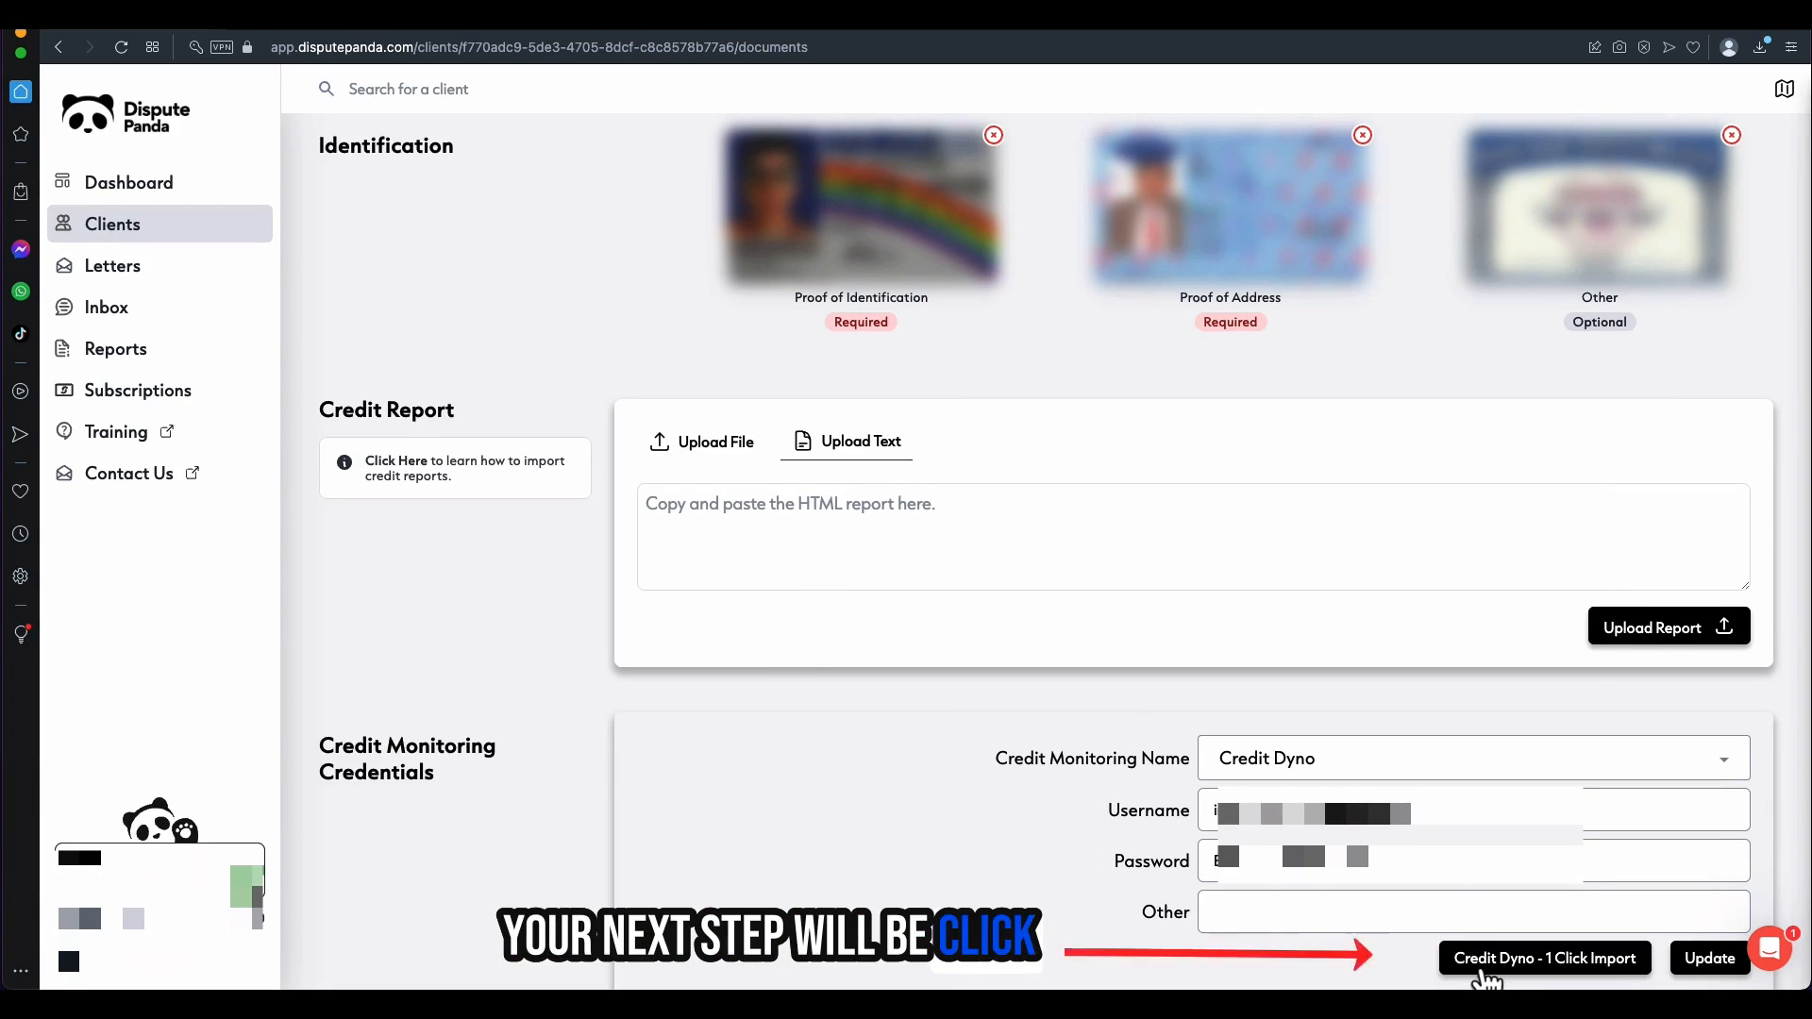
- Reimport the client's report with Credit Dyno 1 Click Import and show the 18 disputable inquiries
click(1544, 958)
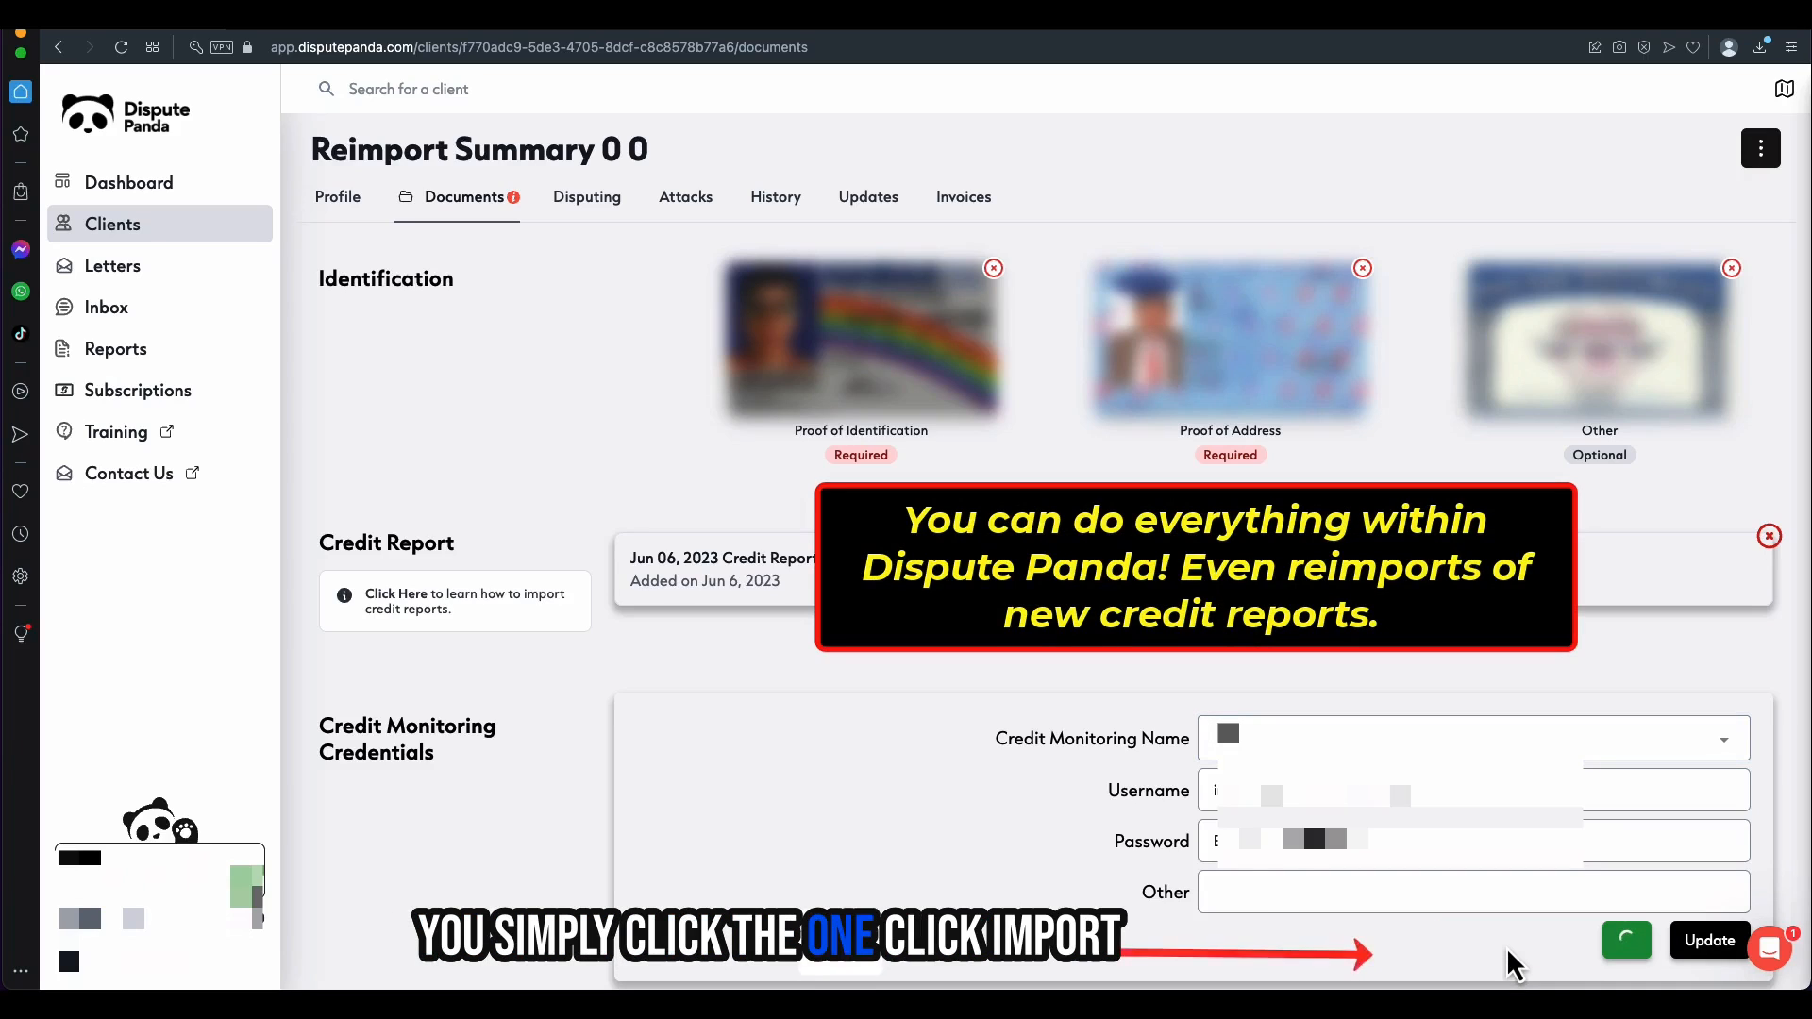
click(1626, 941)
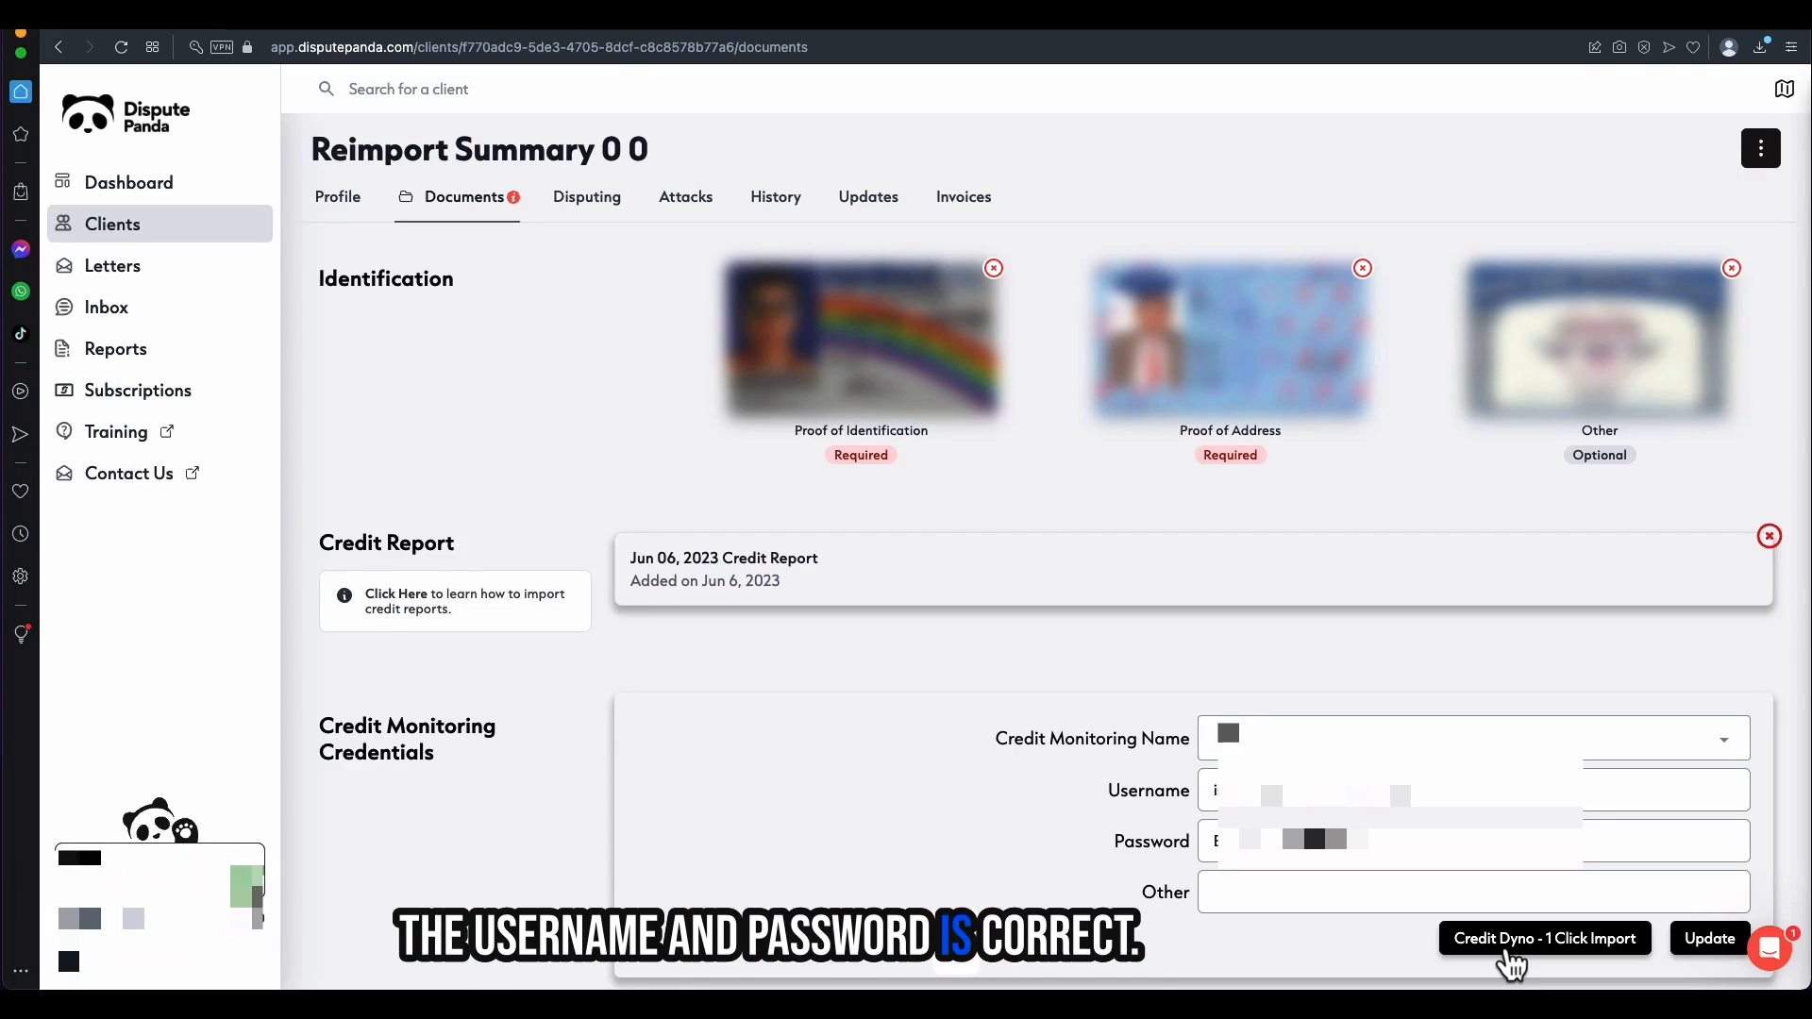
click(1544, 938)
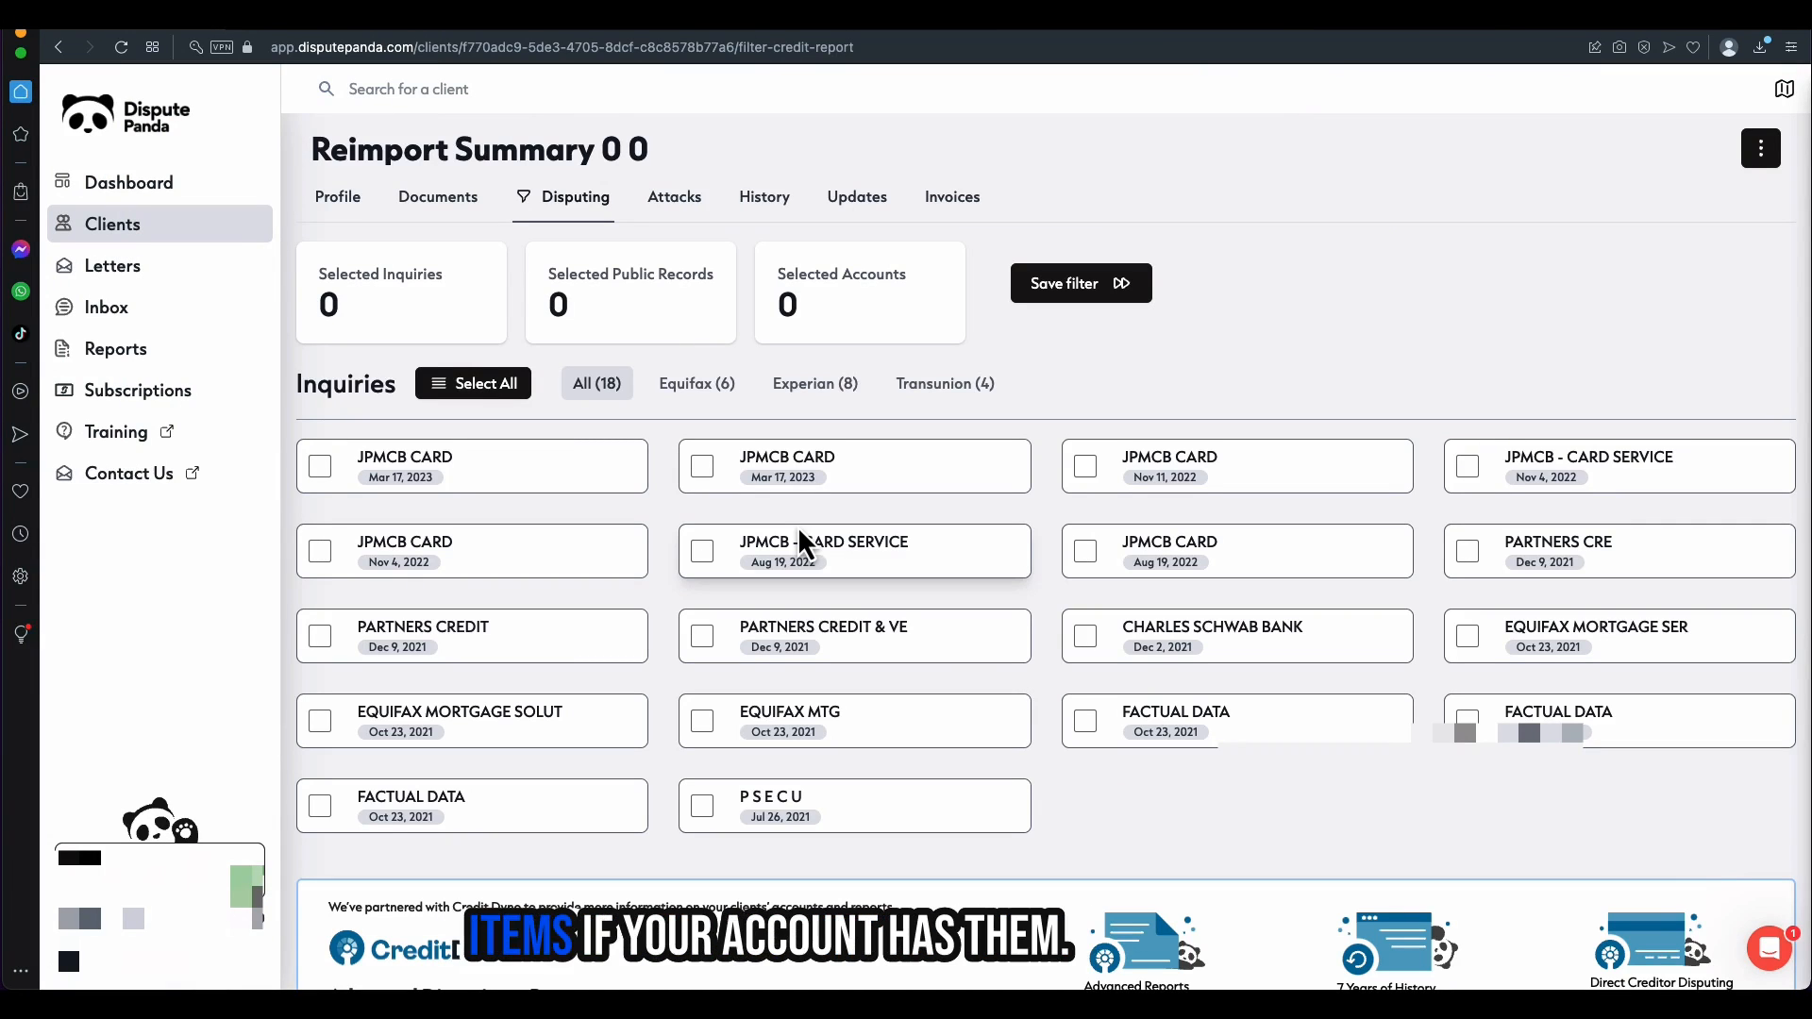
- Open the Capital One card's details and view its Account Health and Payment History
scroll(down, 3)
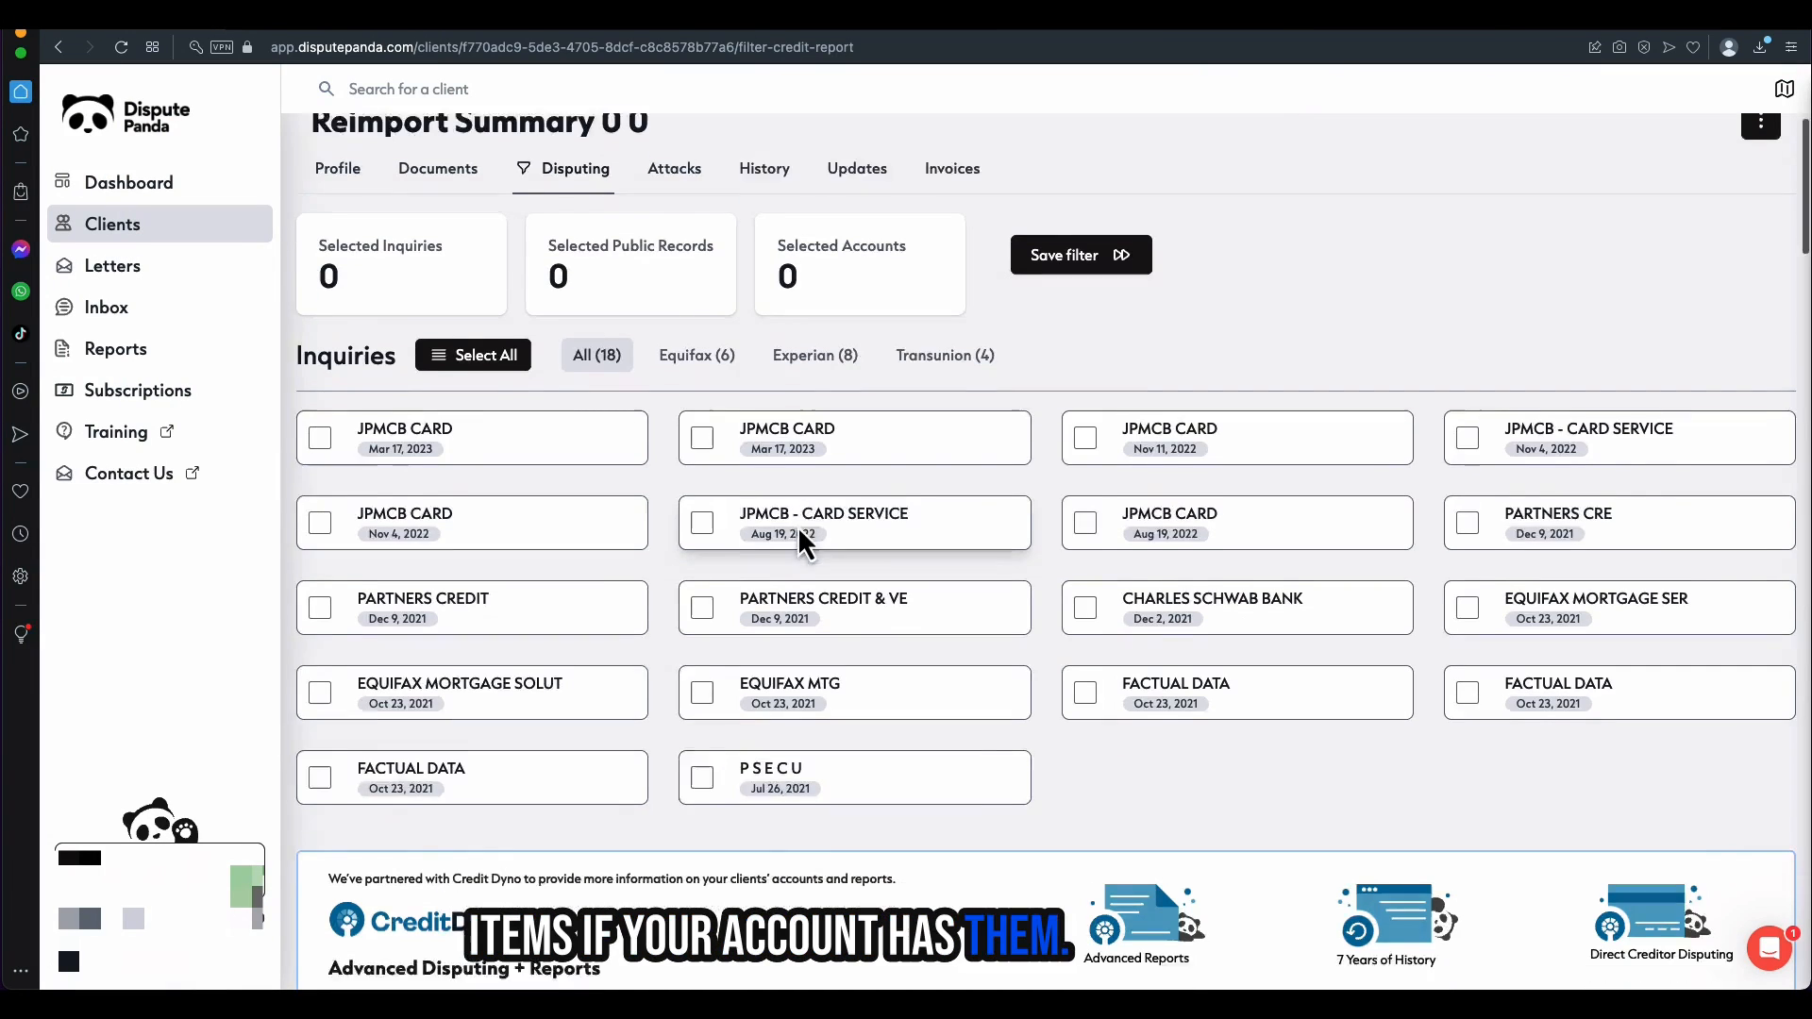
scroll(down, 3)
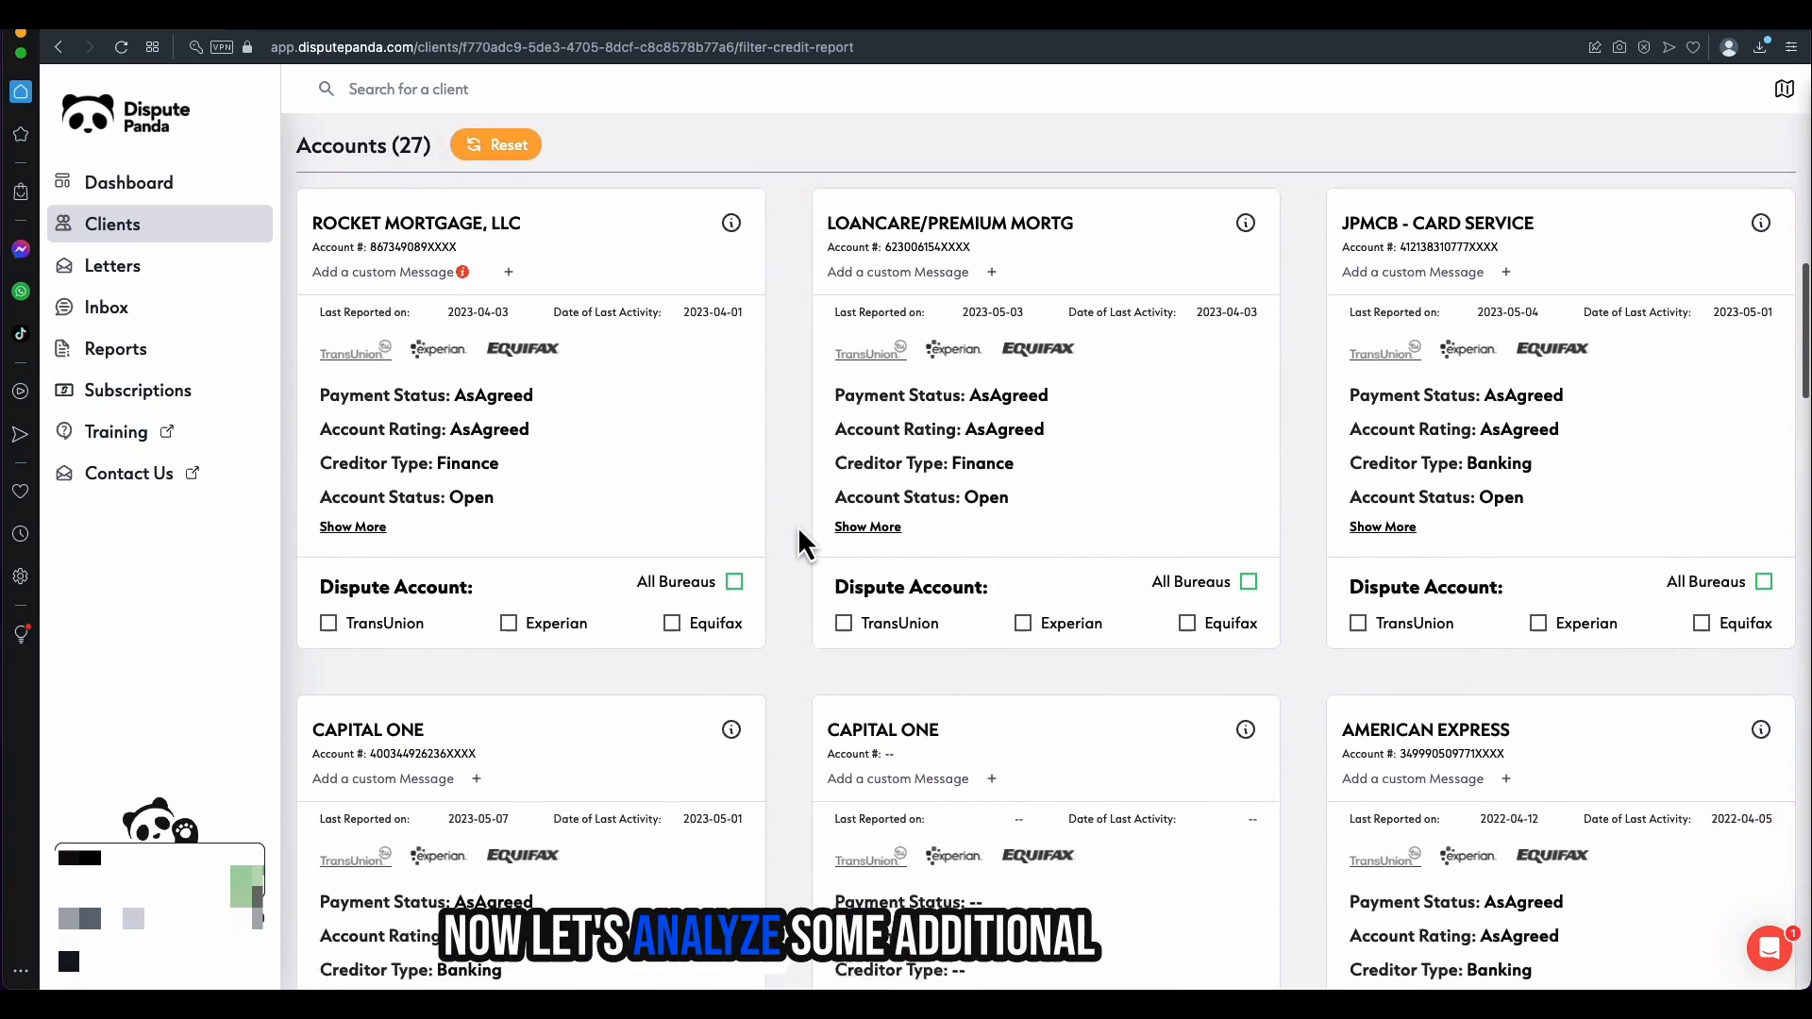
scroll(down, 3)
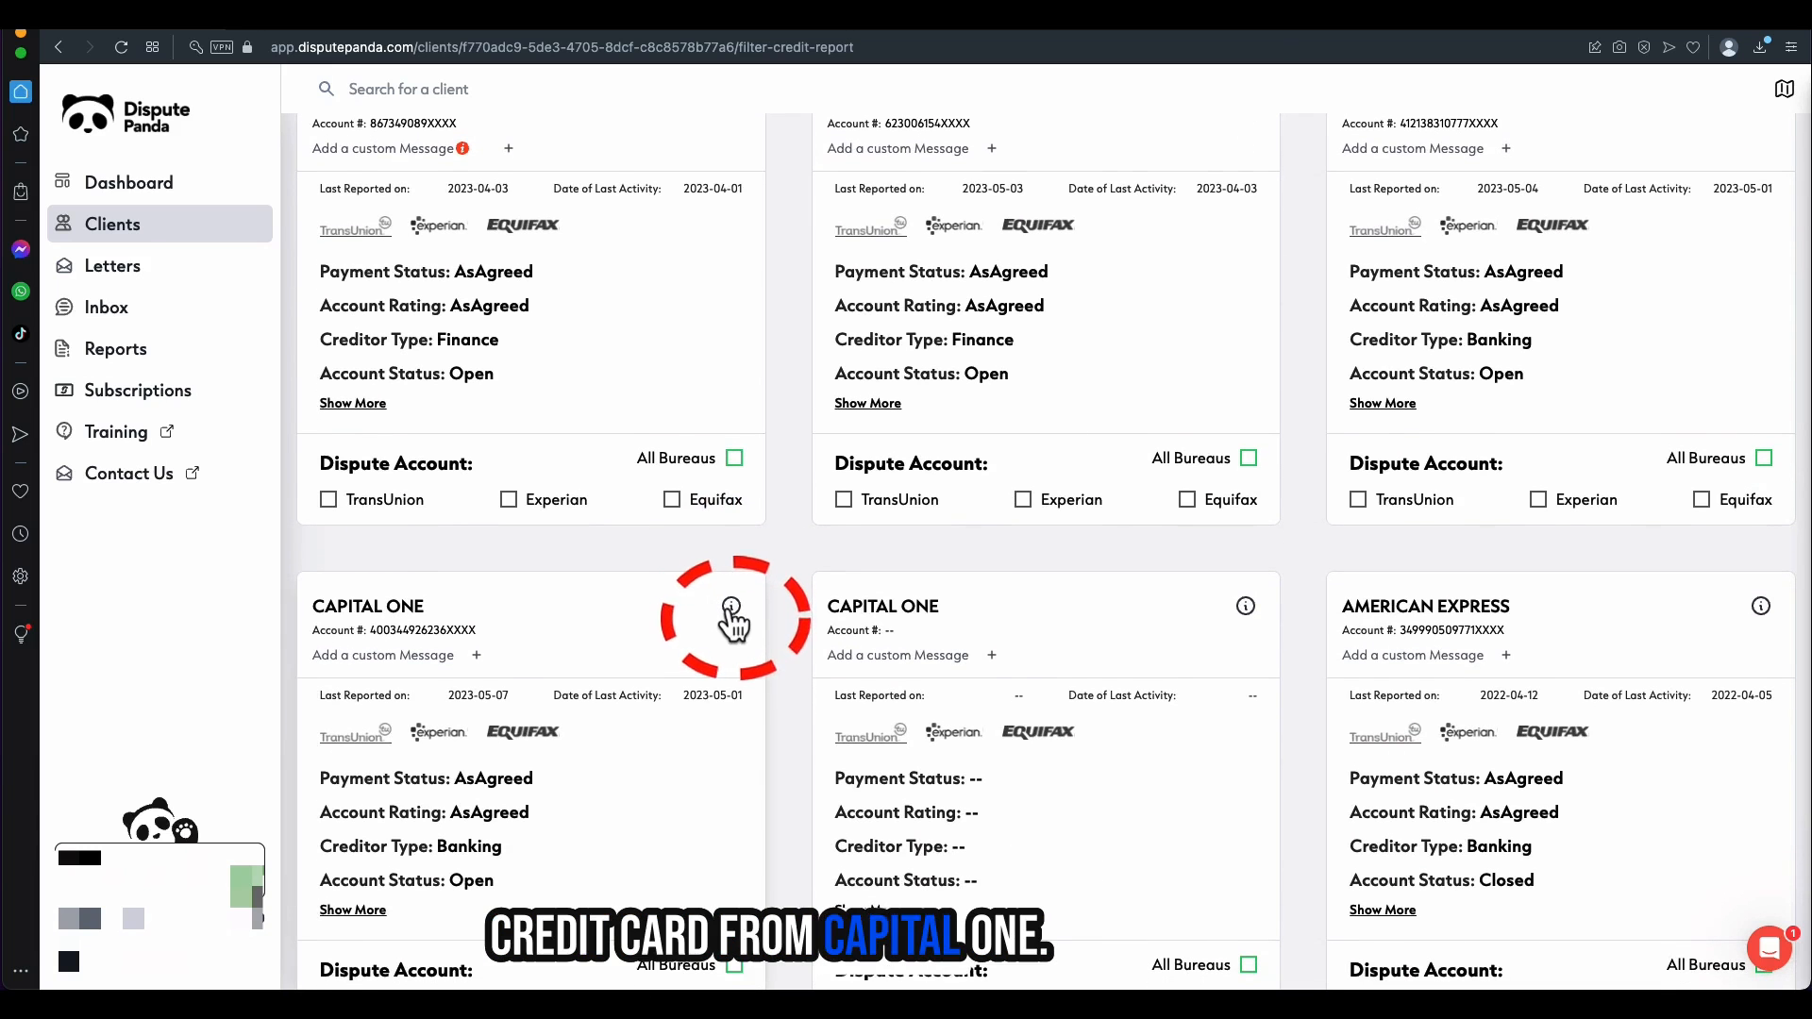
click(1246, 604)
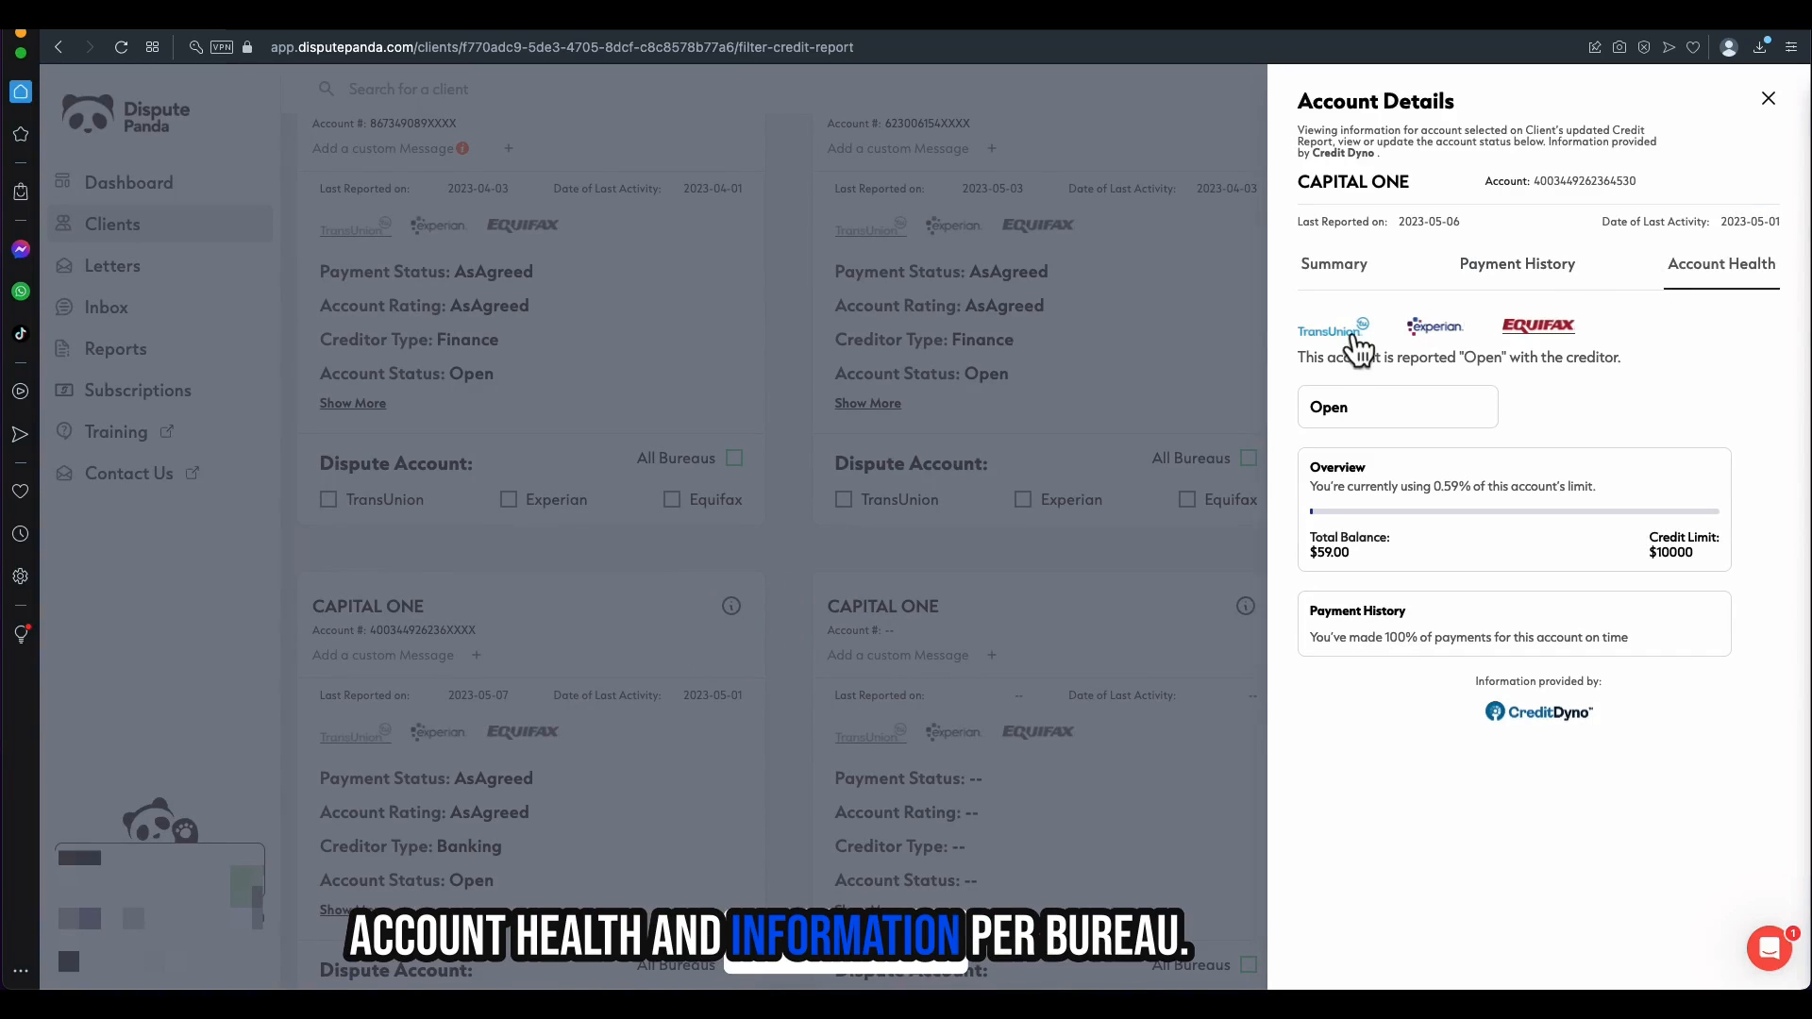
mouse_move(1574, 358)
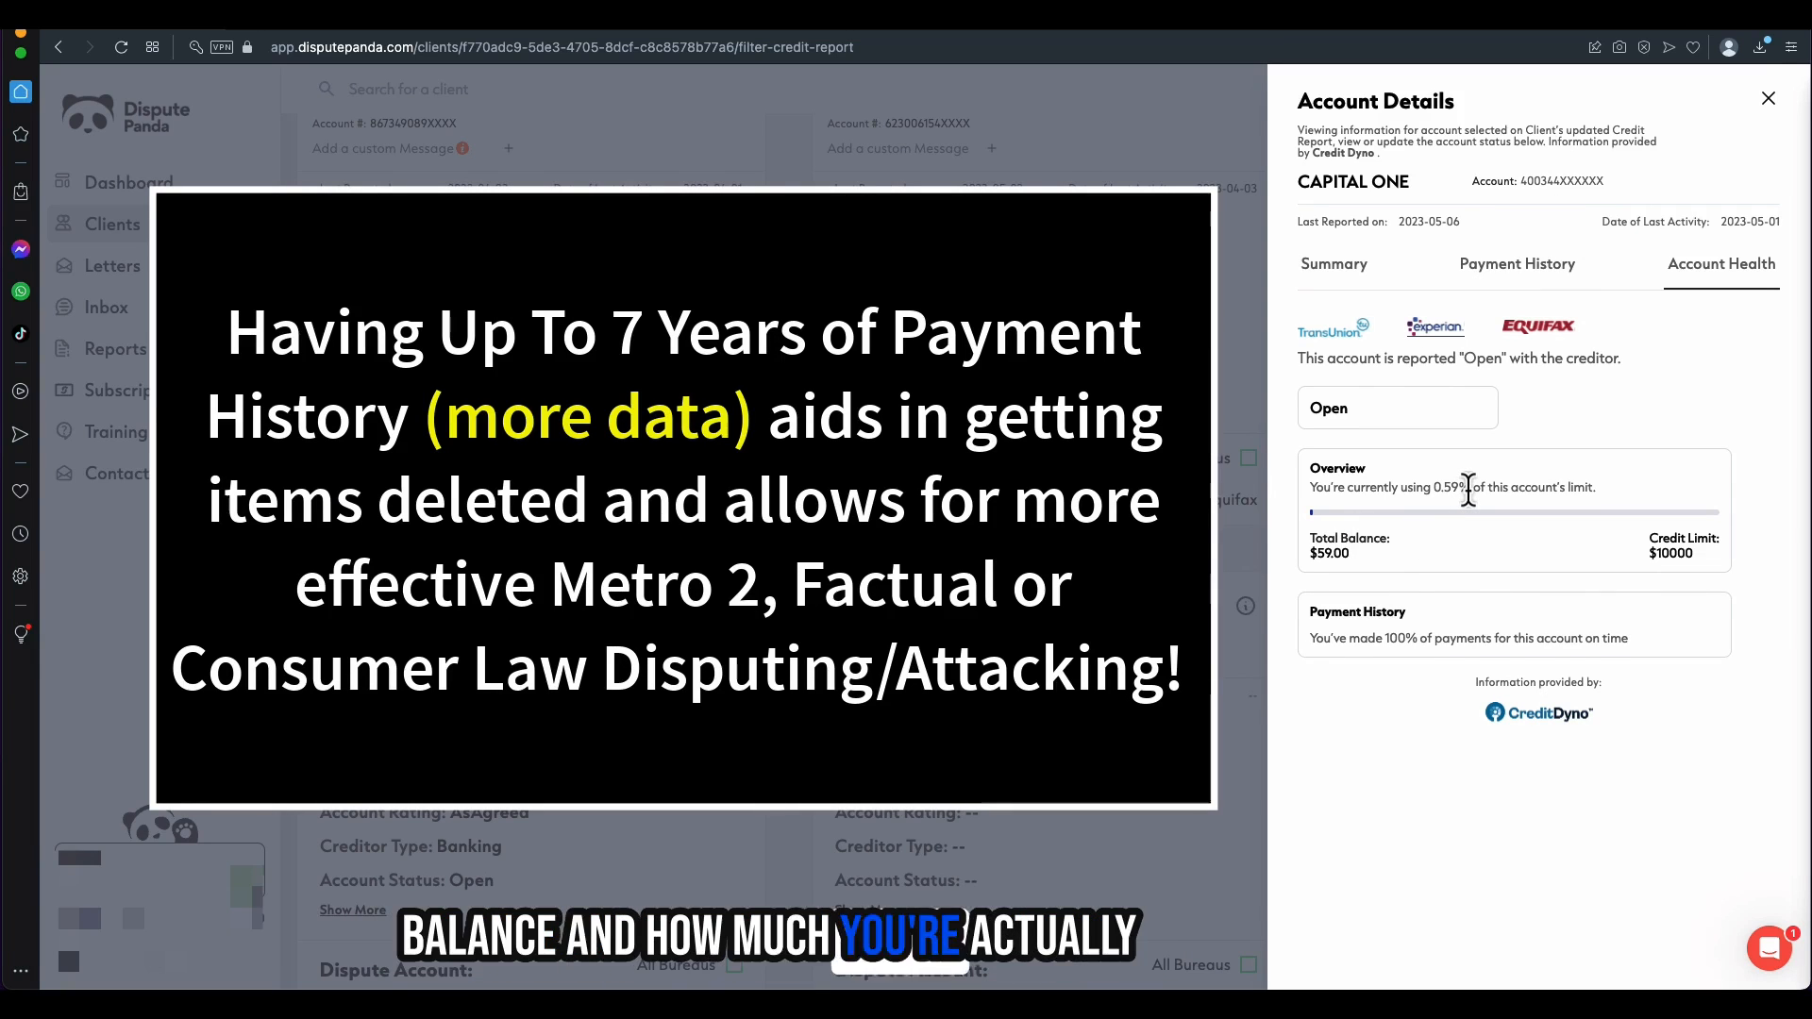
click(1517, 264)
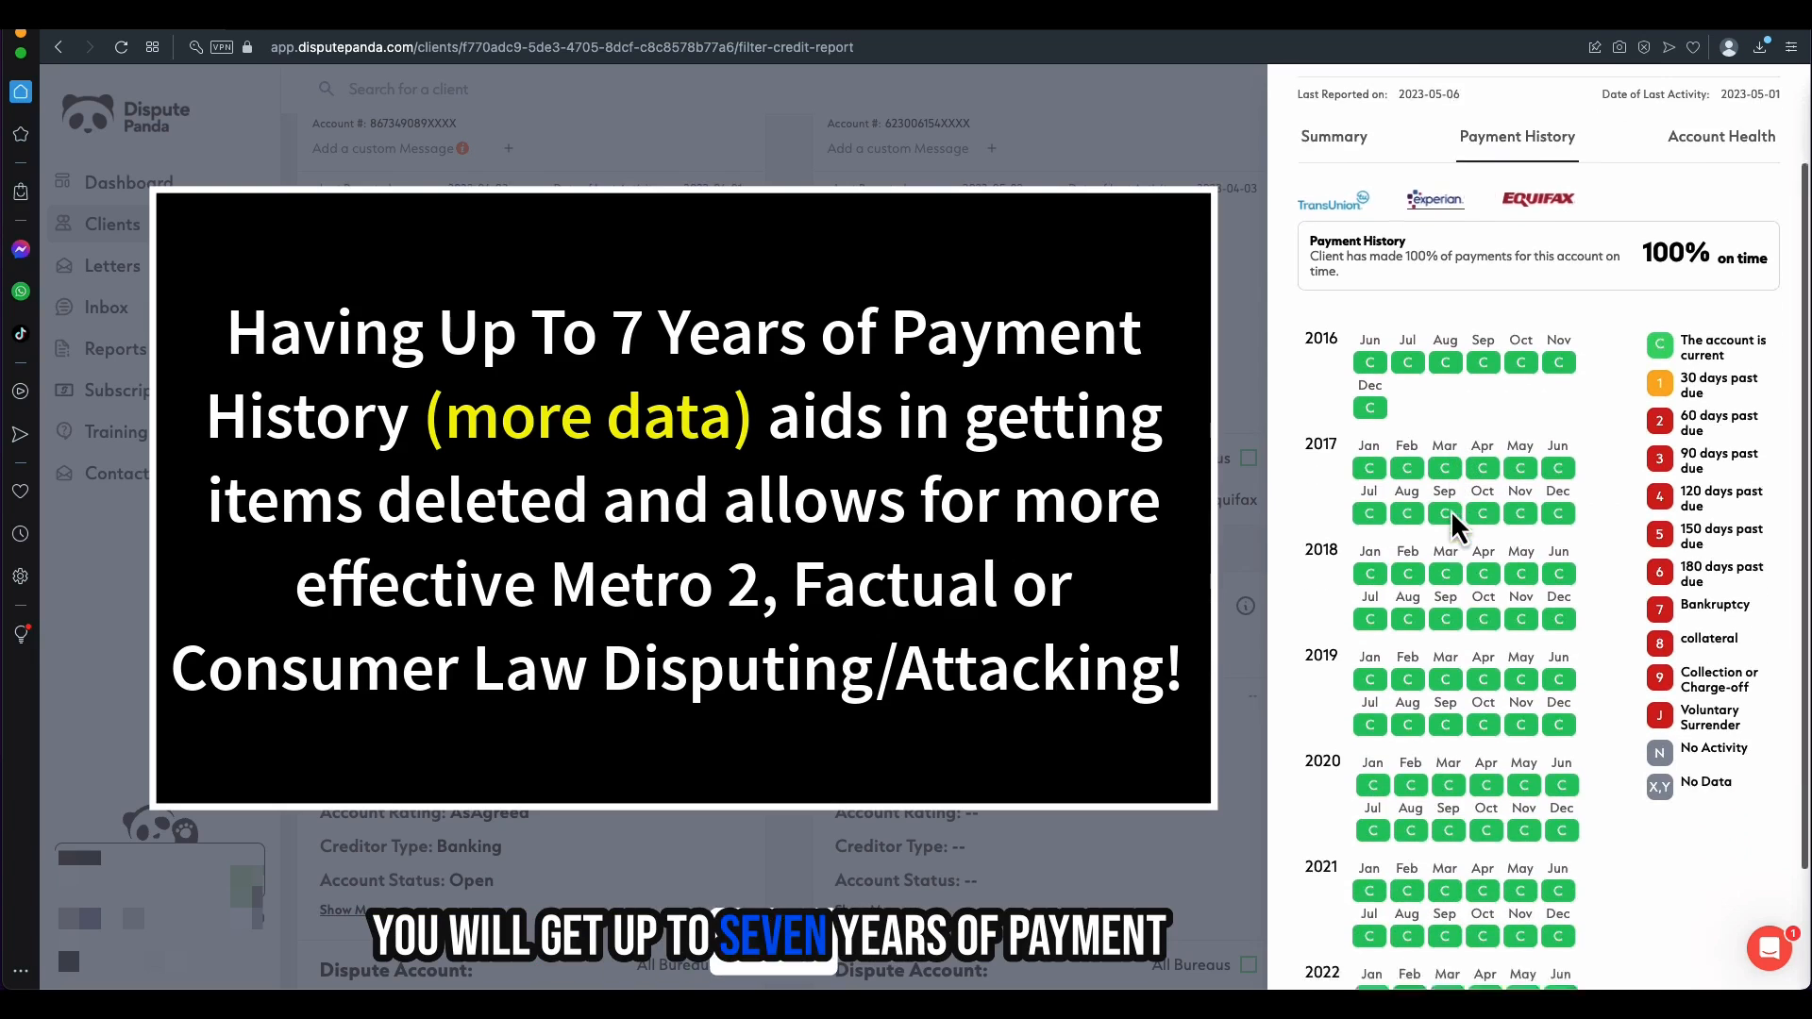
scroll(down, 3)
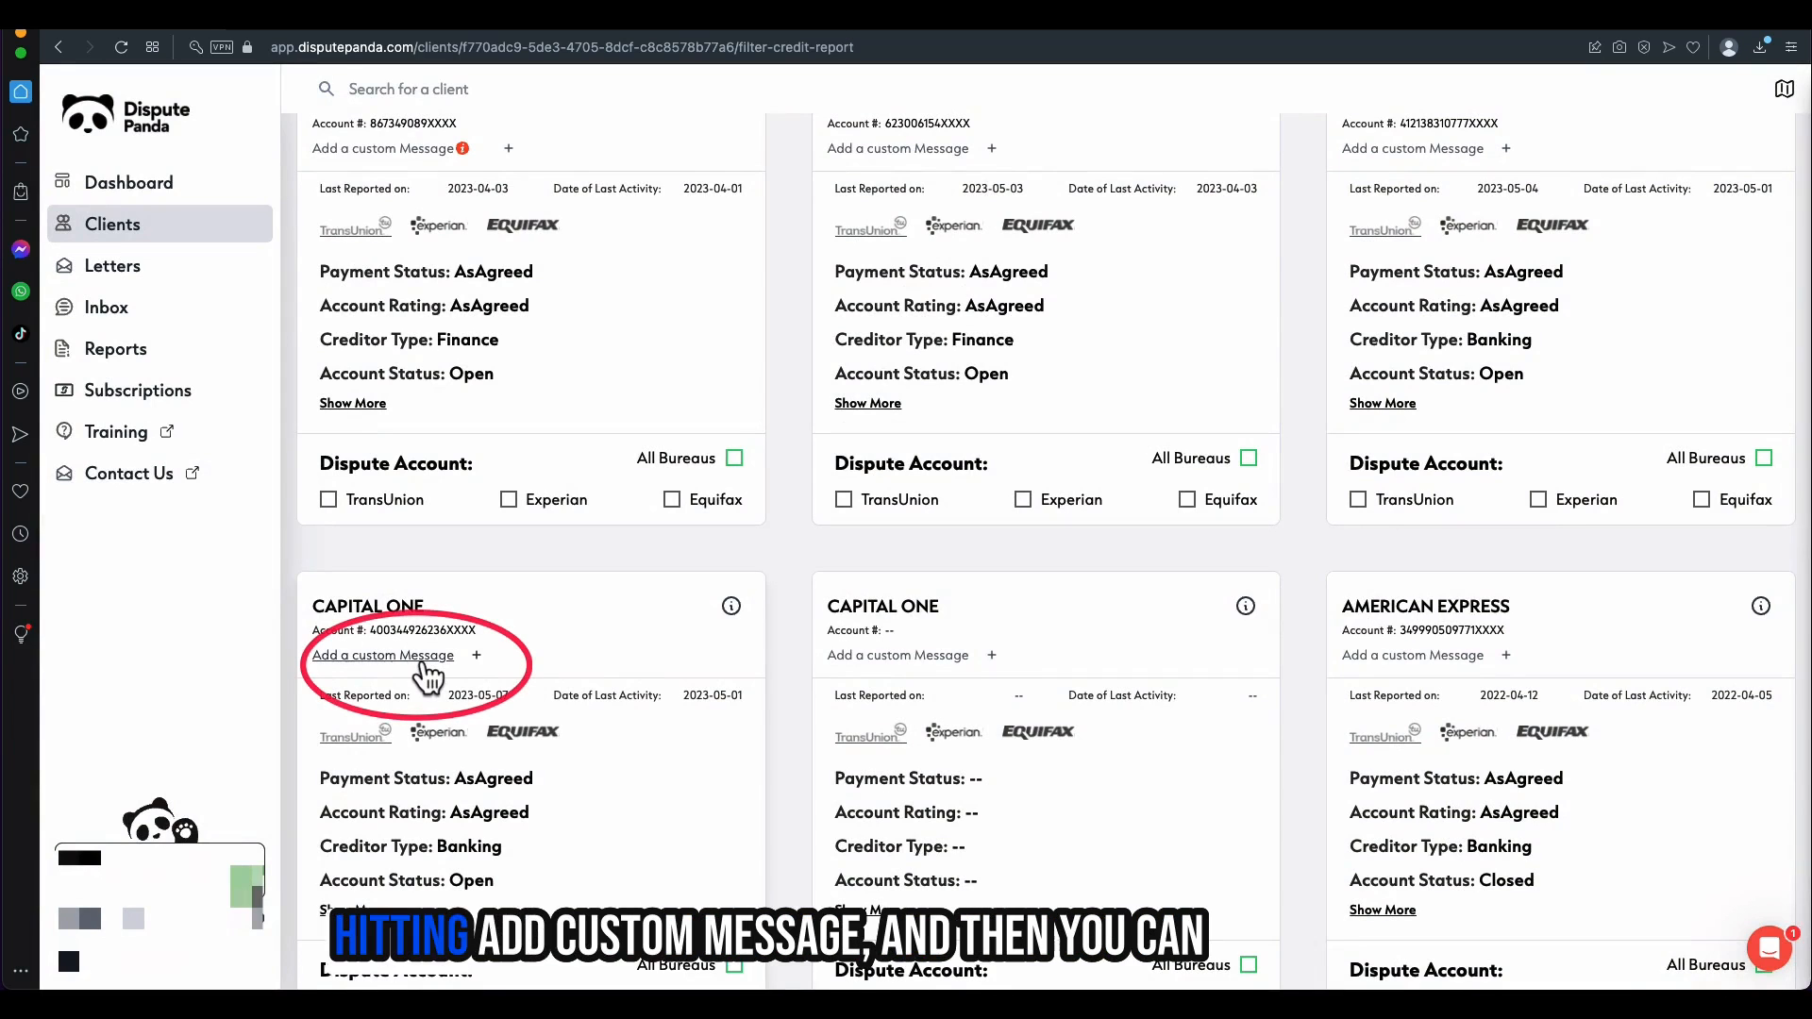
- Use 'Add a custom Message' on the Capital One card, then return to the Dashboard
click(382, 655)
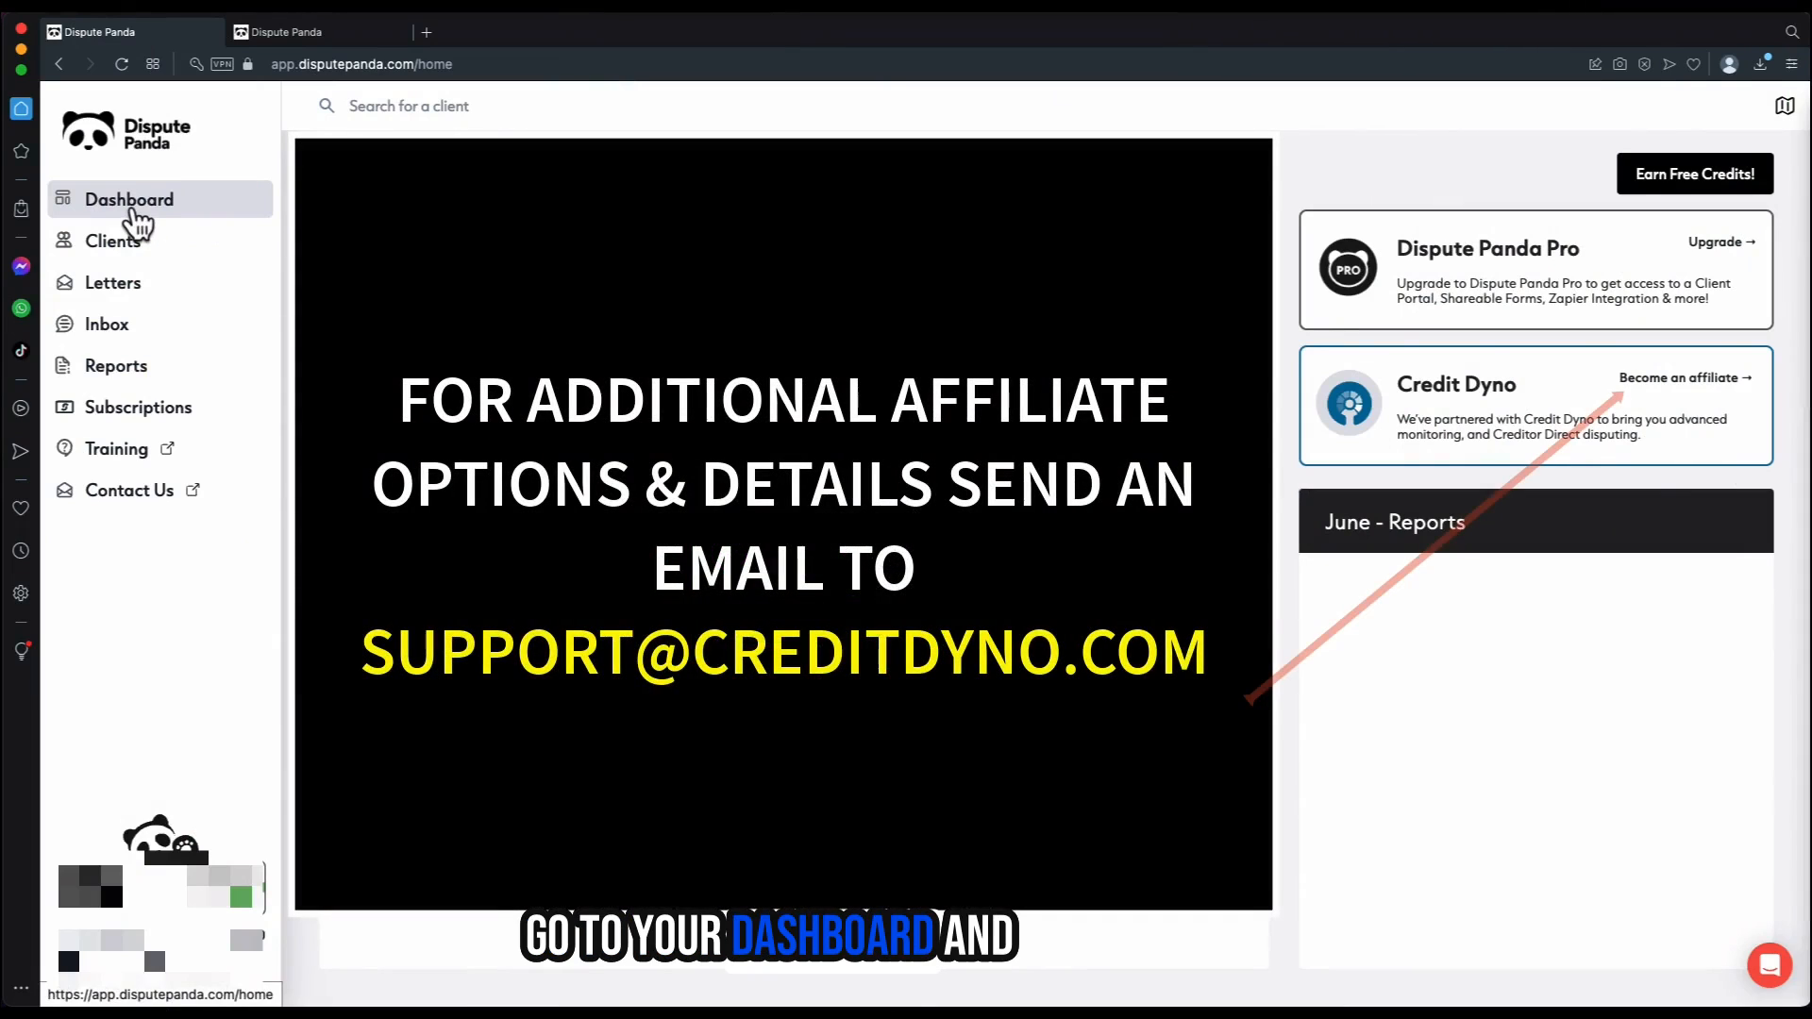
- Open 'Become an affiliate' on the dashboard's Credit Dyno card
click(1677, 377)
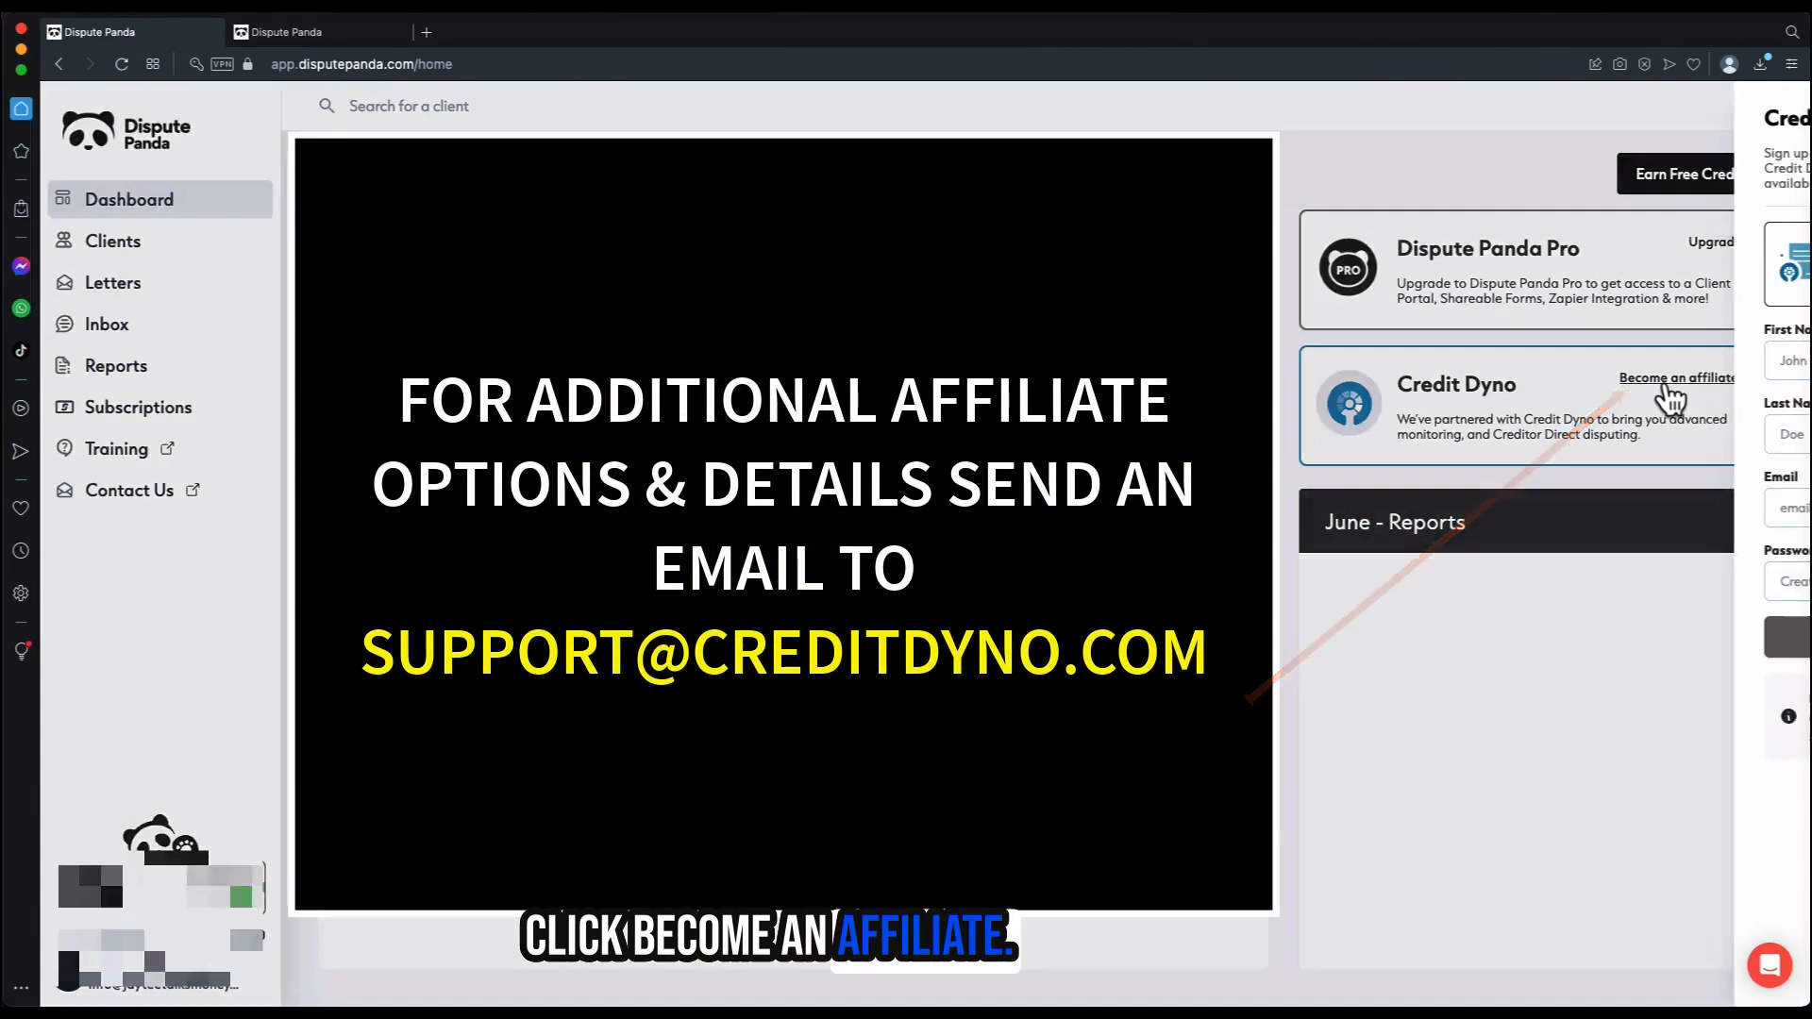
click(1678, 377)
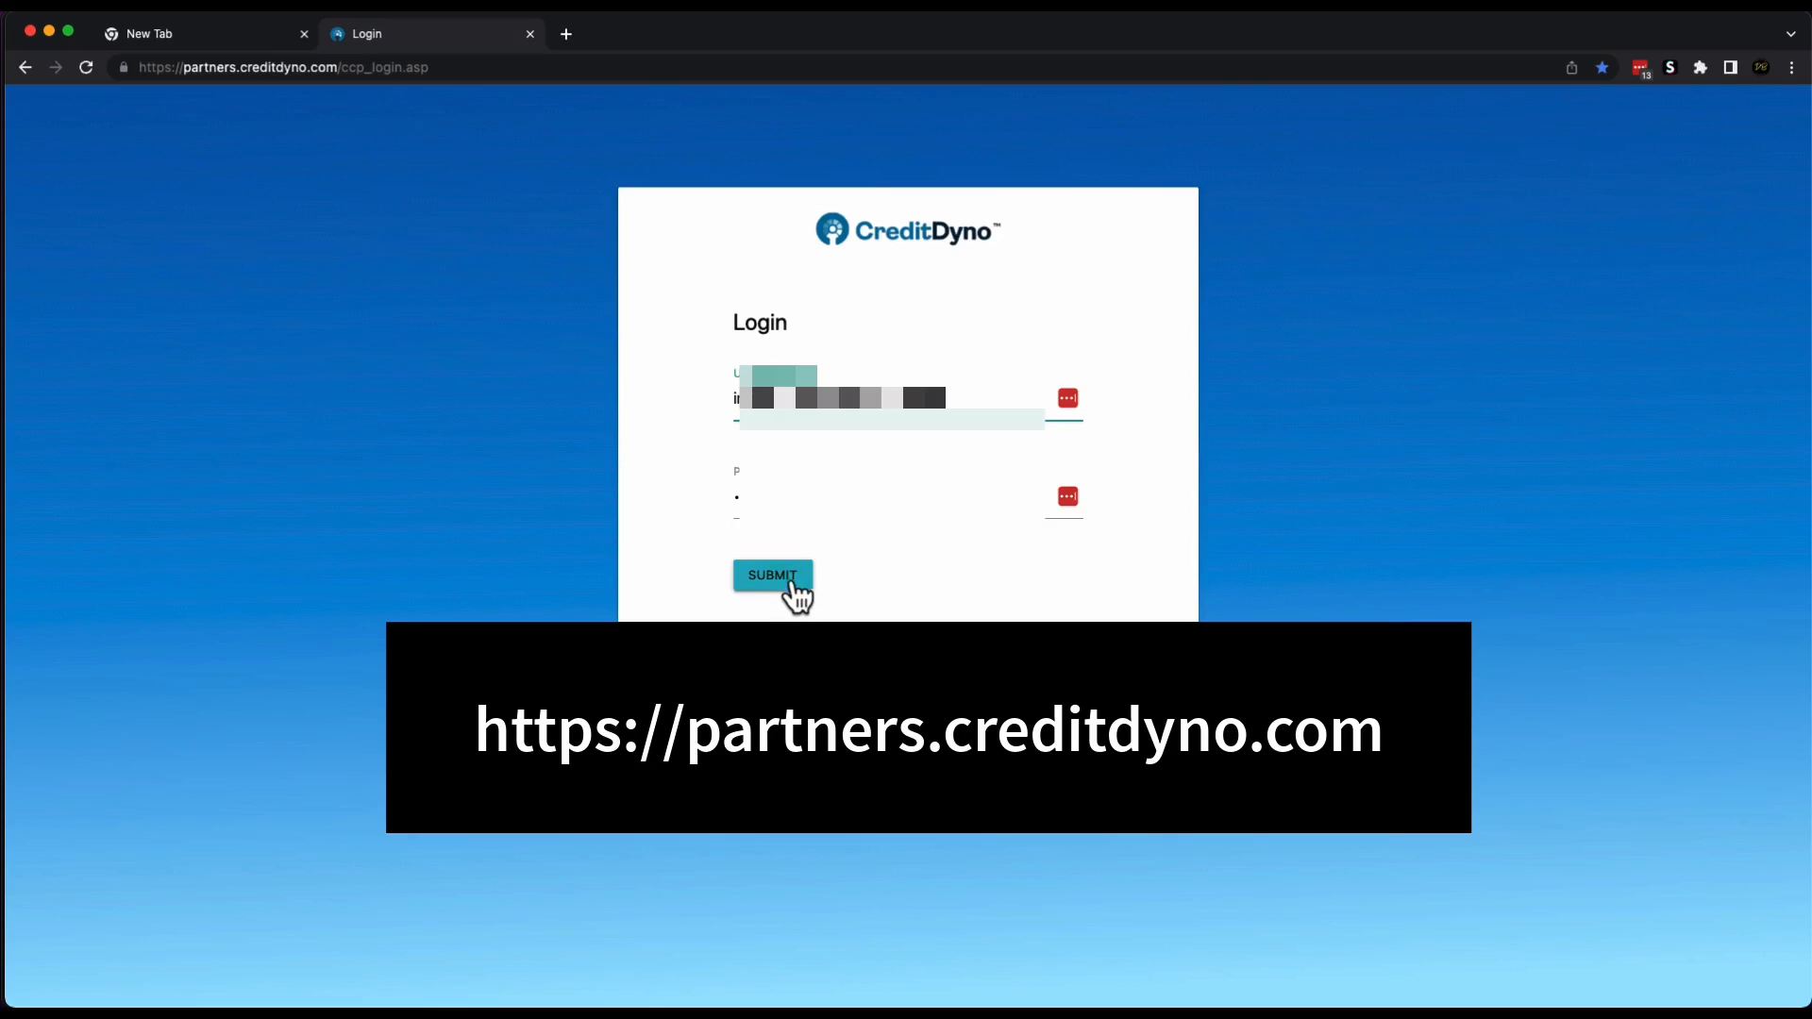
- Submit the partners.creditdyno.com login with the entered username and password
click(771, 576)
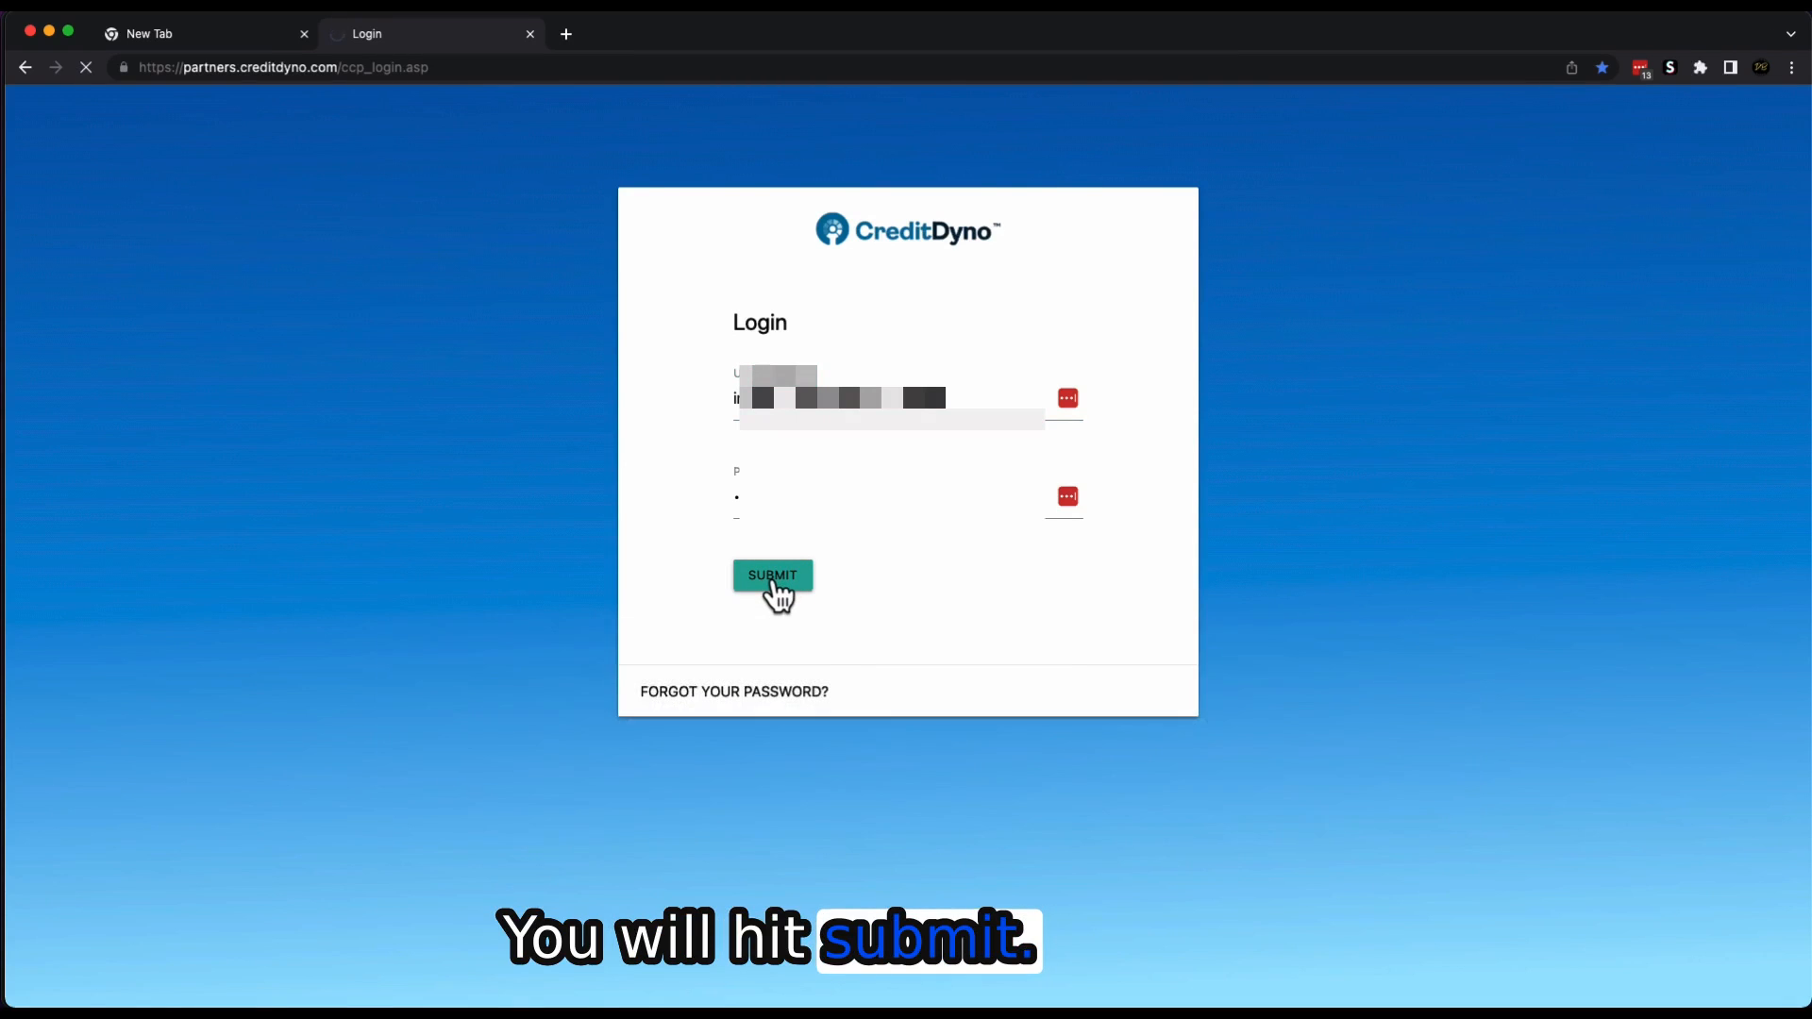
- Finish logging in and set the reporting overview's at-a-glance period to 7 days
click(773, 576)
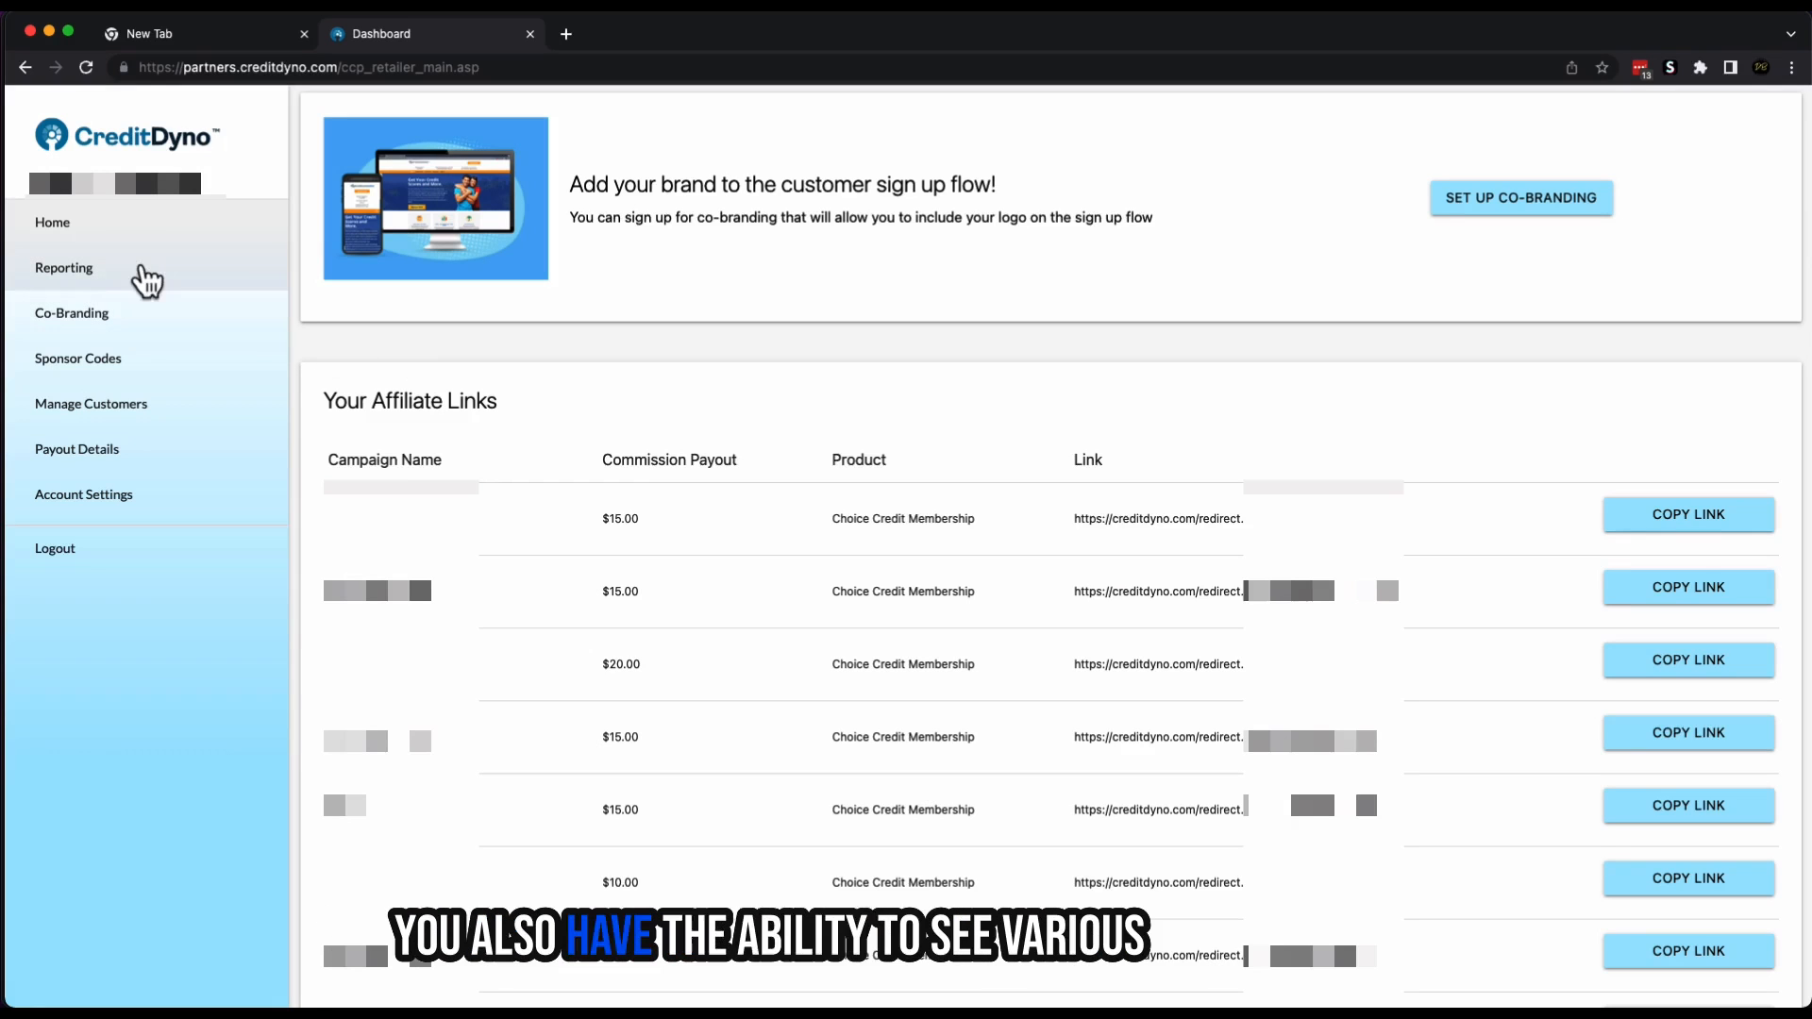
click(63, 267)
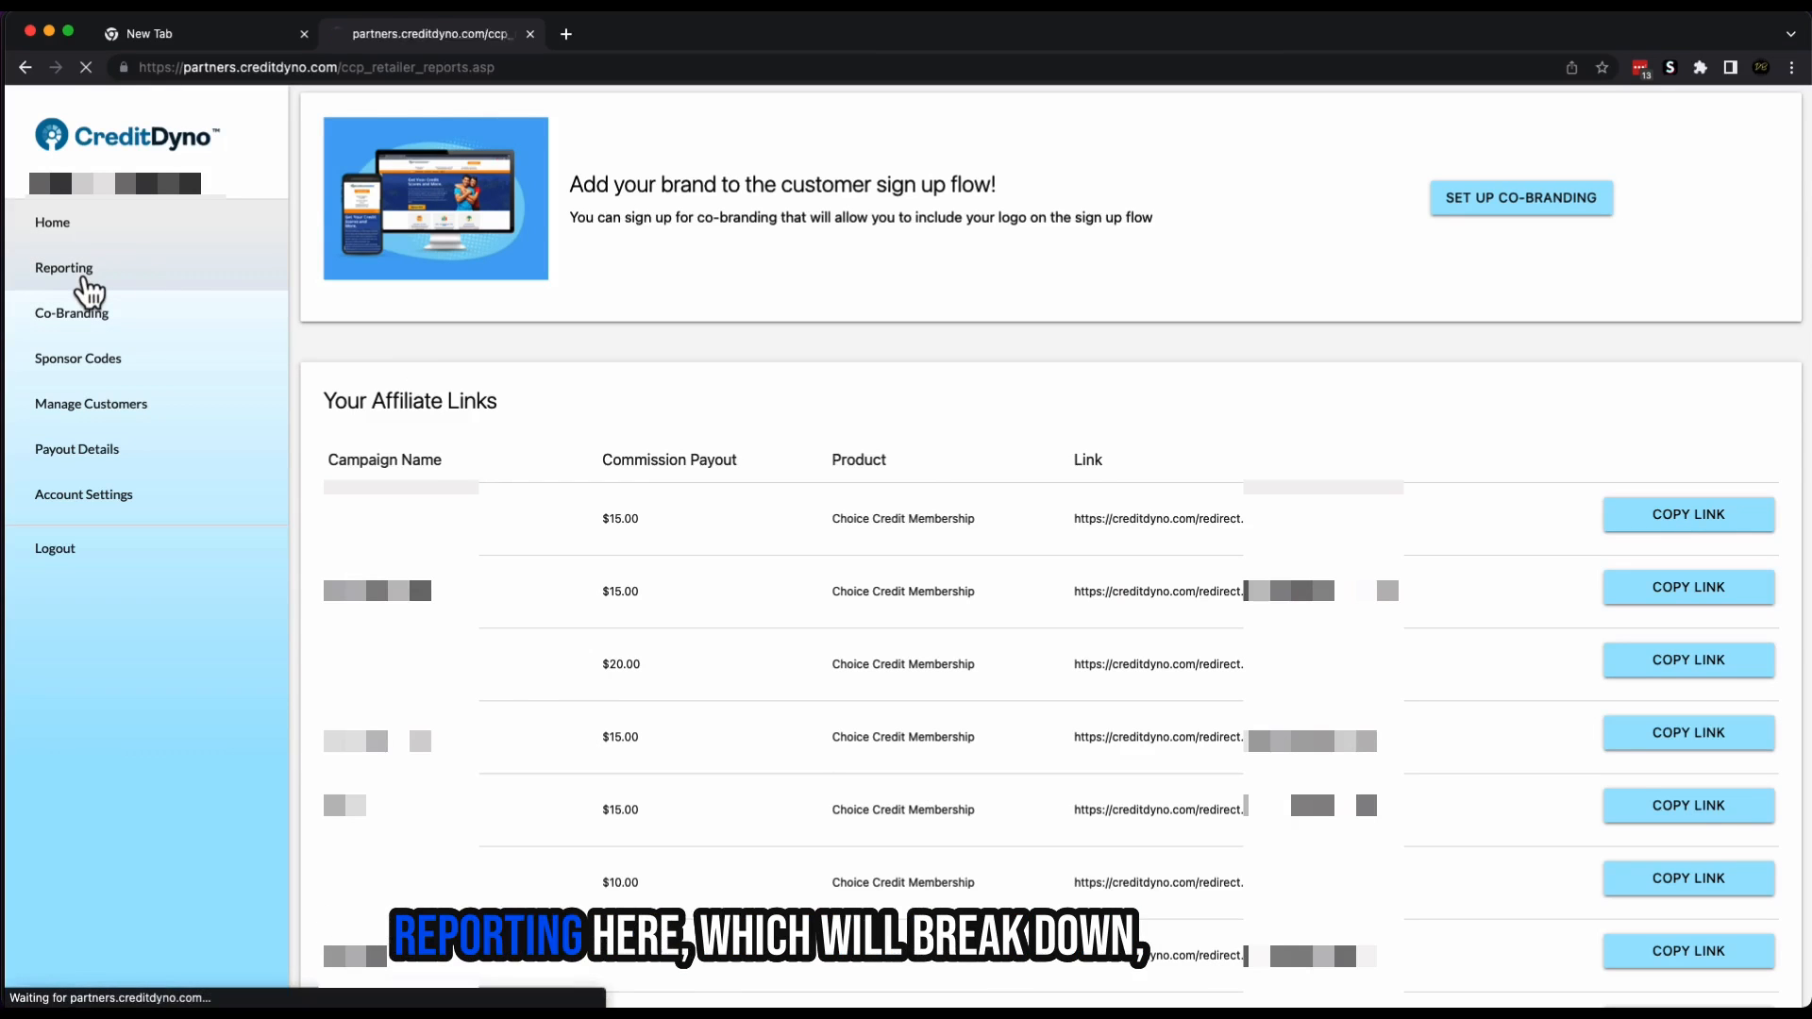
click(64, 268)
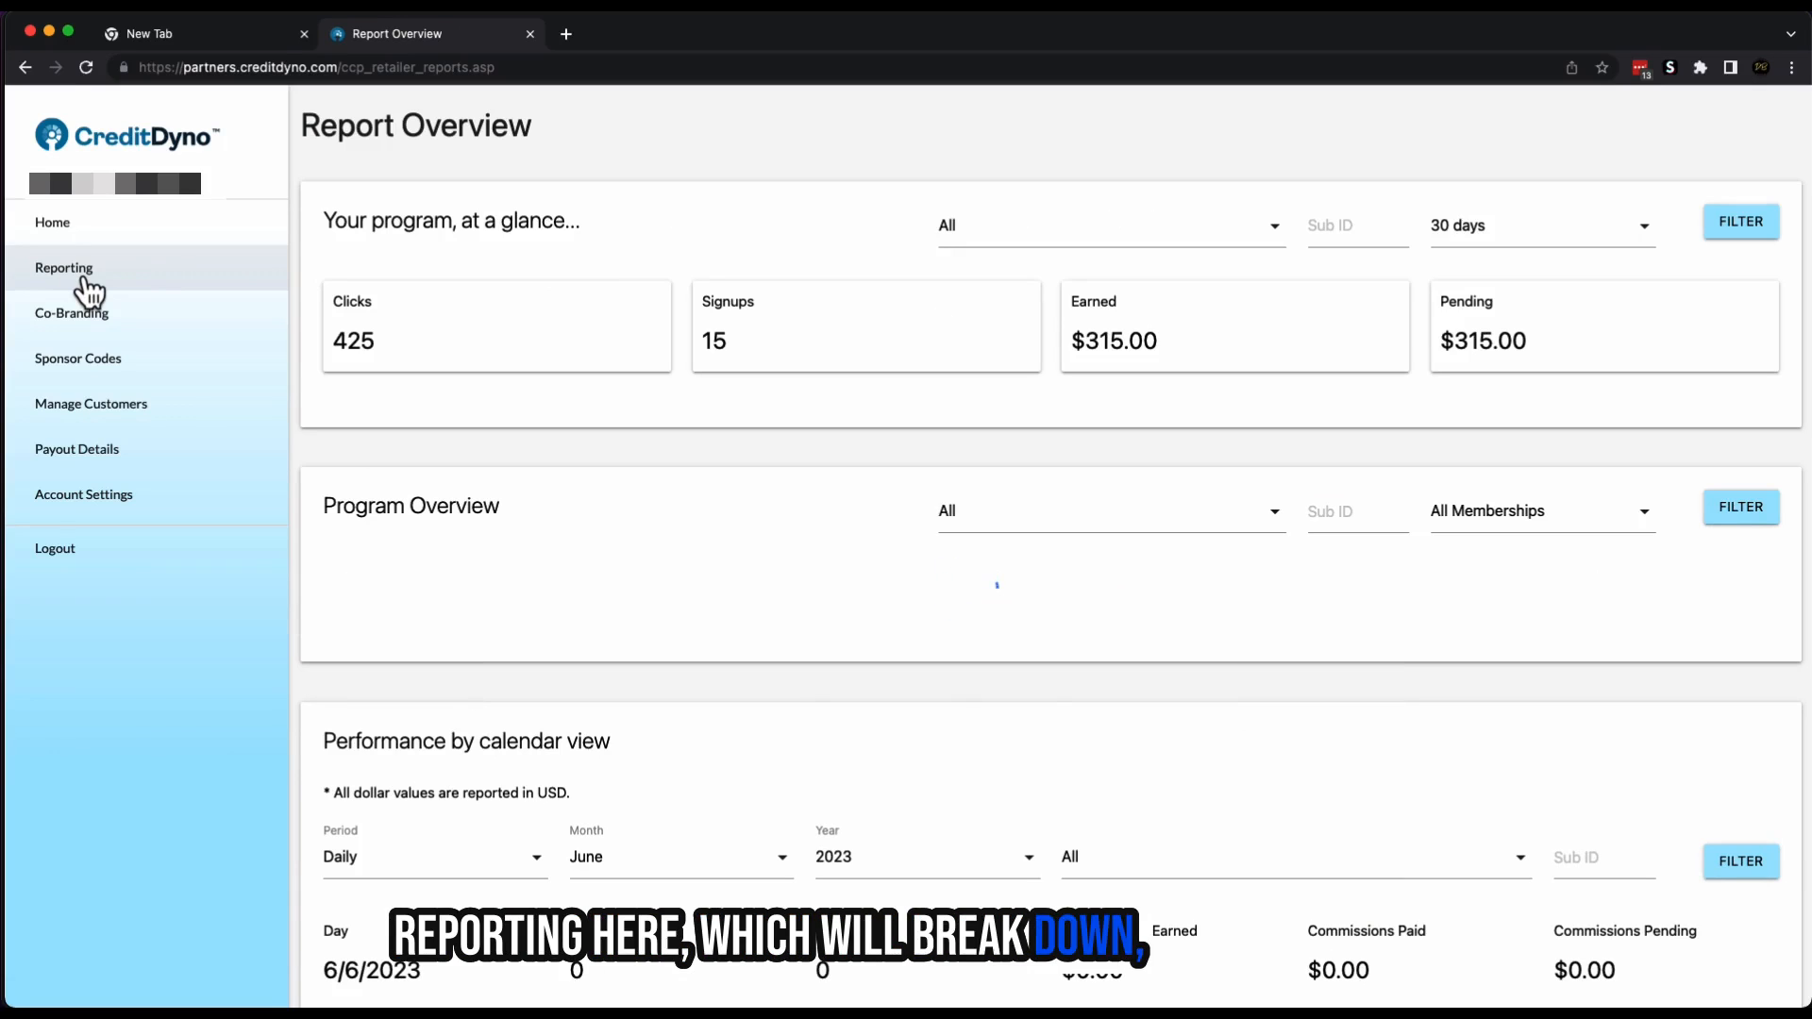
click(1741, 506)
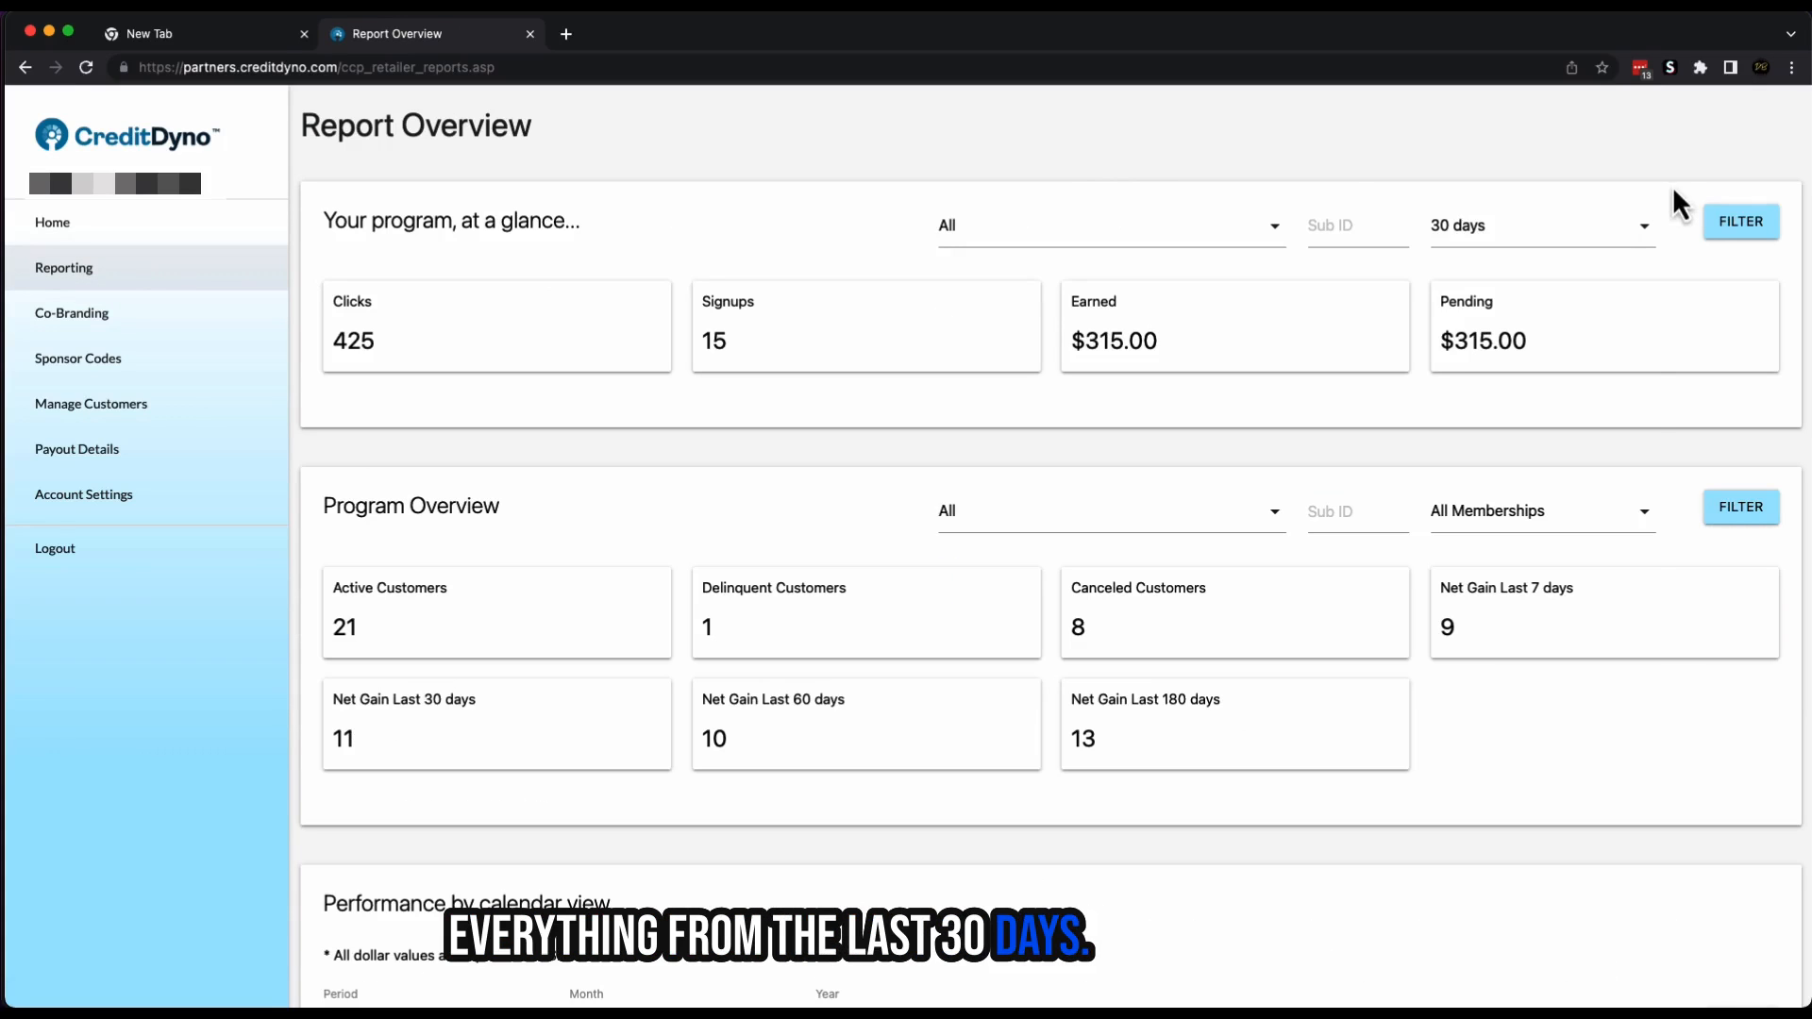
click(1538, 226)
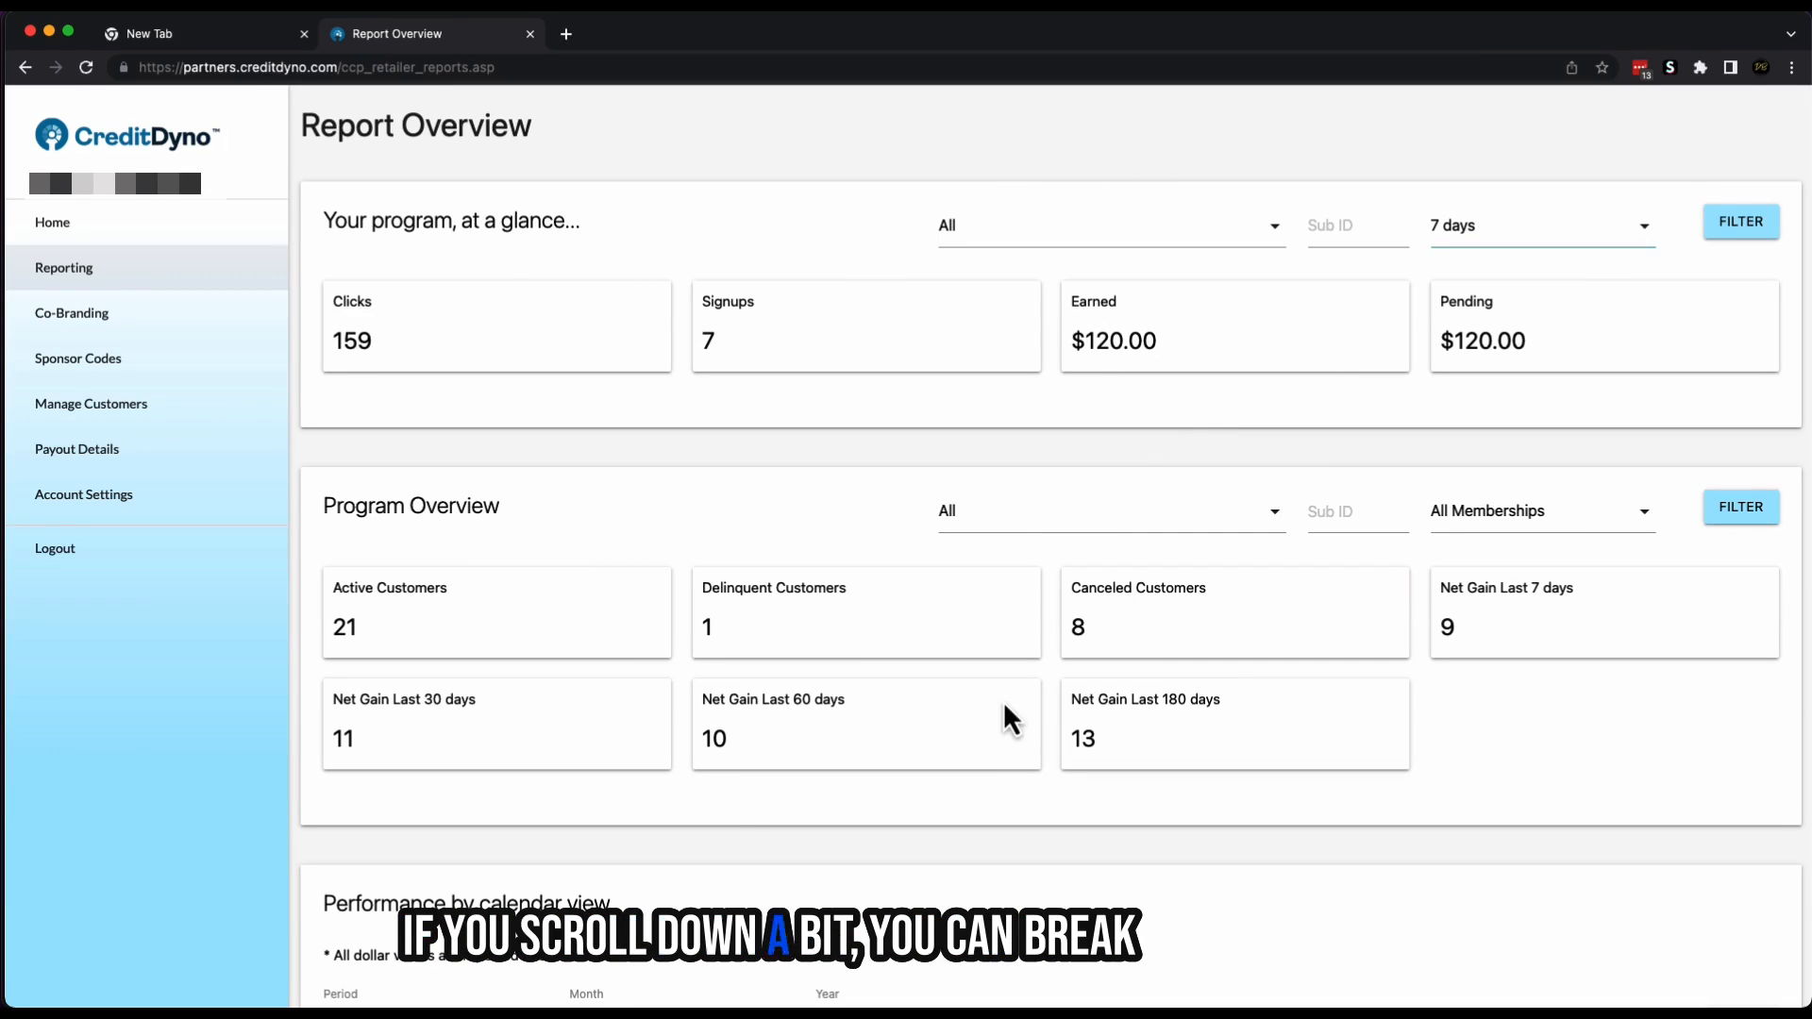
mouse_move(734, 803)
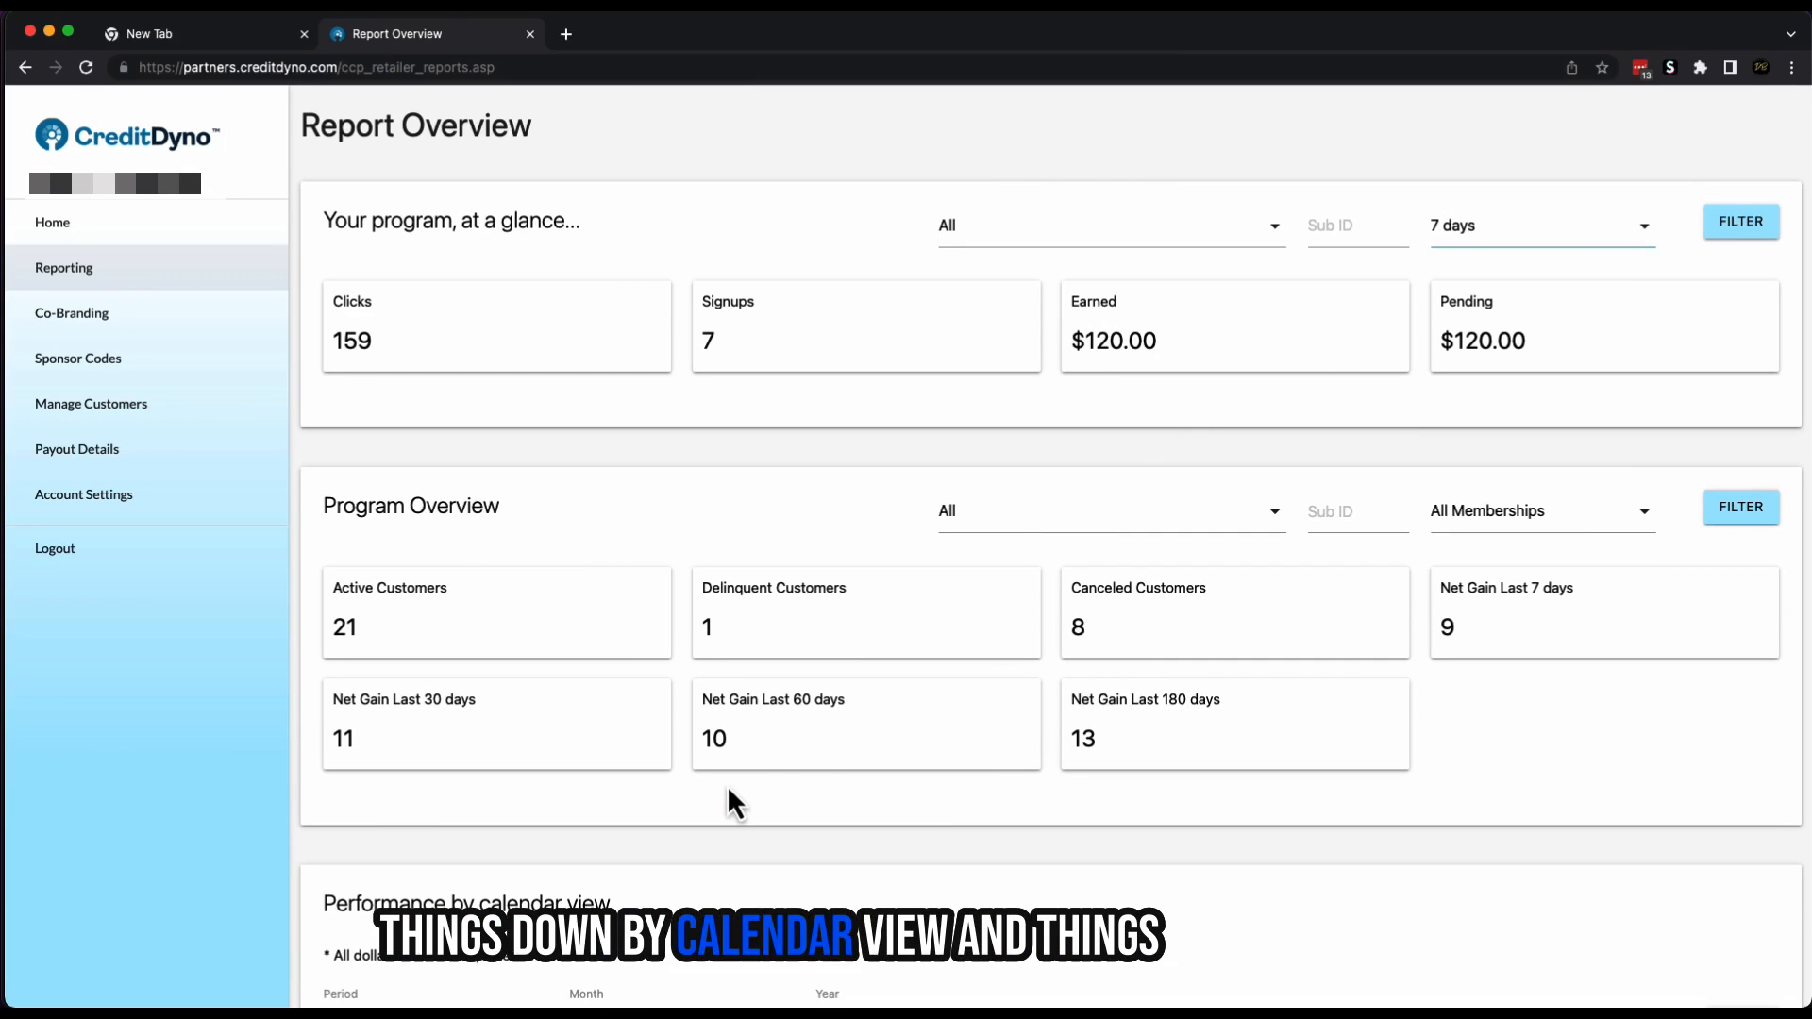
- Review the daily calendar performance, then open the Co-Branding offer page
scroll(down, 3)
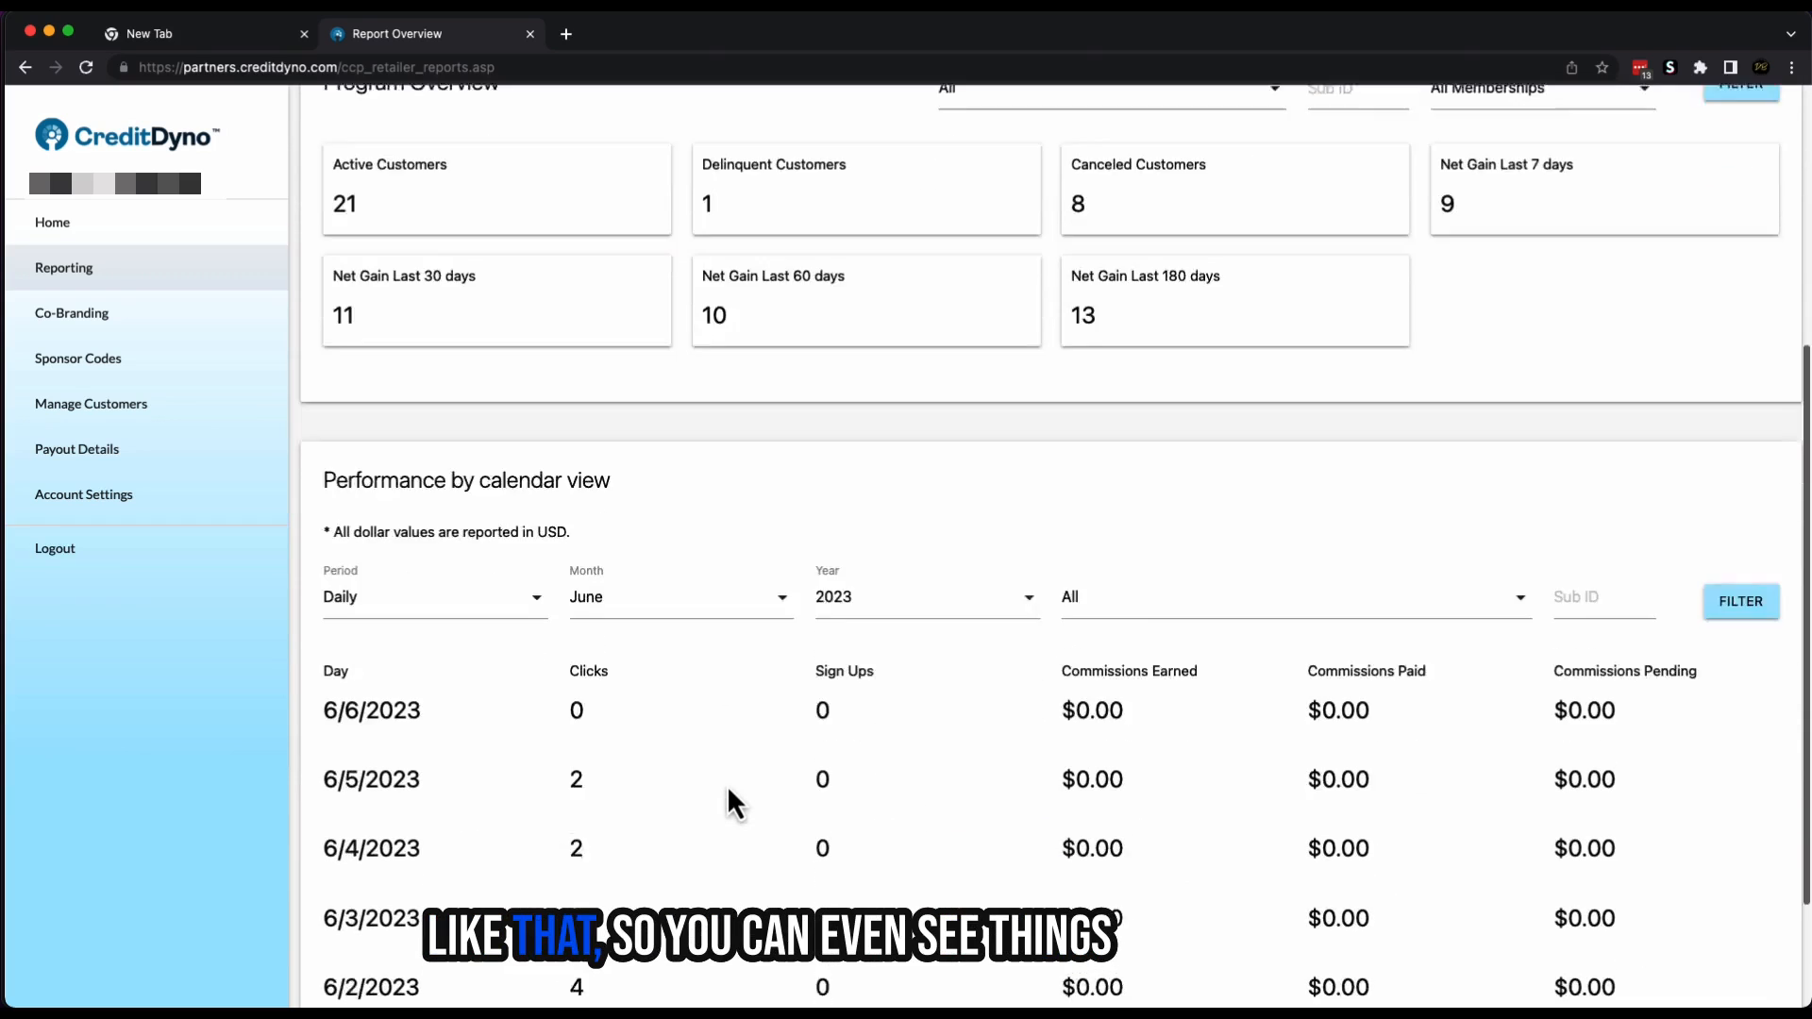
scroll(down, 3)
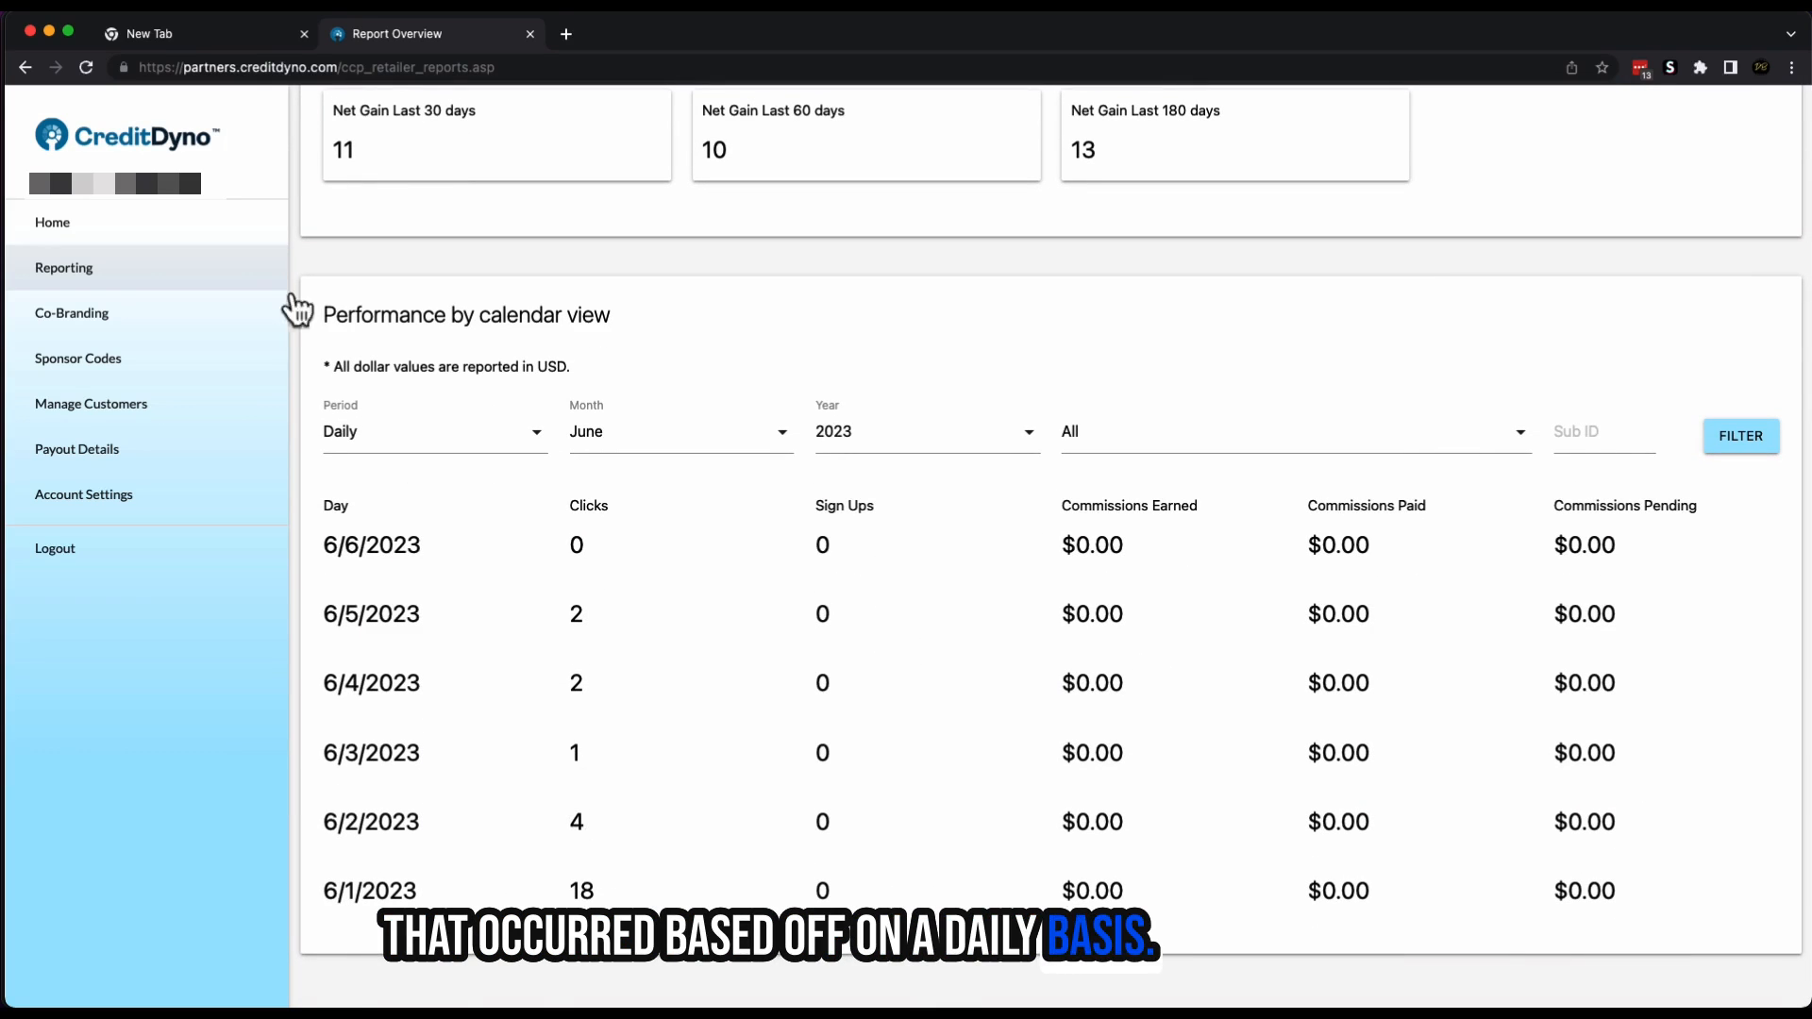
click(72, 312)
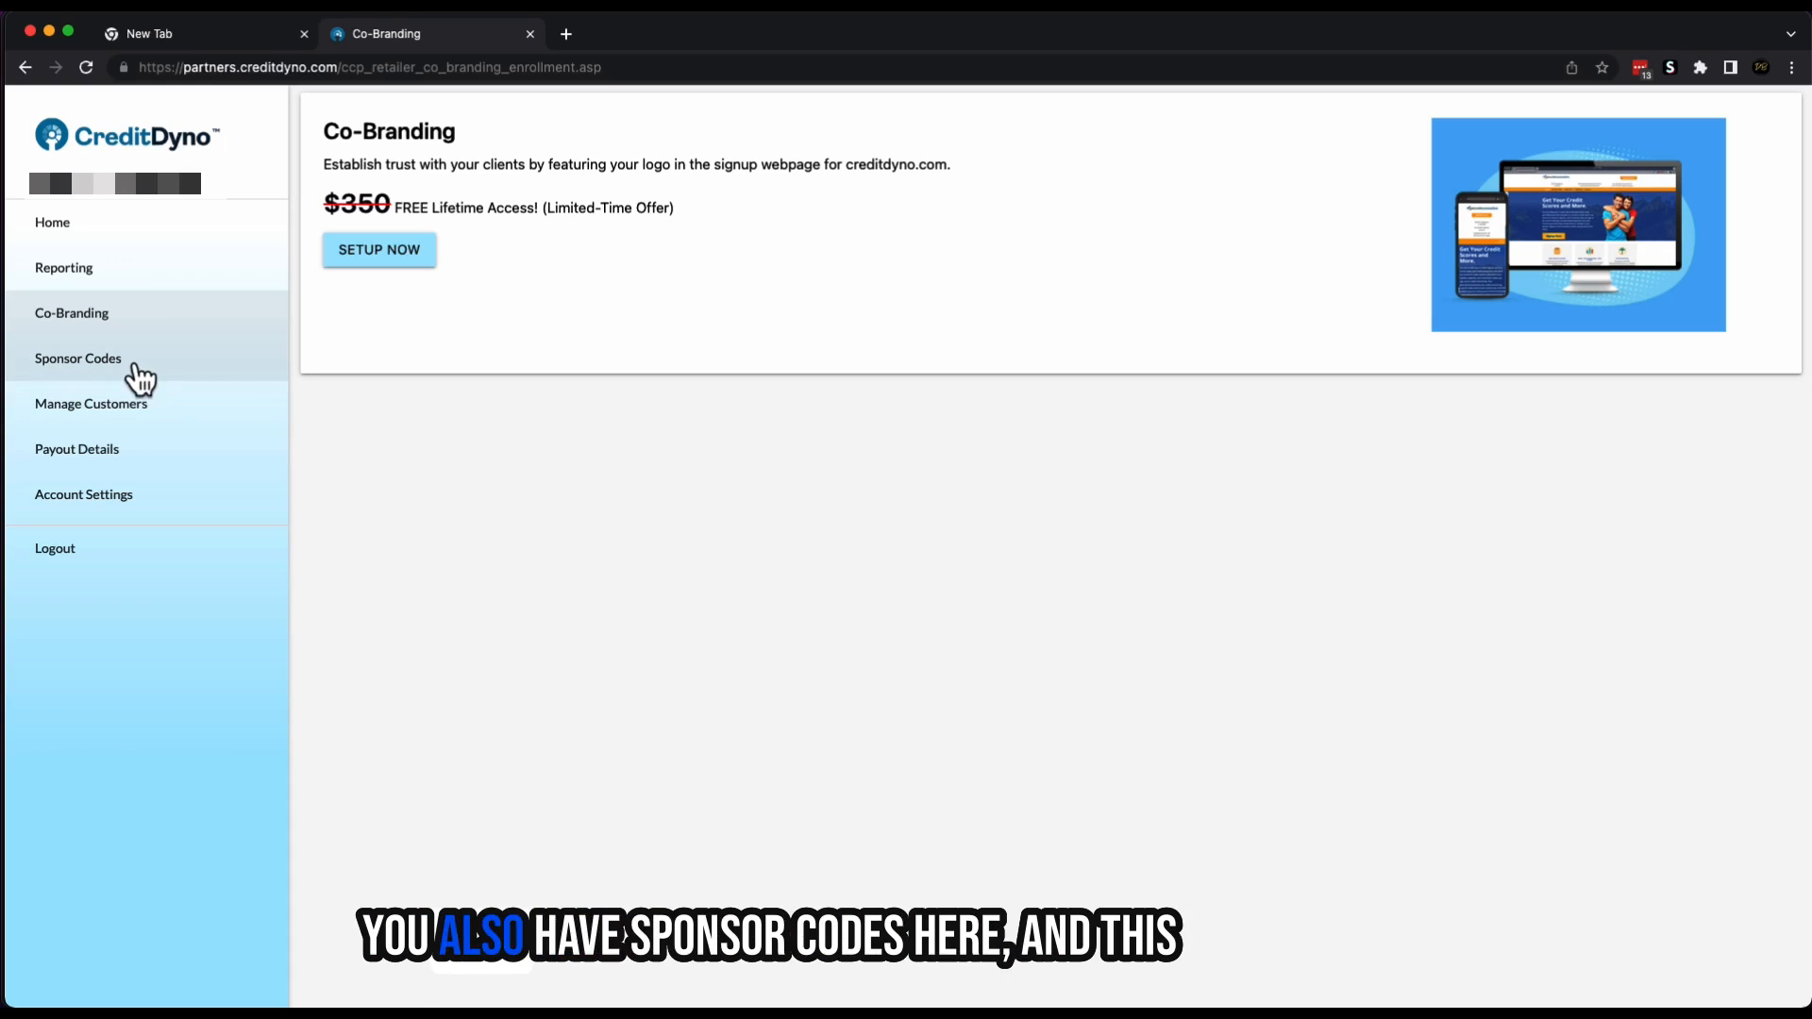
- View the Sponsor Codes pros and cons, then bring up the Manage Customers search
click(77, 358)
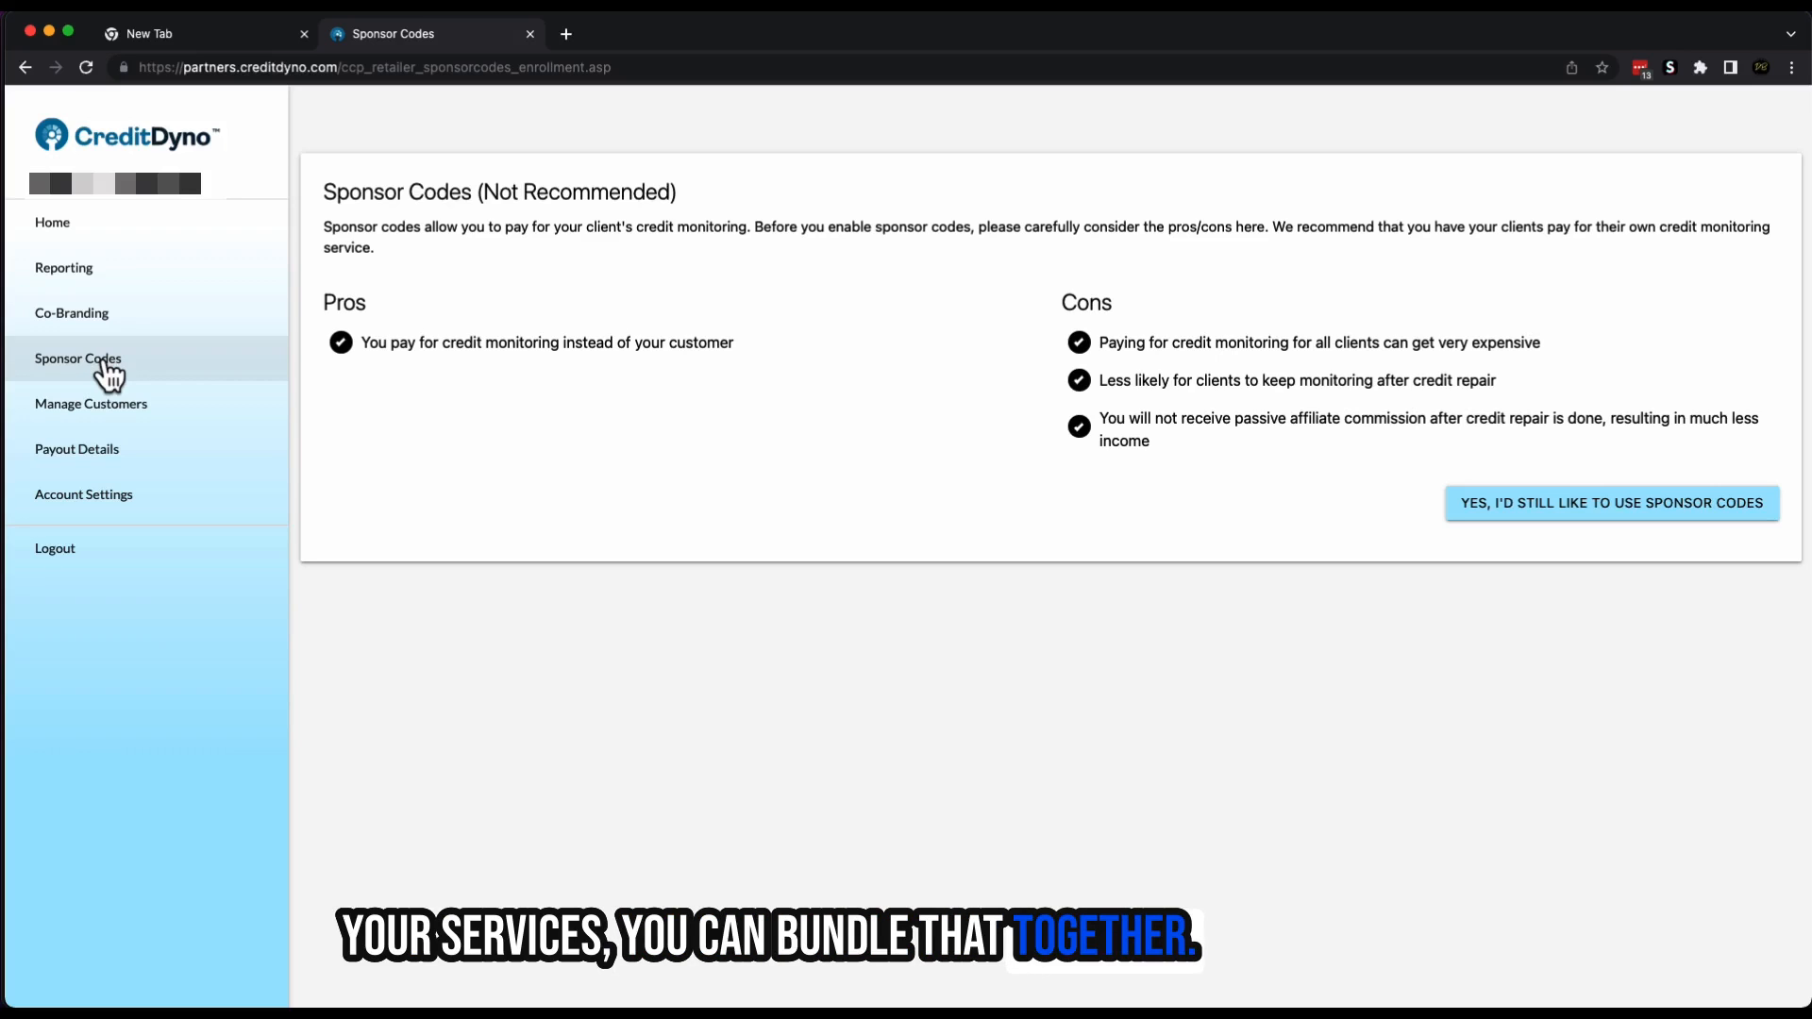
click(90, 403)
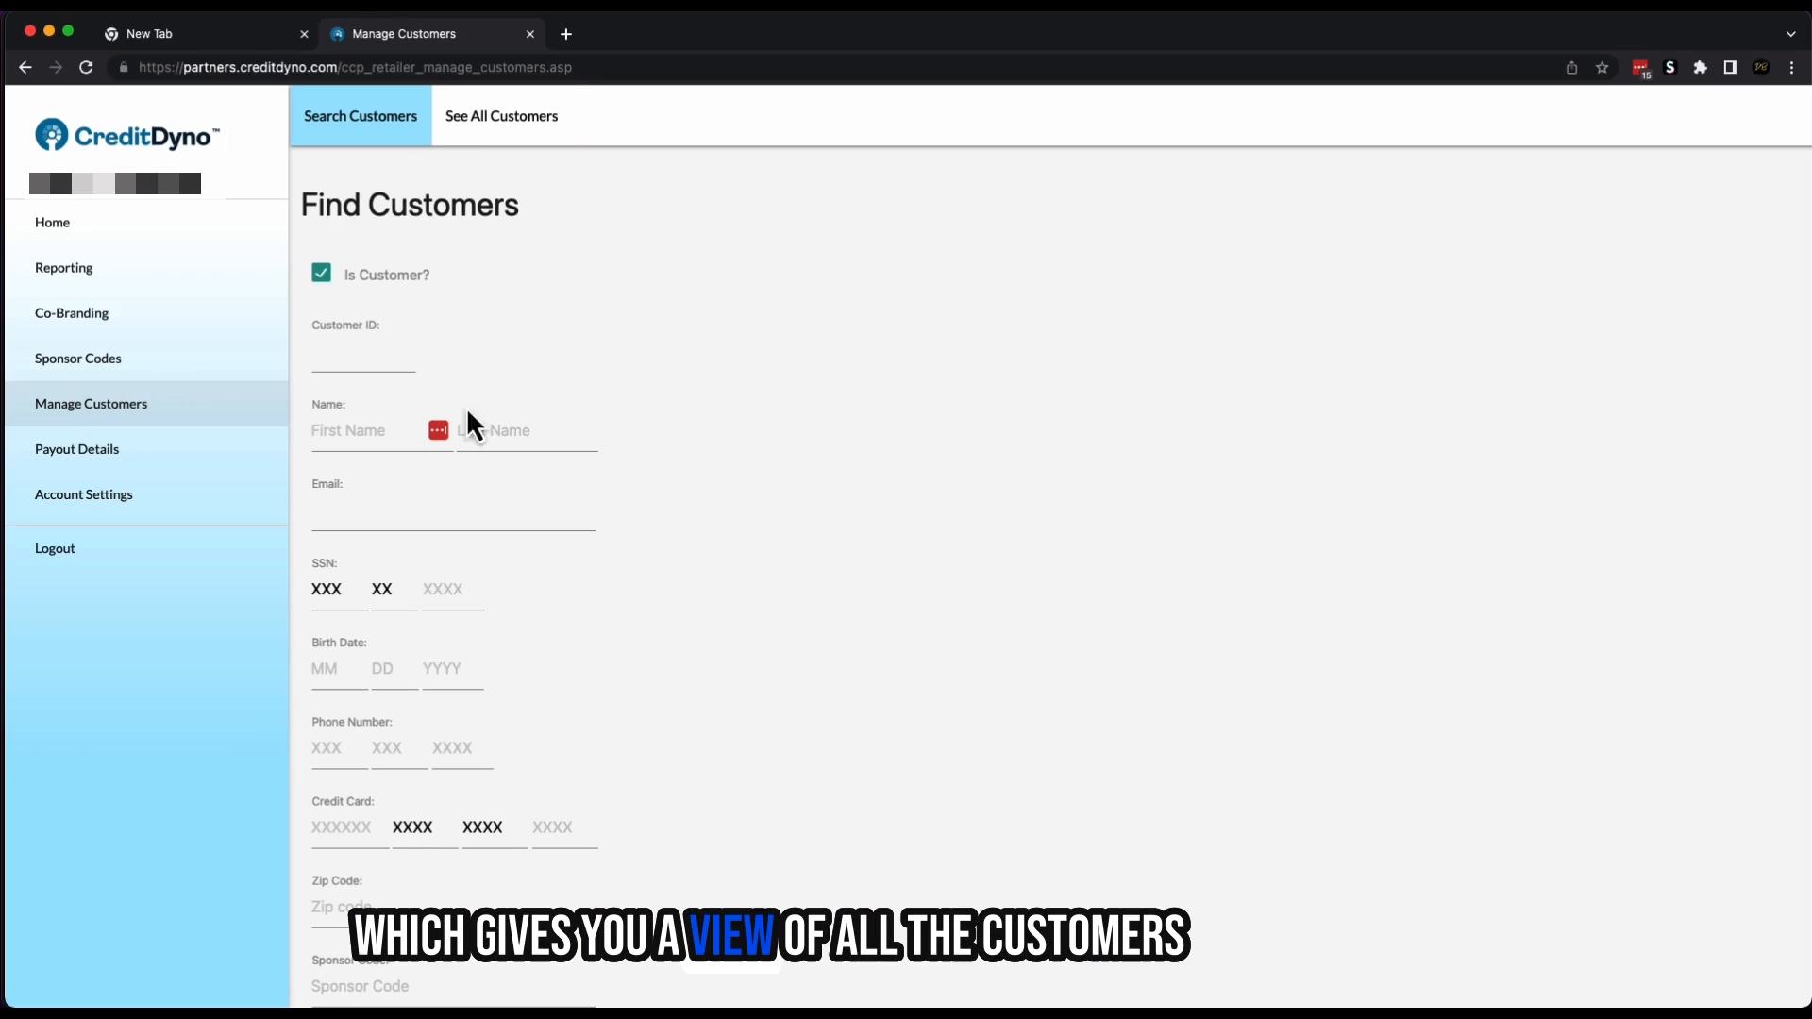
- Switch to See All Customers and look over the status, payment and enrollment date filters
click(502, 115)
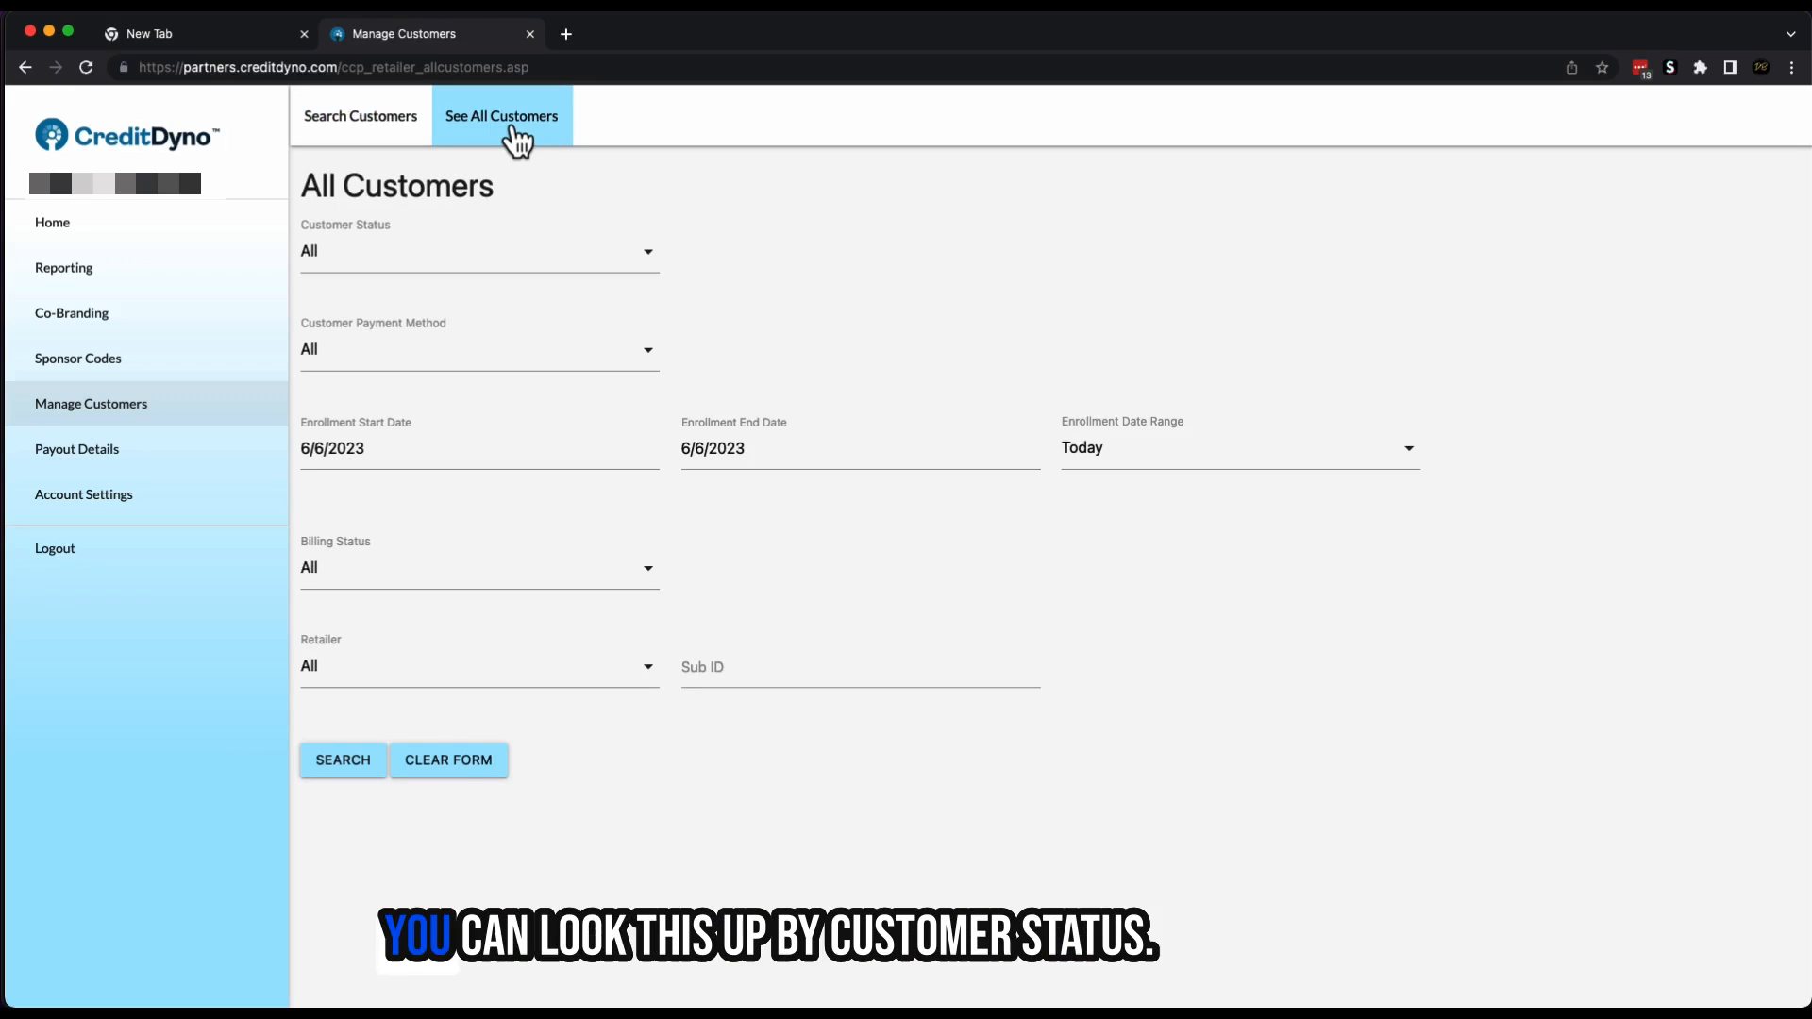
click(478, 251)
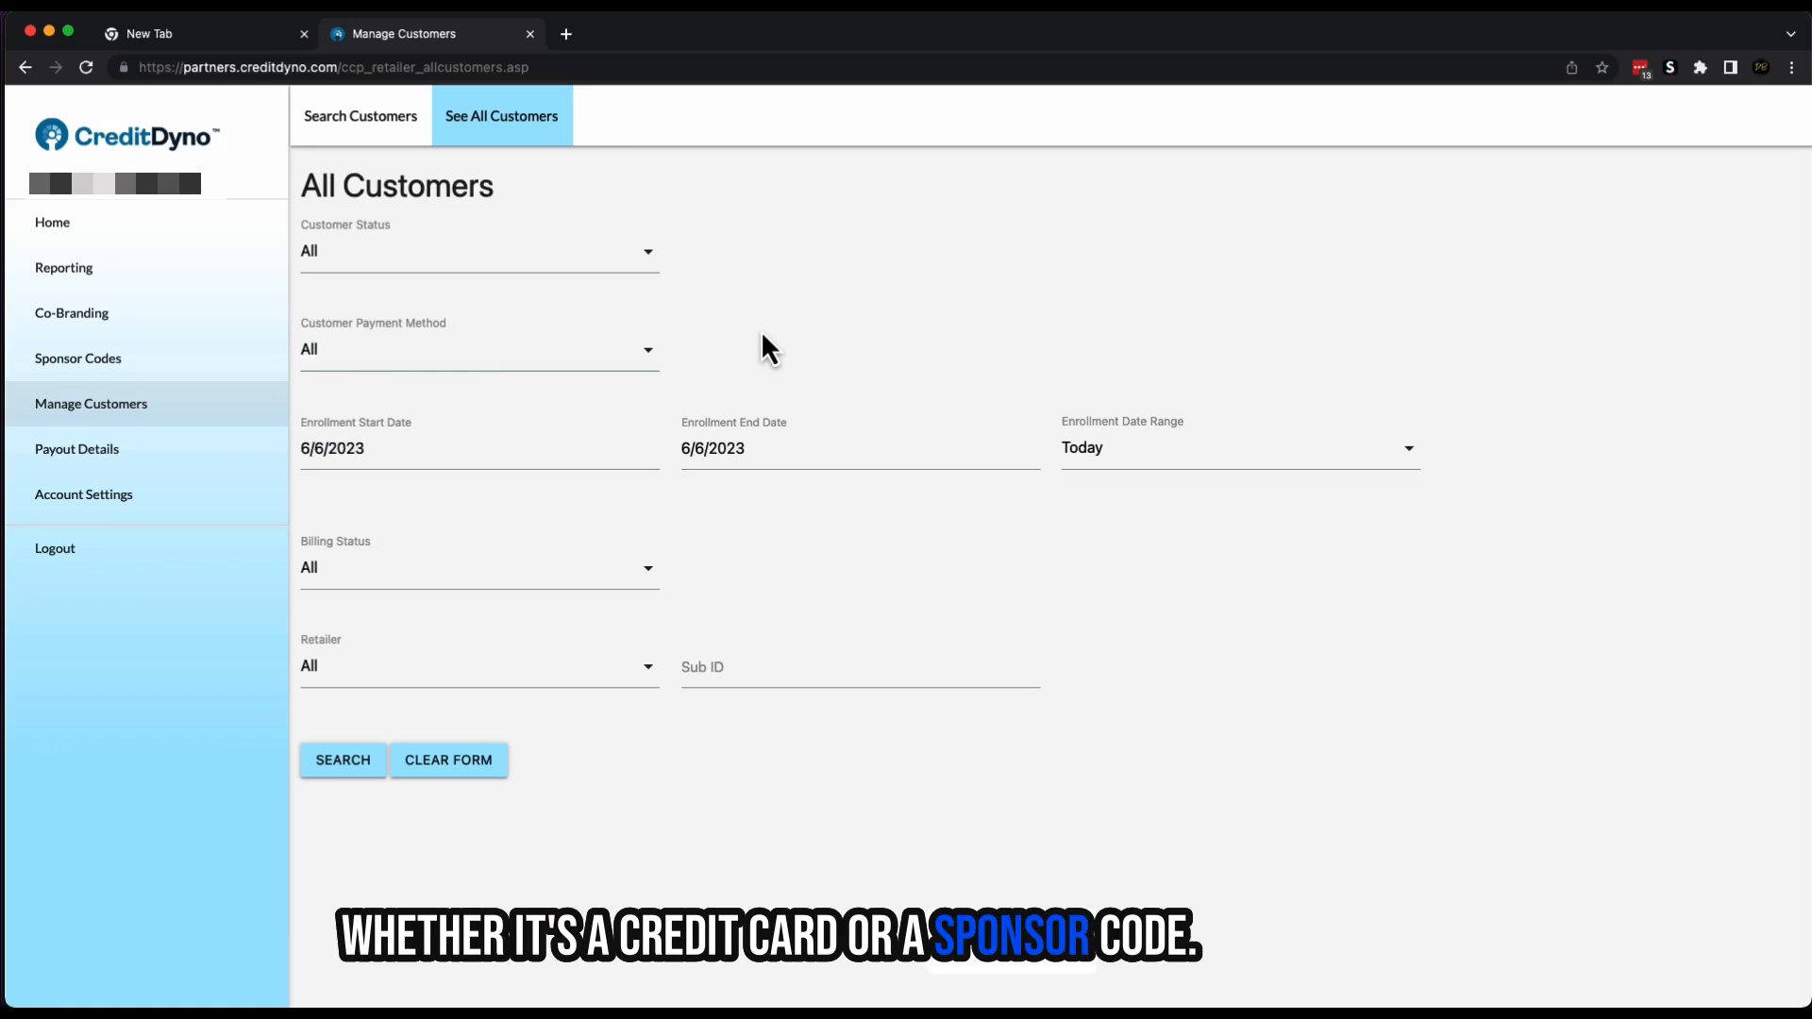
mouse_move(1107, 468)
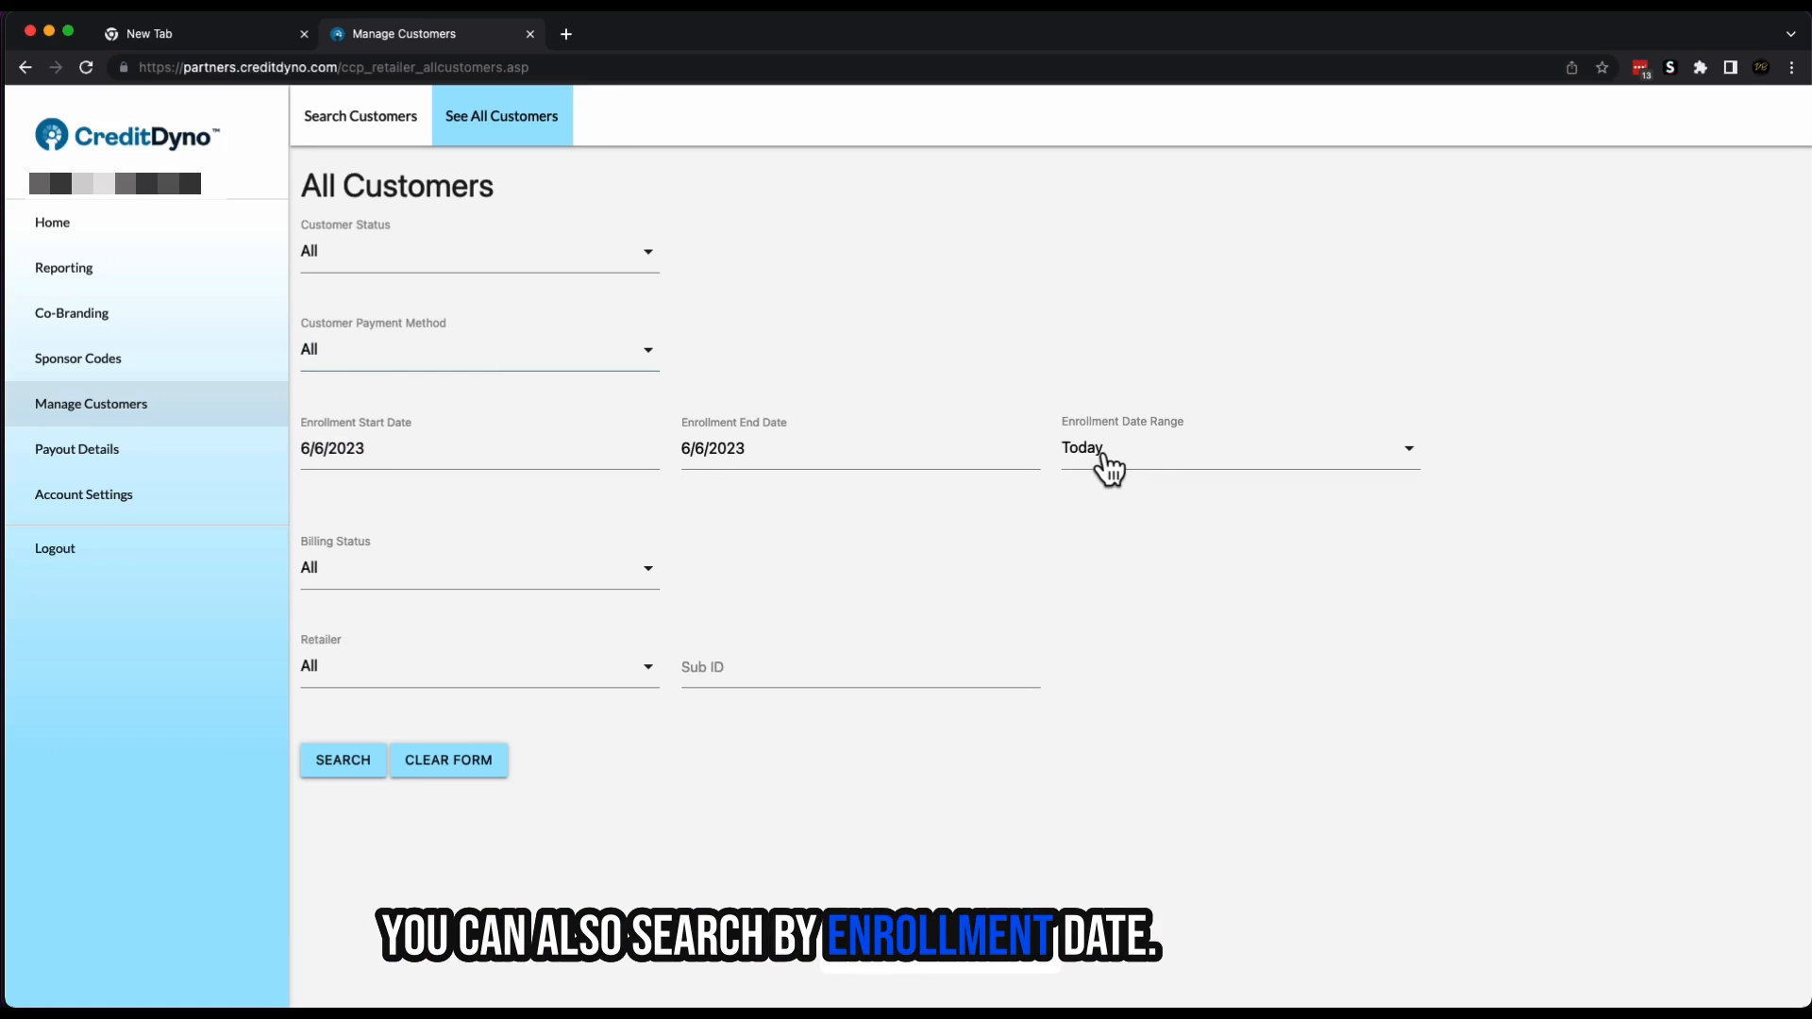
click(1237, 449)
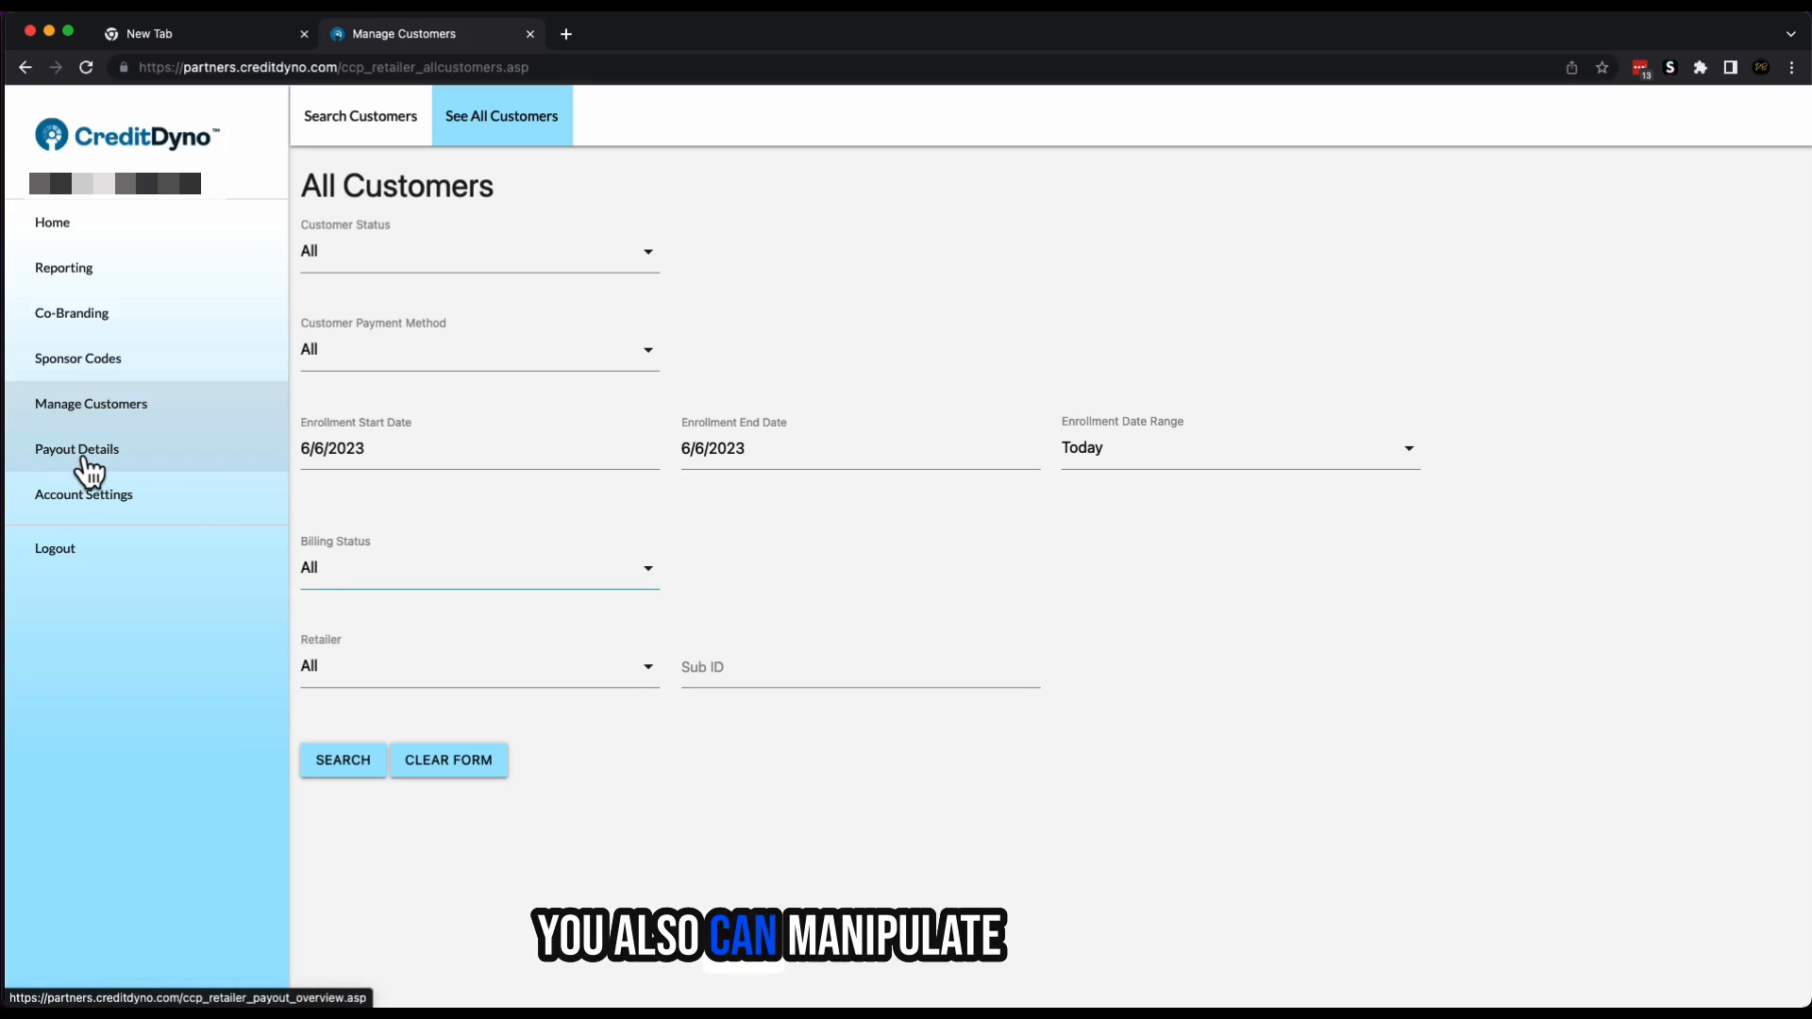
click(76, 448)
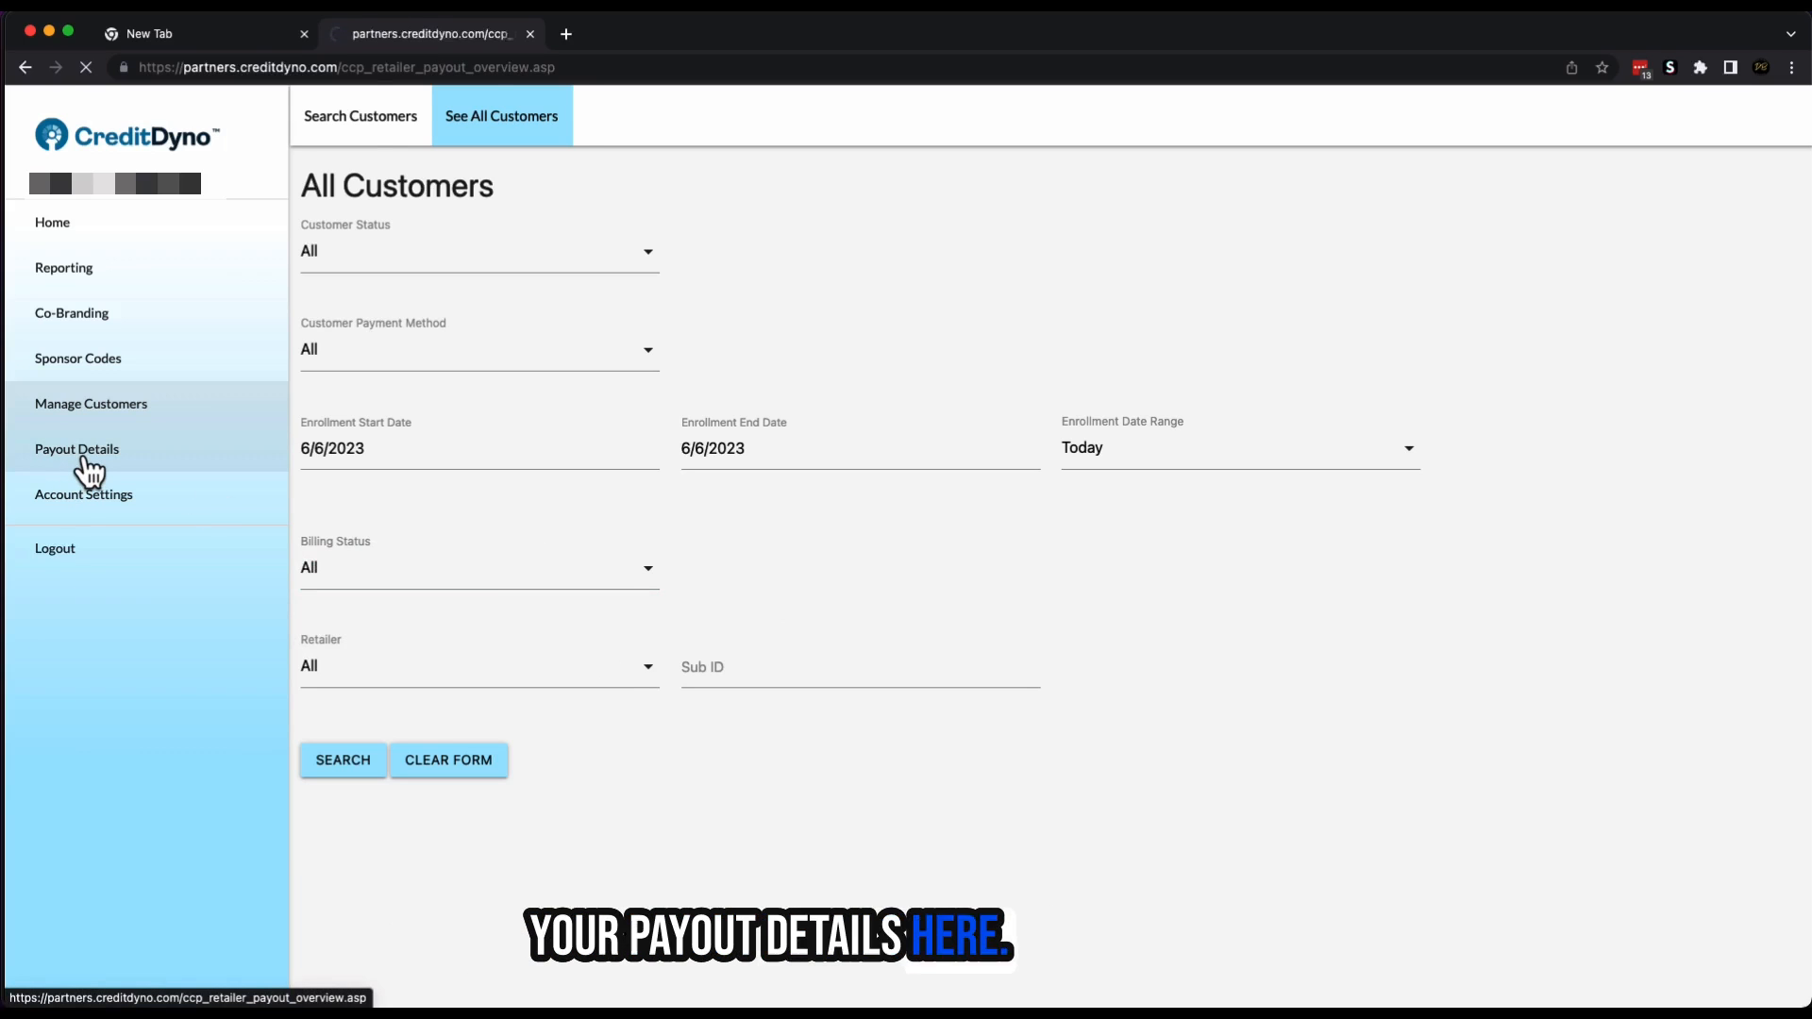
- Review Payout Overview earnings and commissions, then open Account Settings' change-email page
click(76, 449)
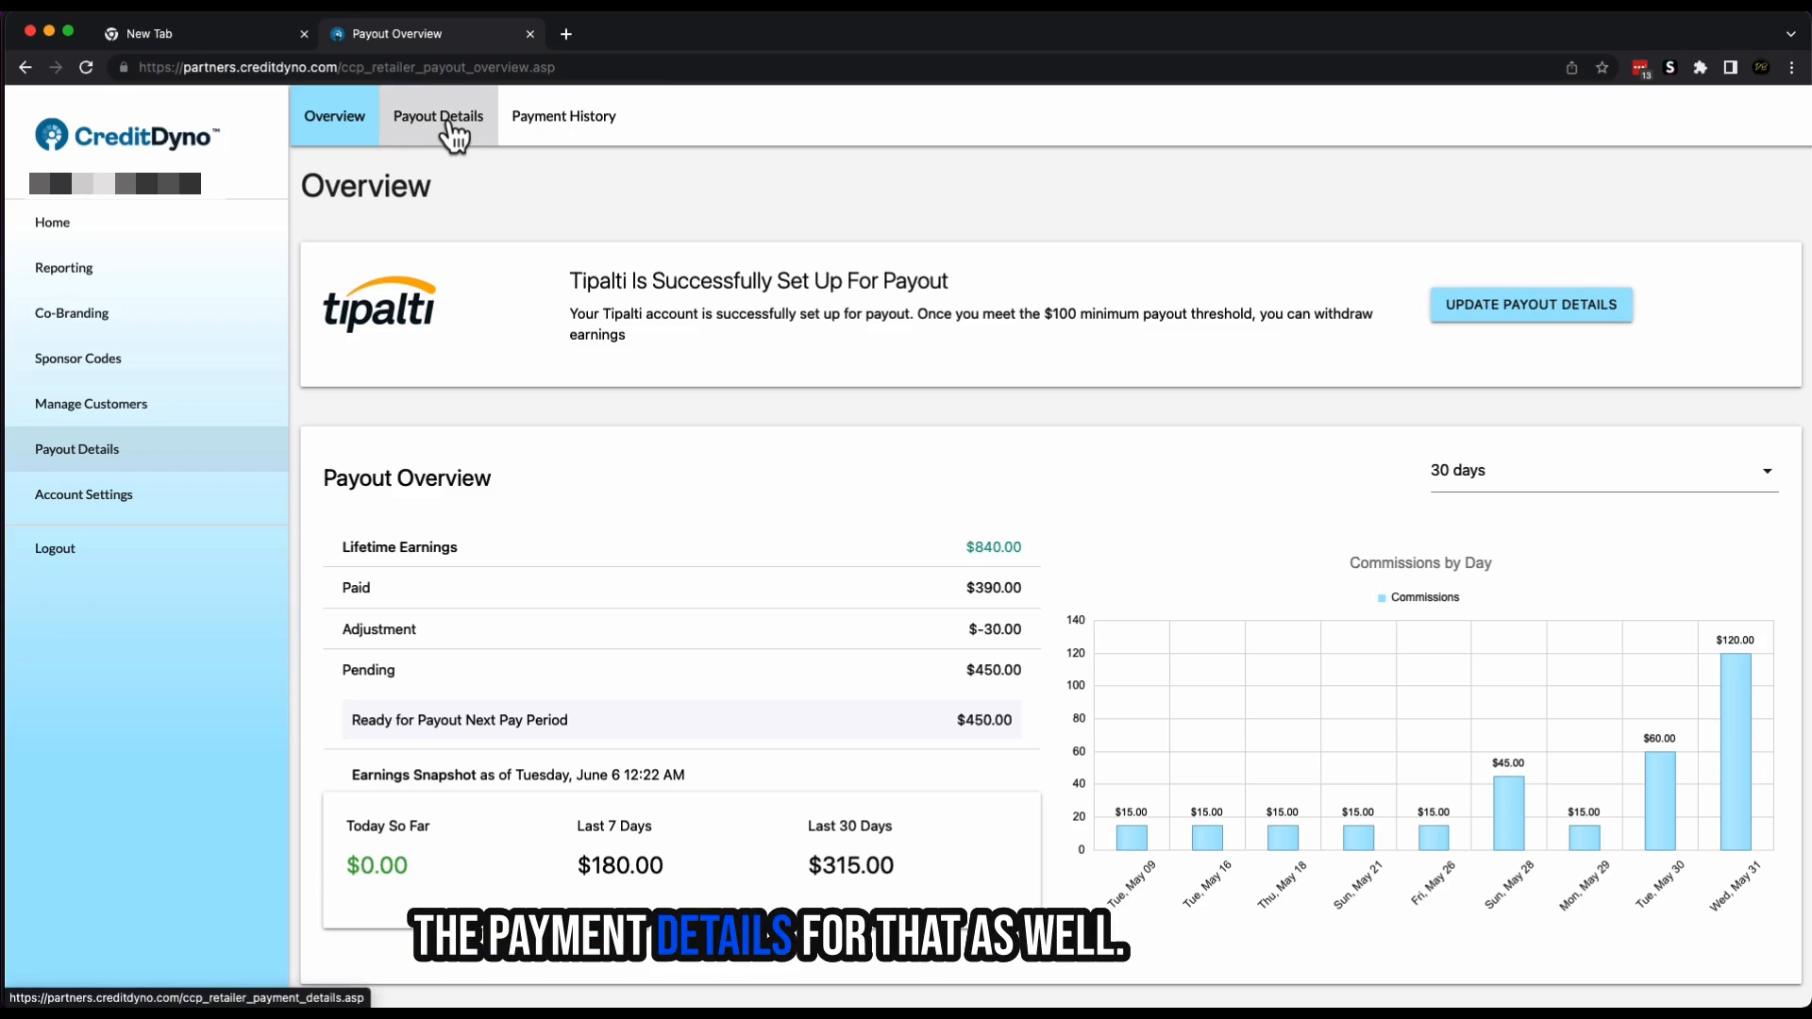
click(83, 495)
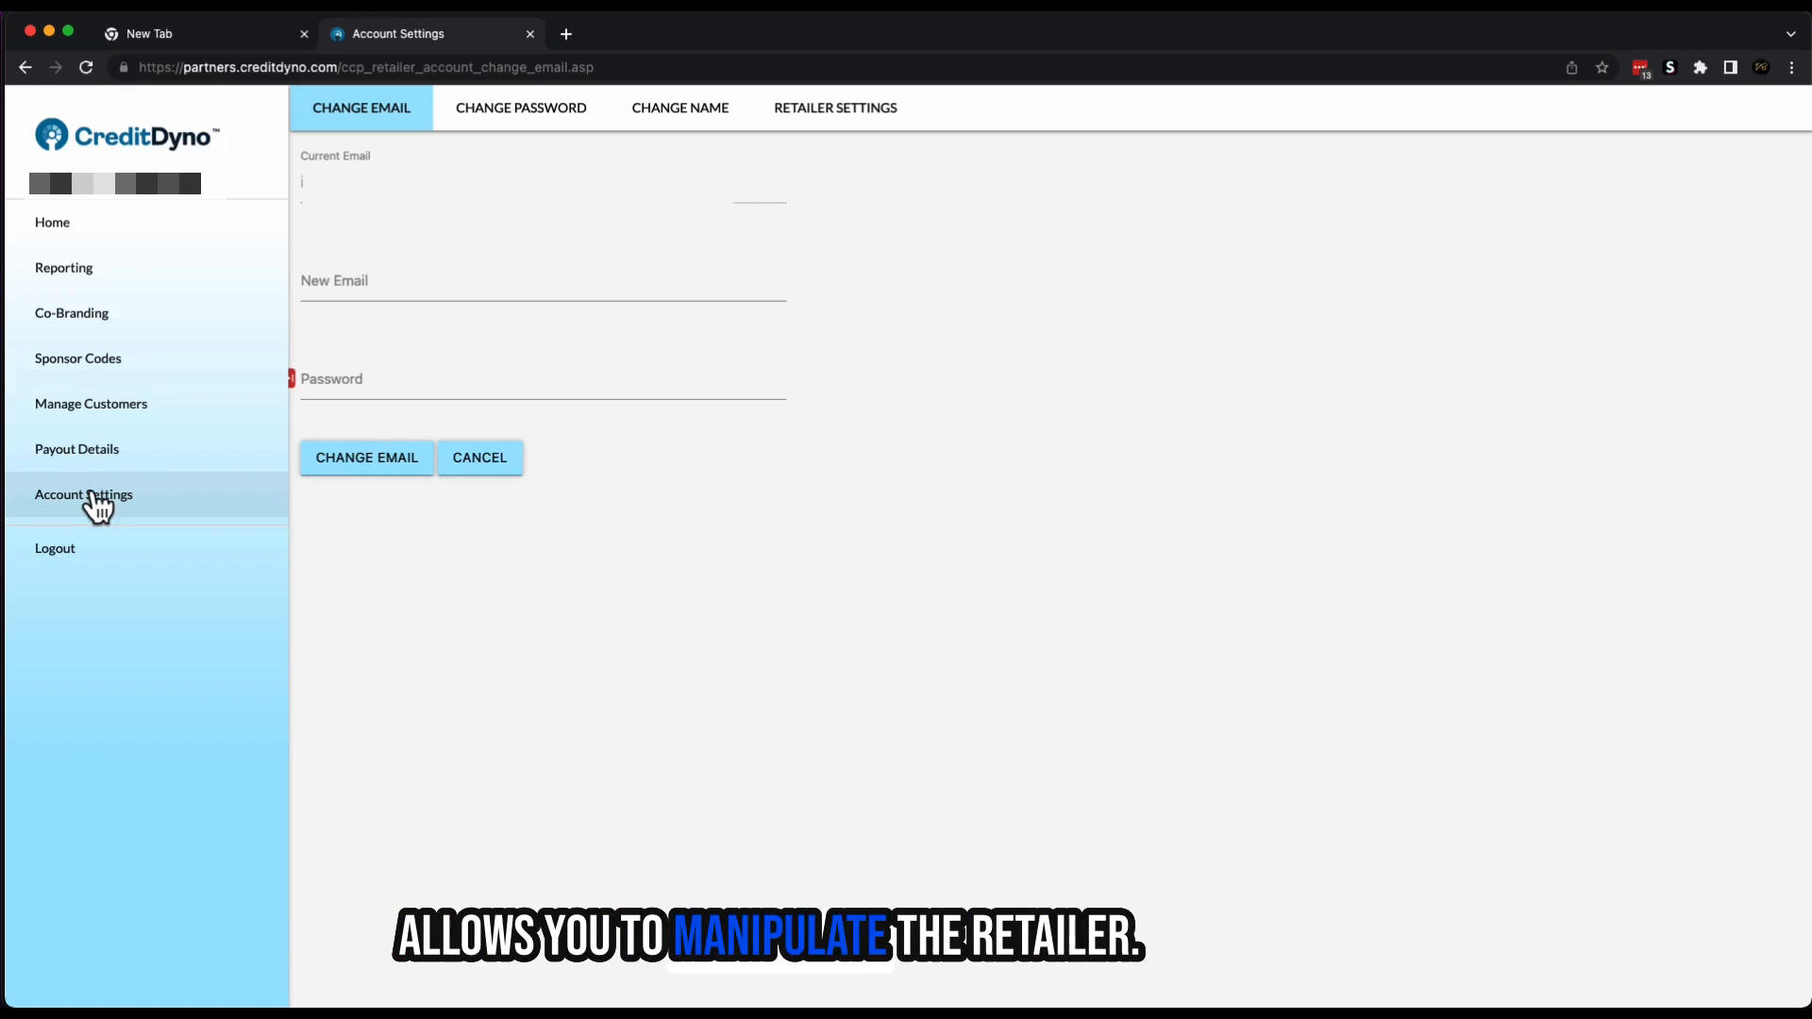
- In Retailer Settings, update ID 106422's friendly name to '7 day trial to 29.99'
click(835, 108)
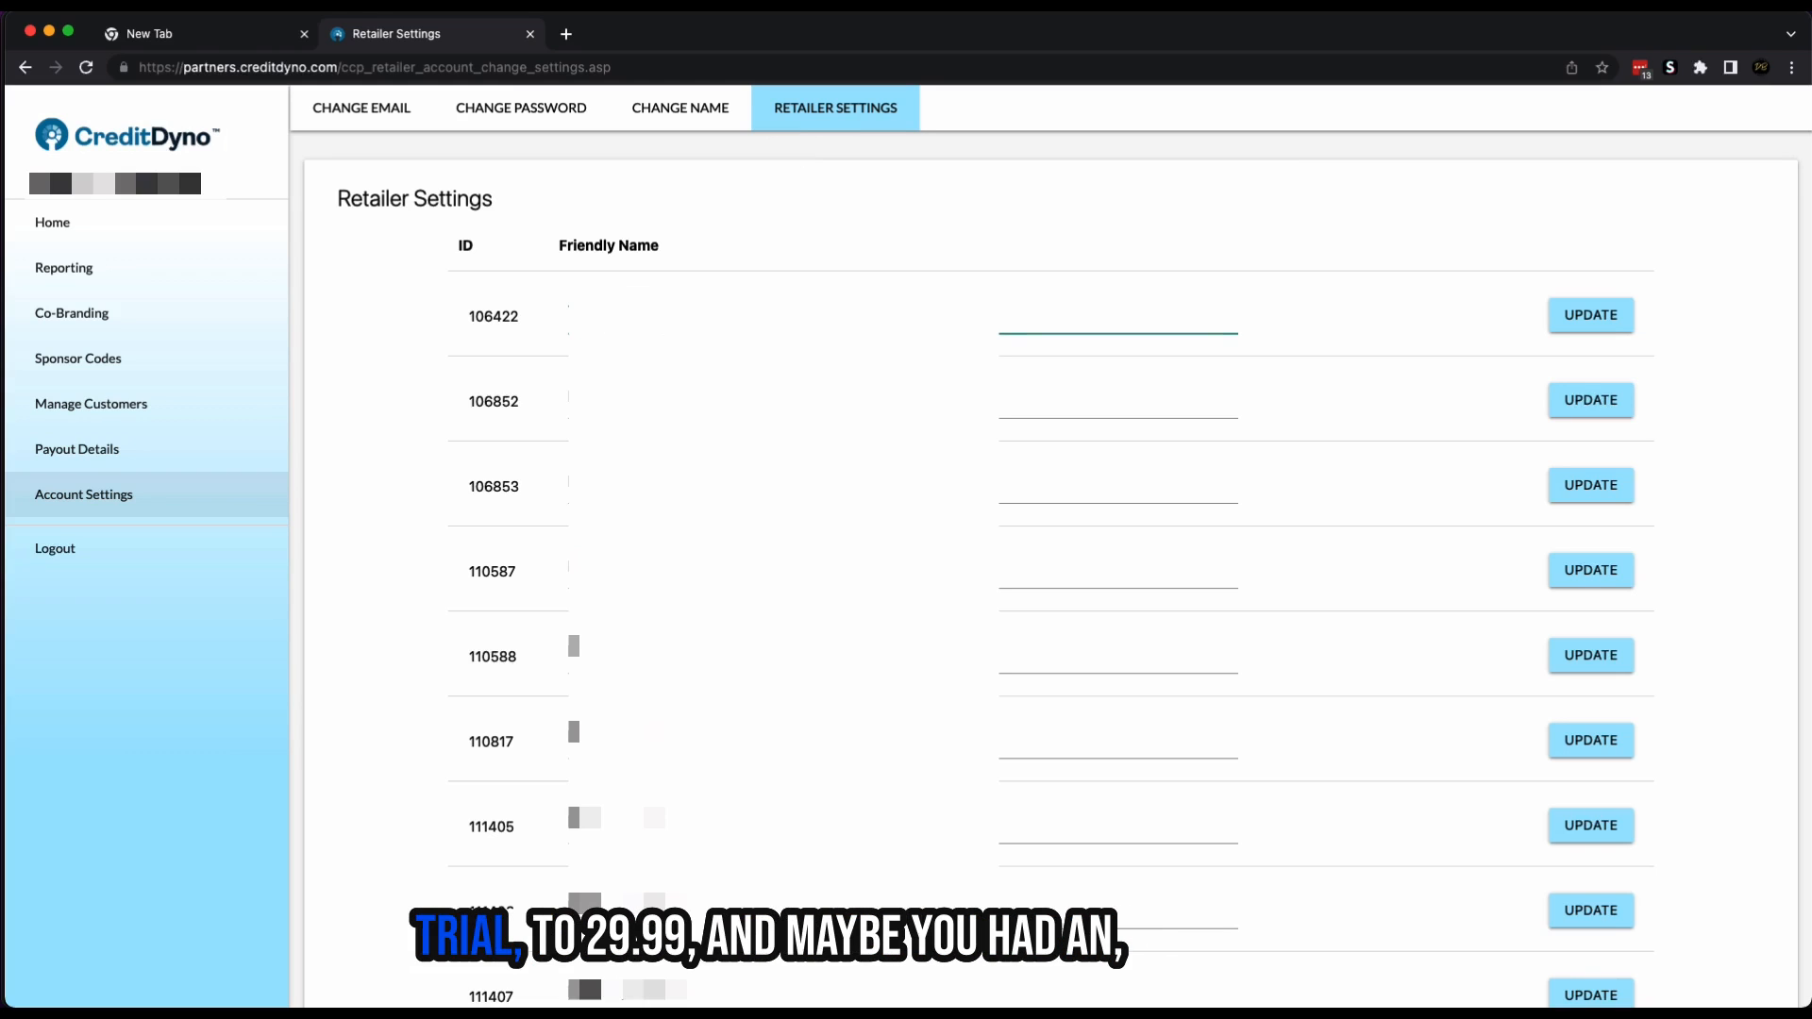
text(7 day trial to @9)
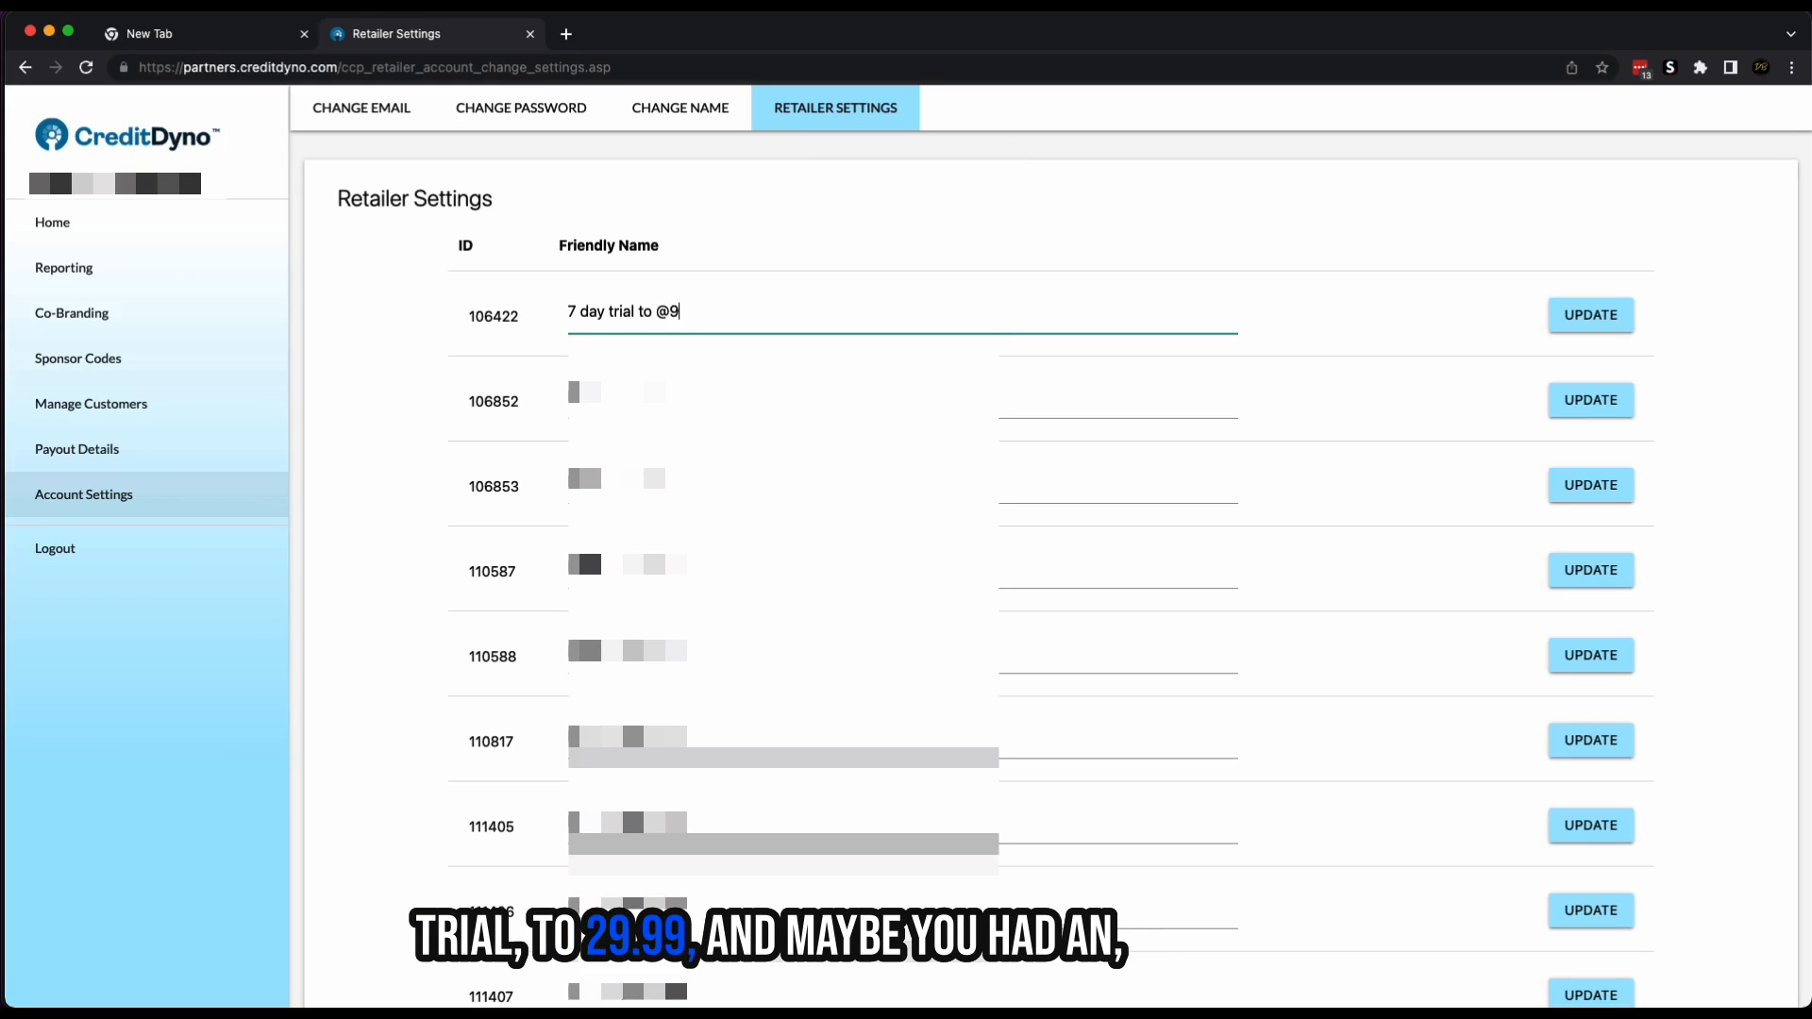
text(9.99)
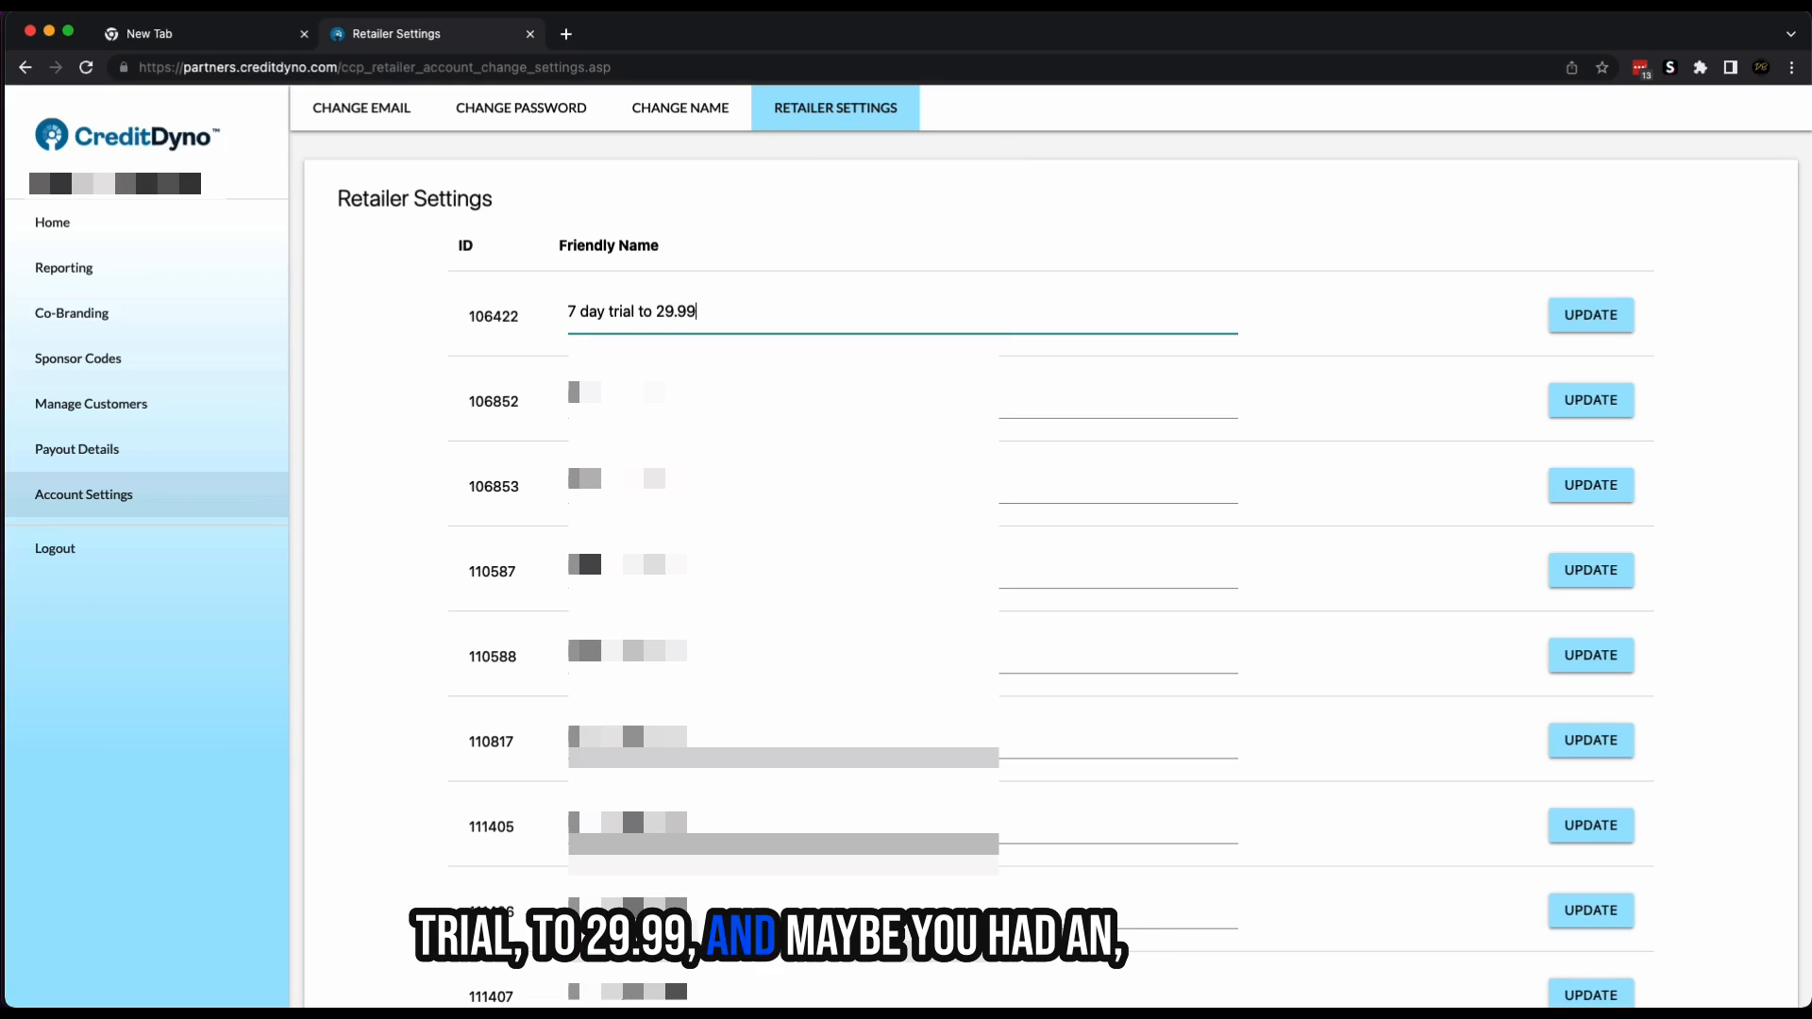
click(1590, 315)
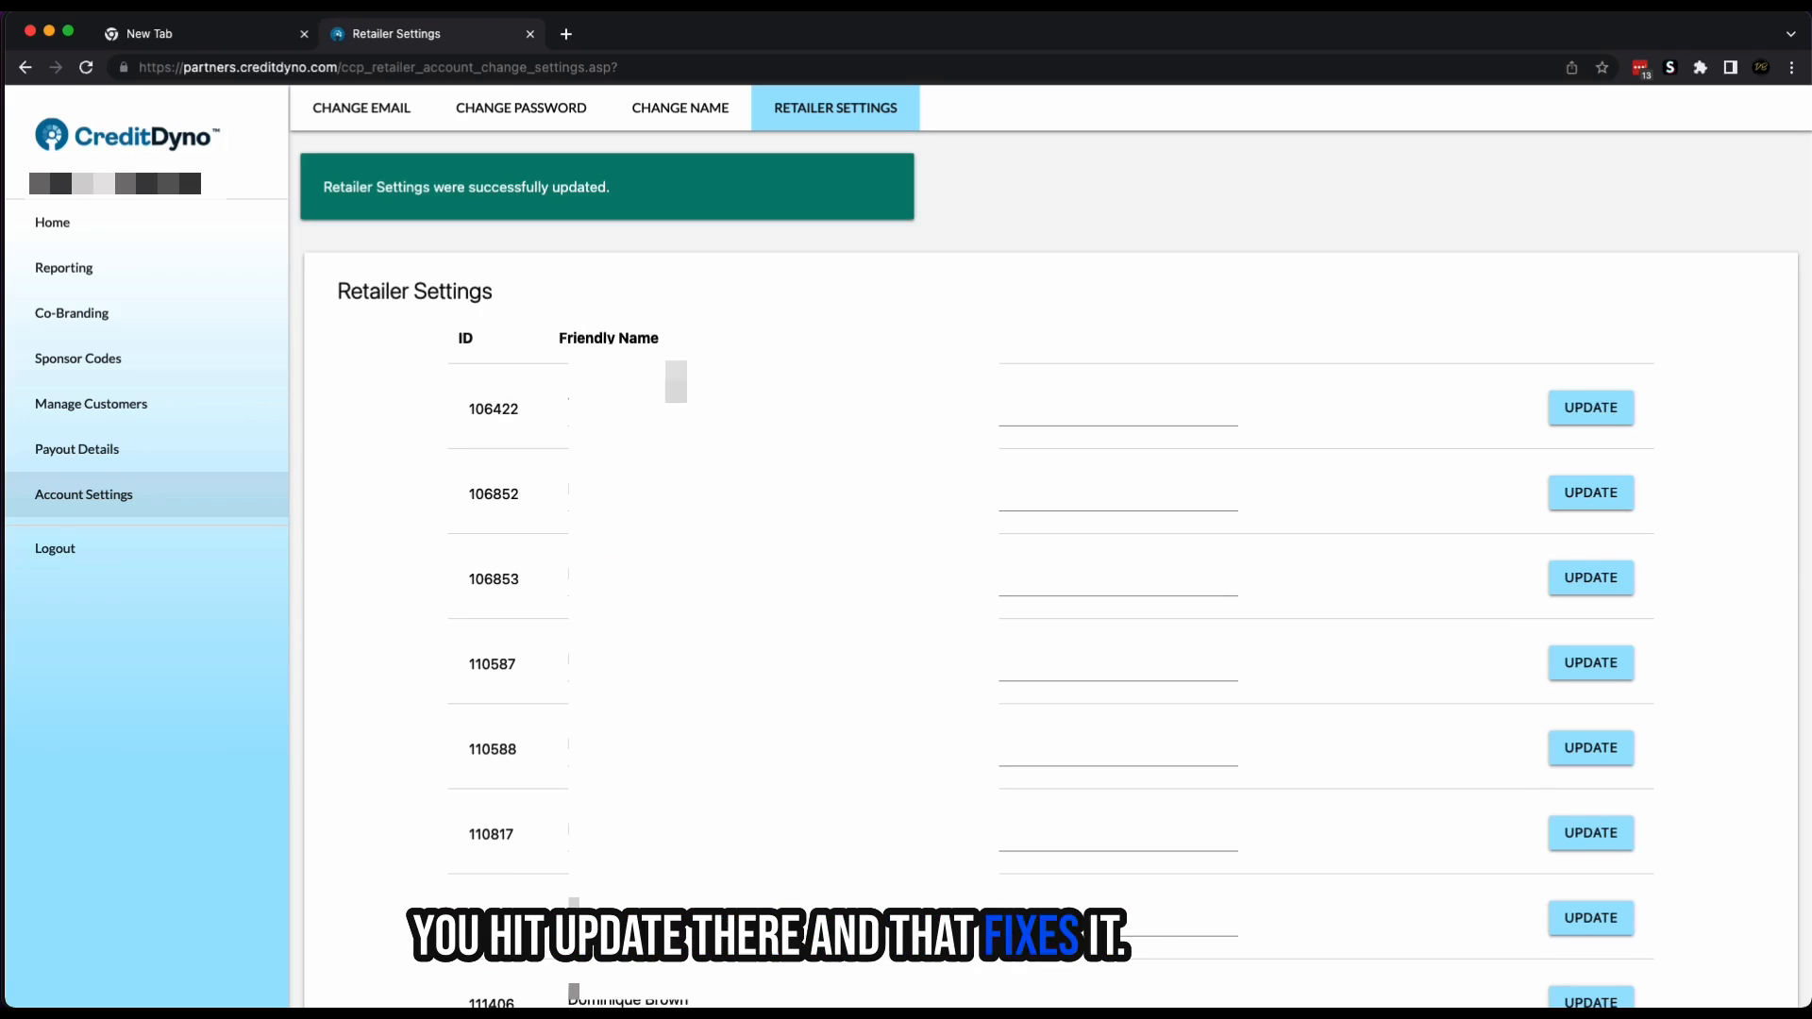
click(1590, 408)
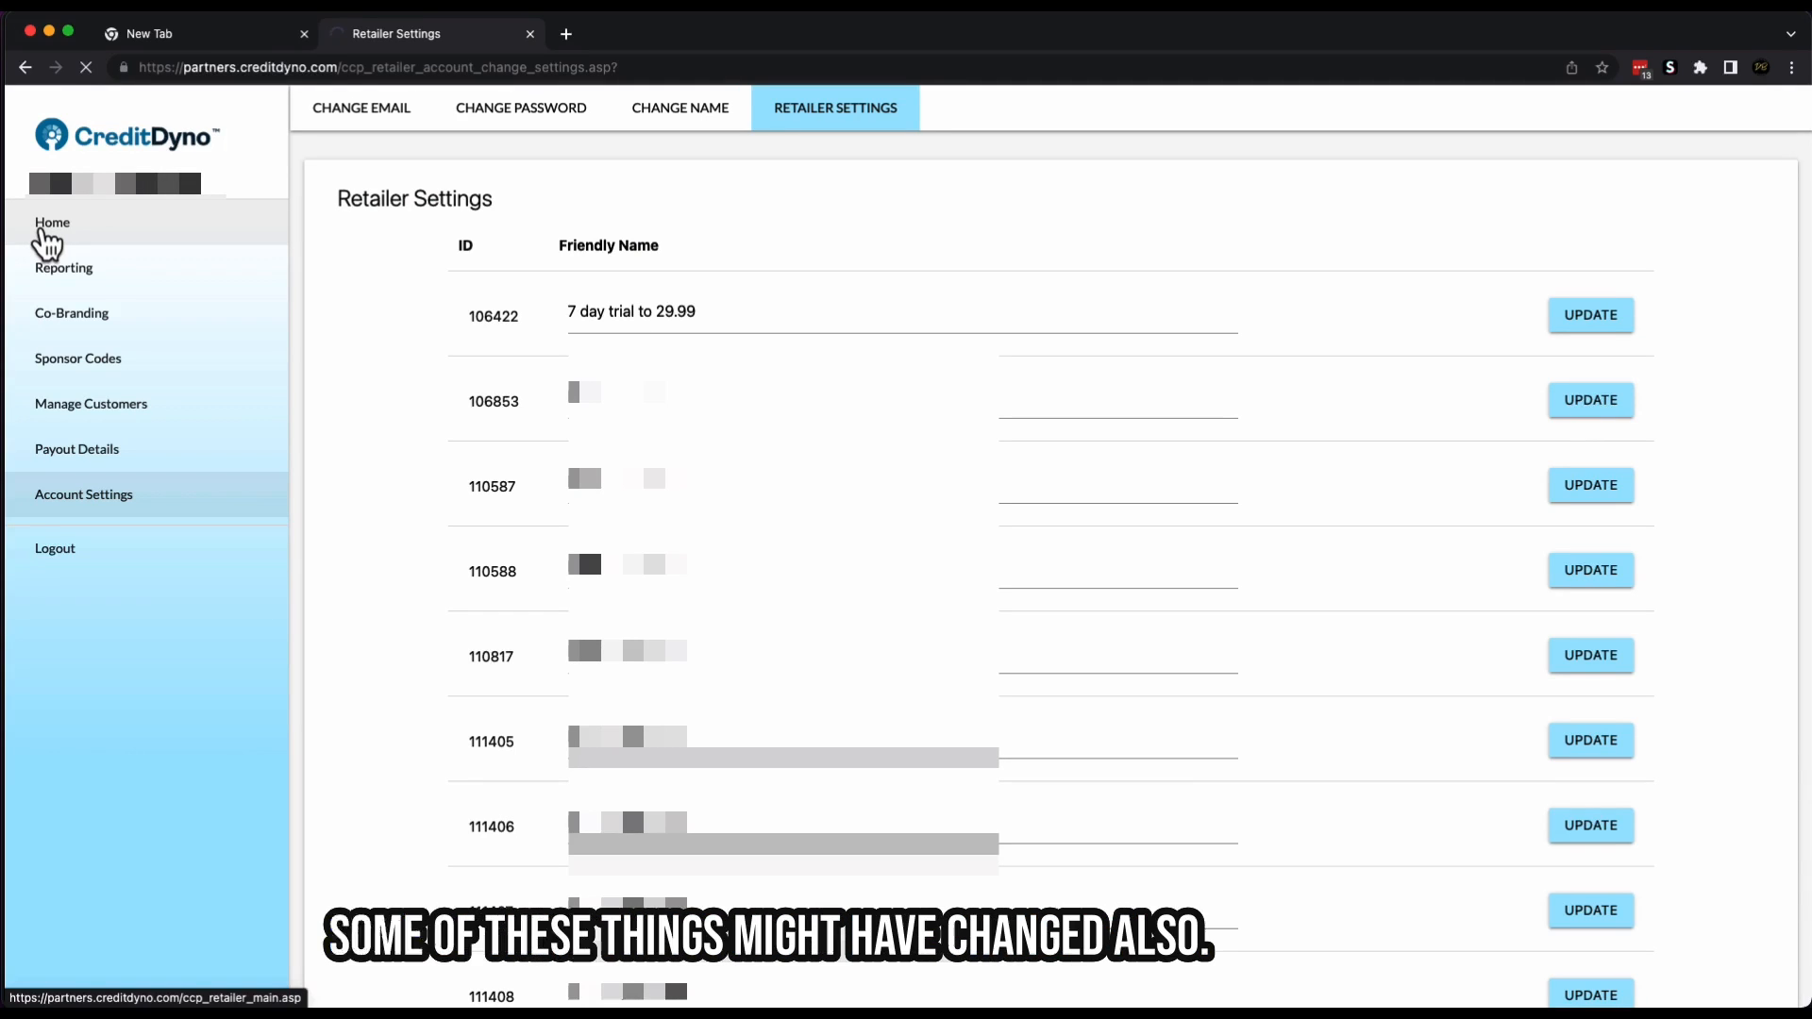
- Go back to the Credit Dyno dashboard, where the renamed '7 day trial to 29.99' campaign tops the affiliate links
click(52, 222)
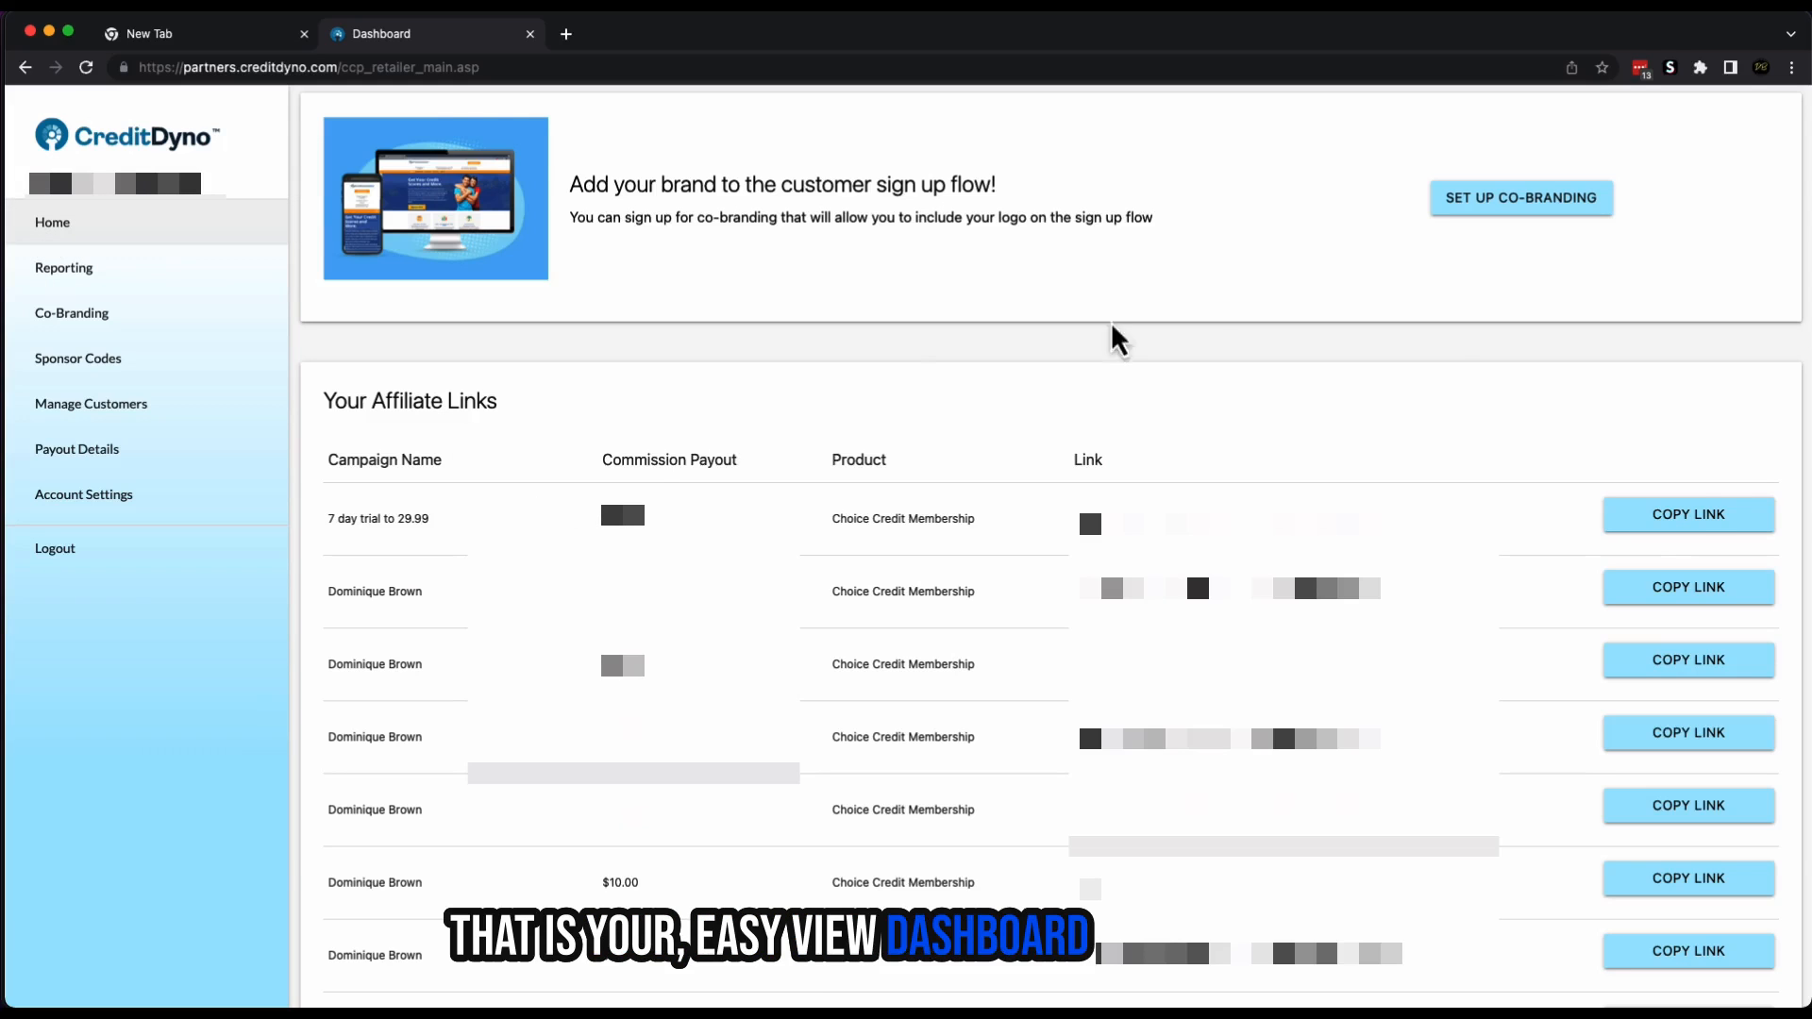
click(64, 268)
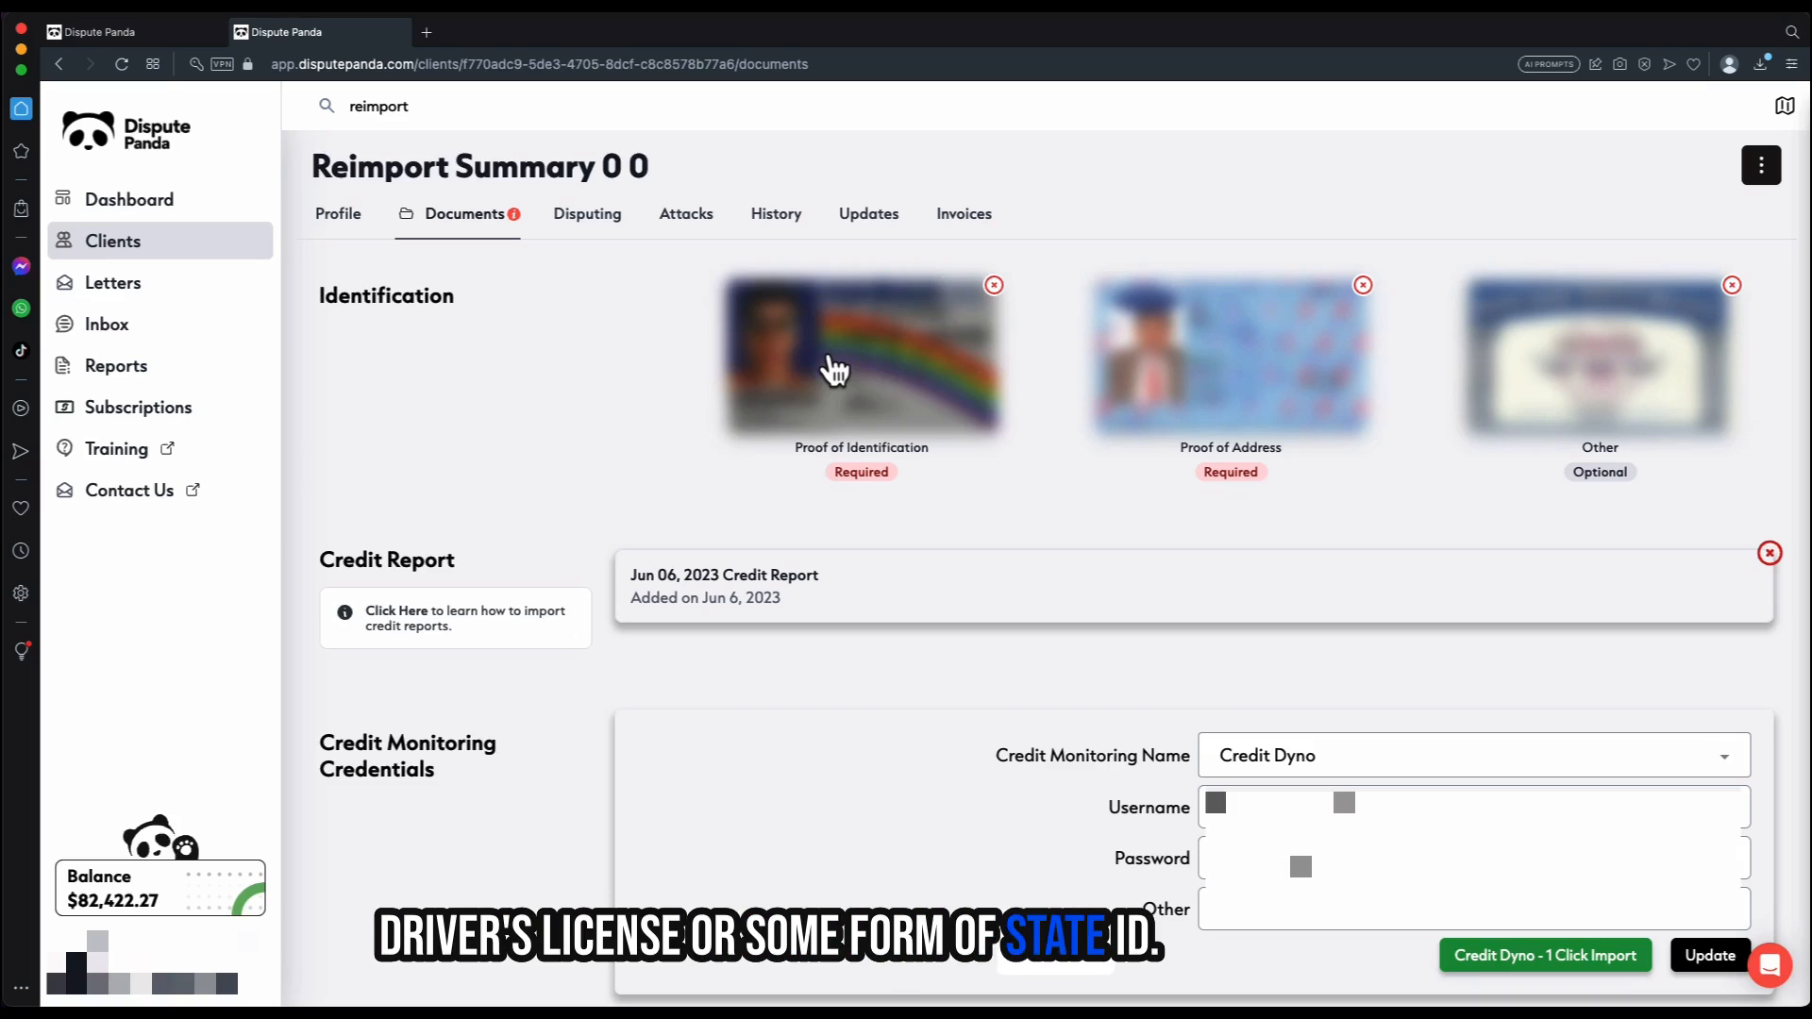
- On the client's Documents tab, unblur the Social Security card and the passport proof-of-address images
click(861, 355)
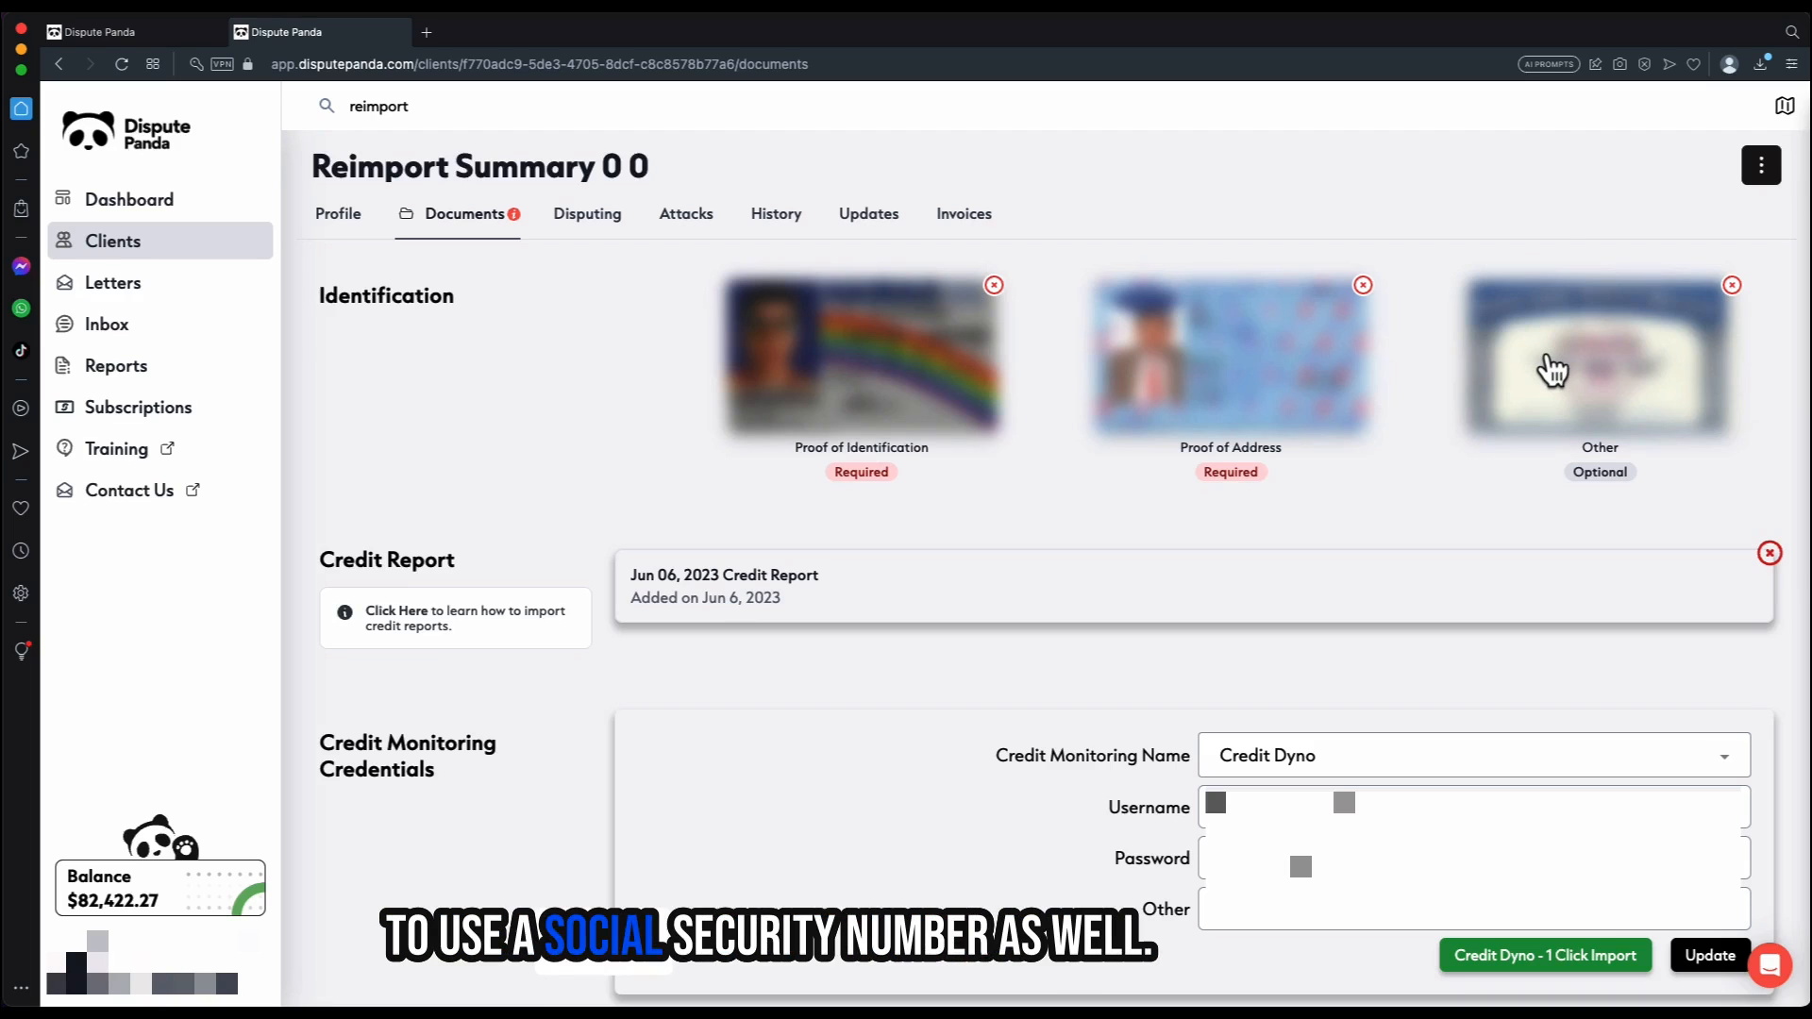
double_click(1600, 355)
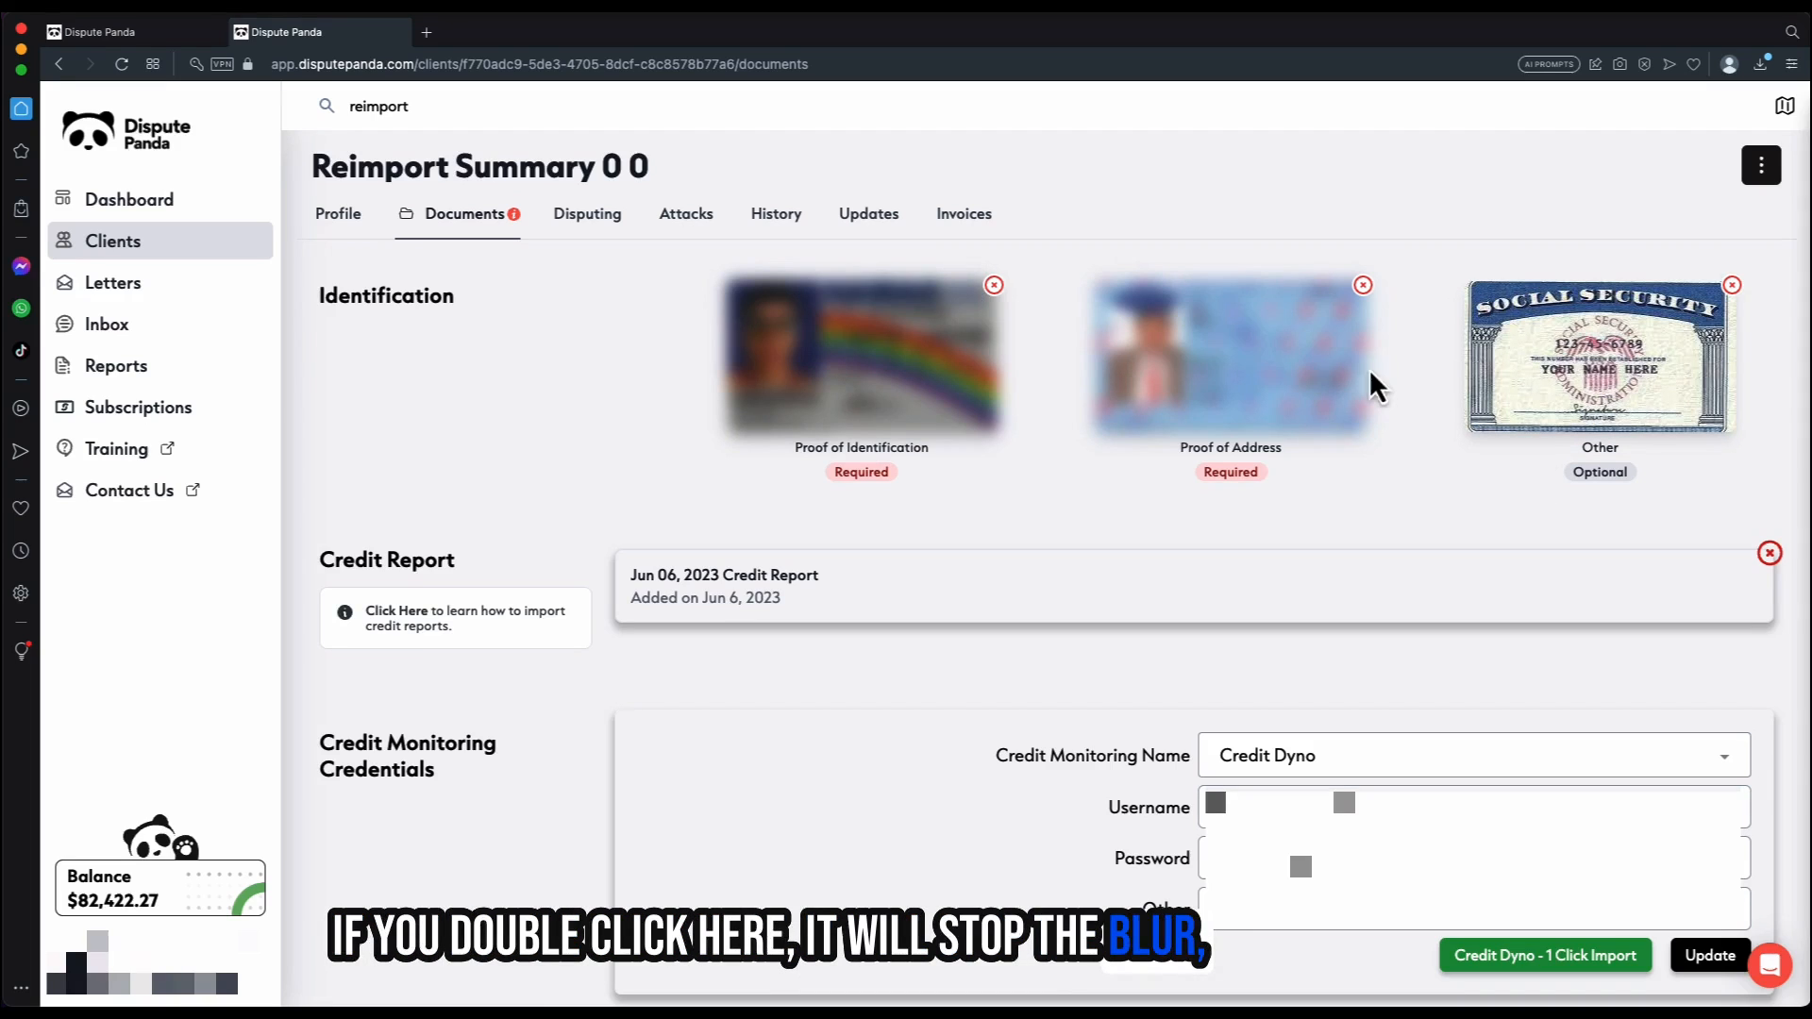
double_click(1230, 354)
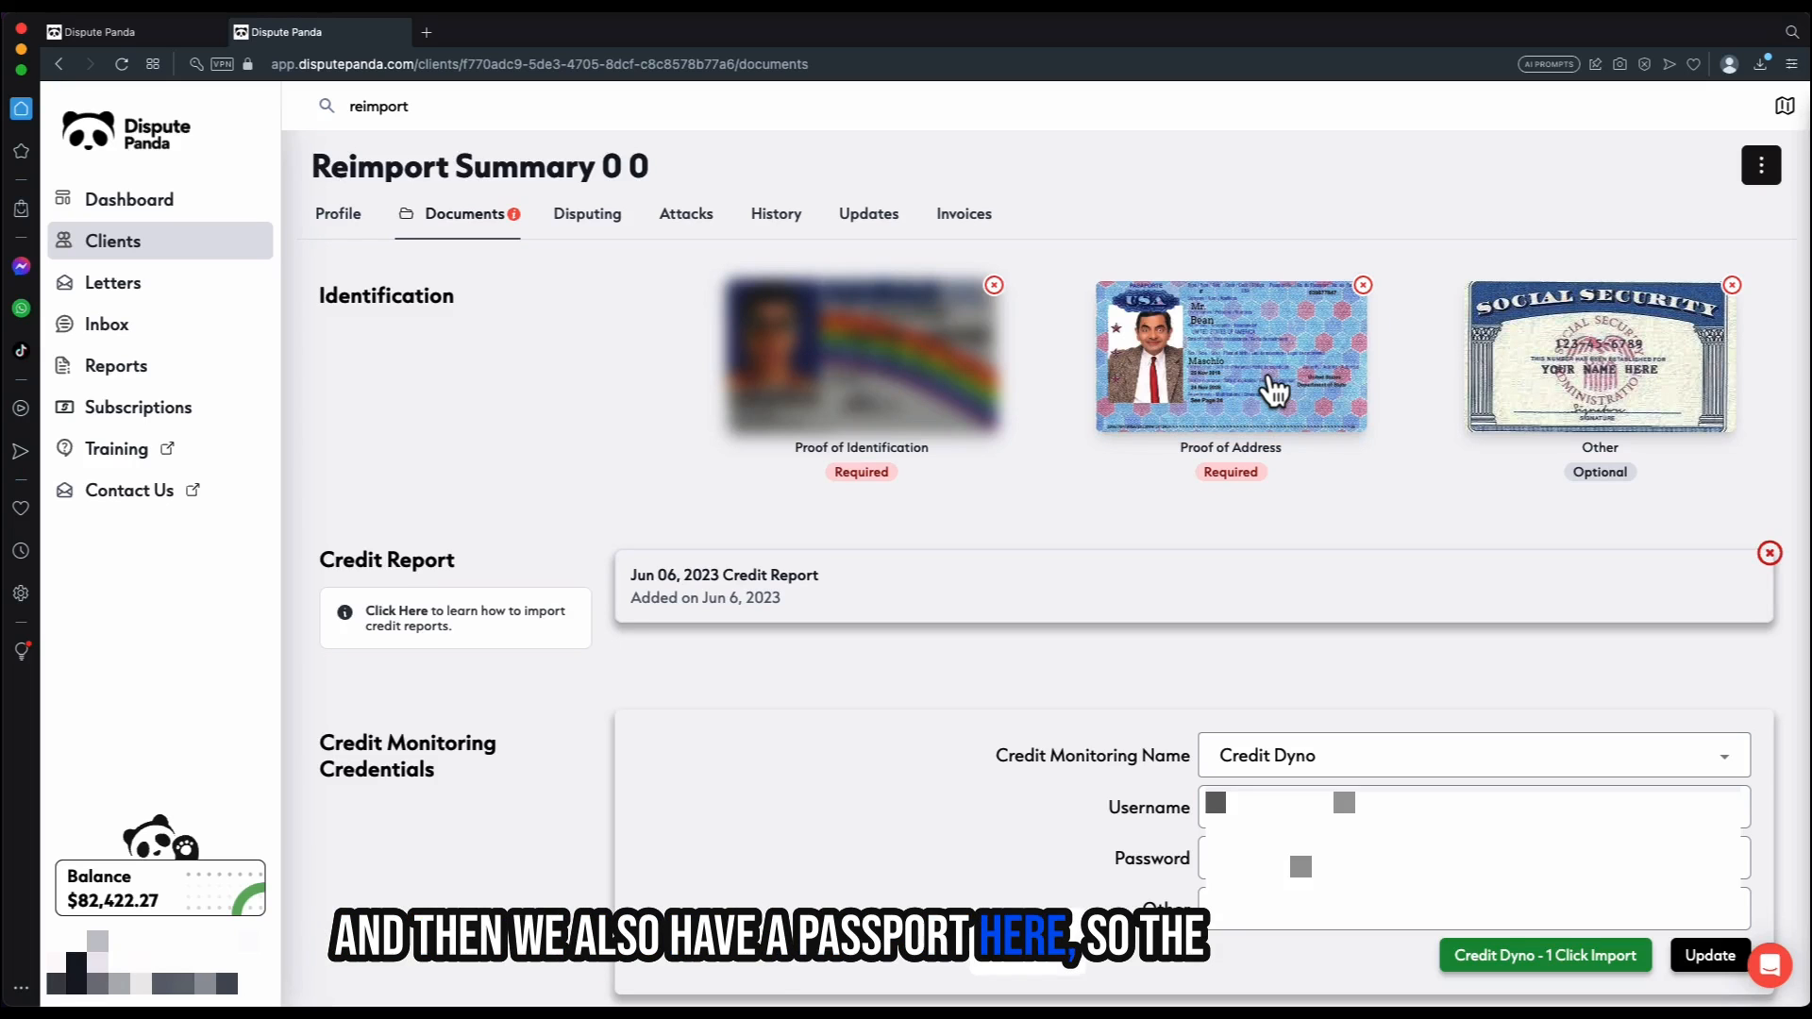